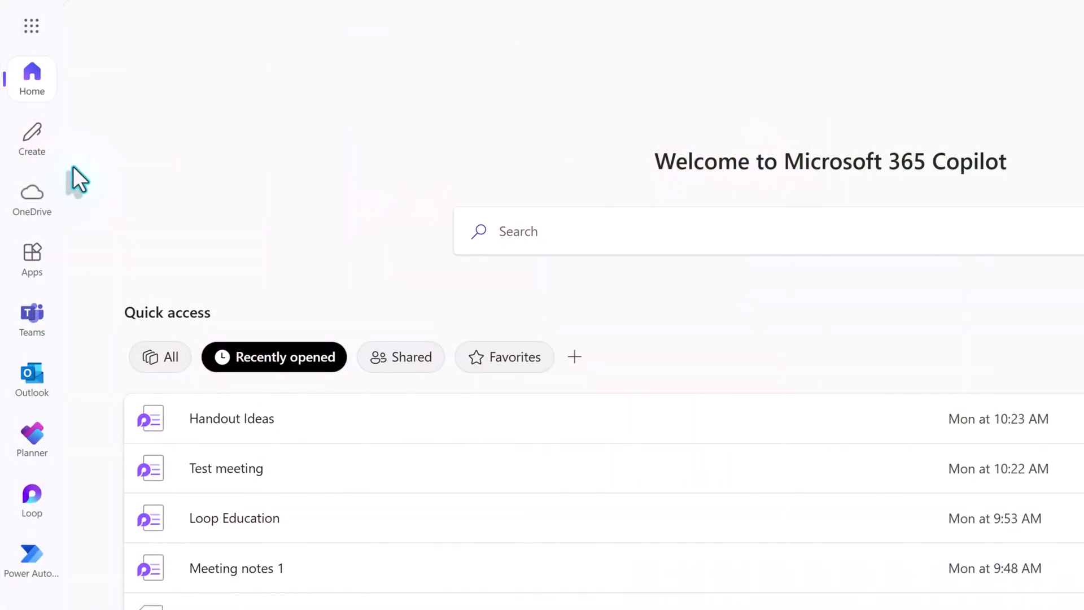
mouse_move(78, 186)
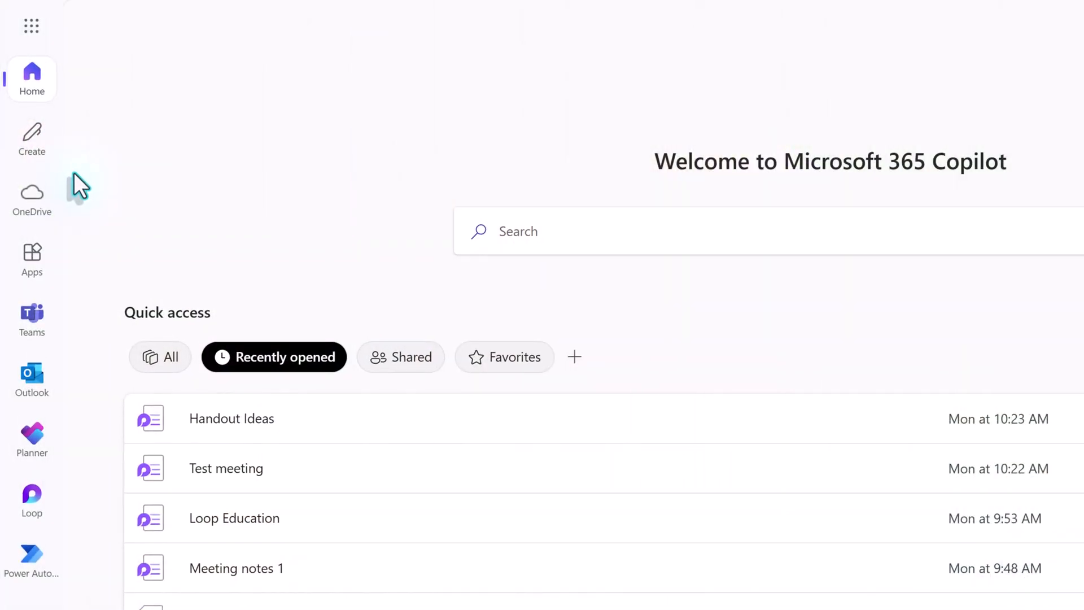
mouse_move(81, 186)
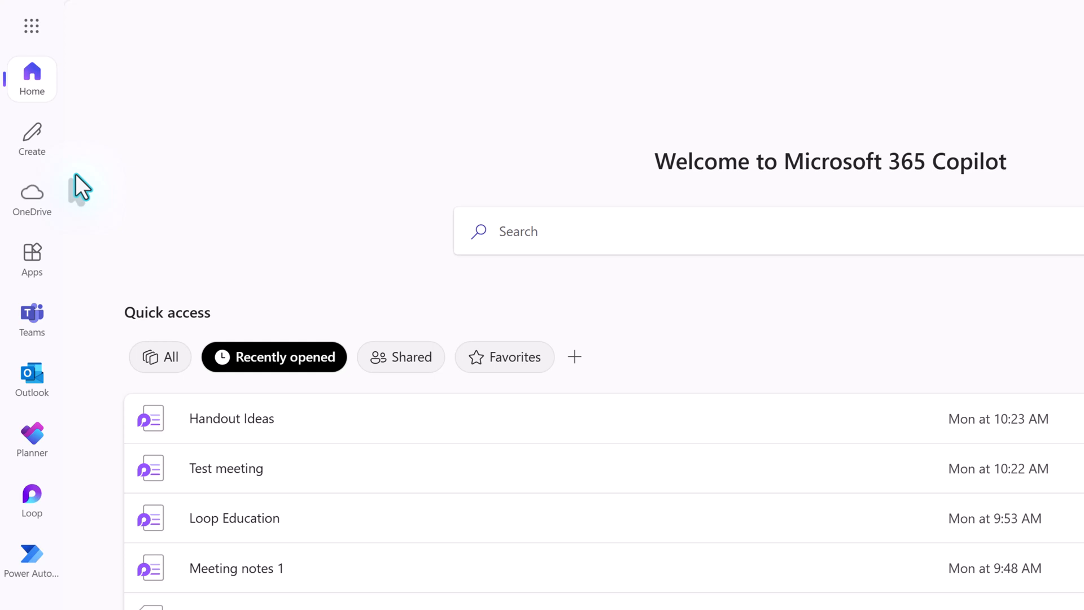
mouse_move(72, 307)
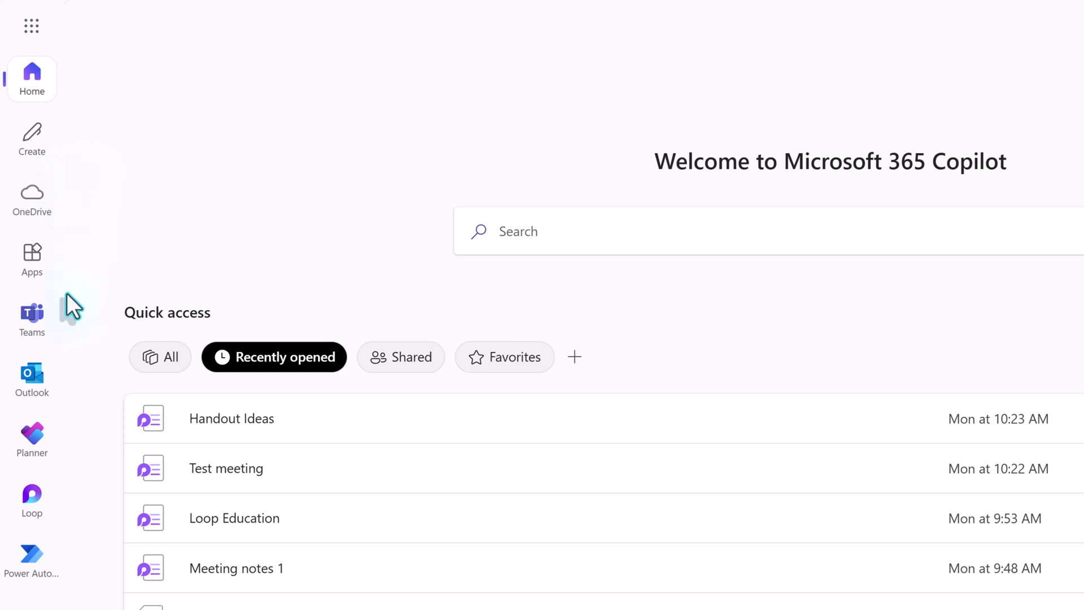
mouse_move(82, 254)
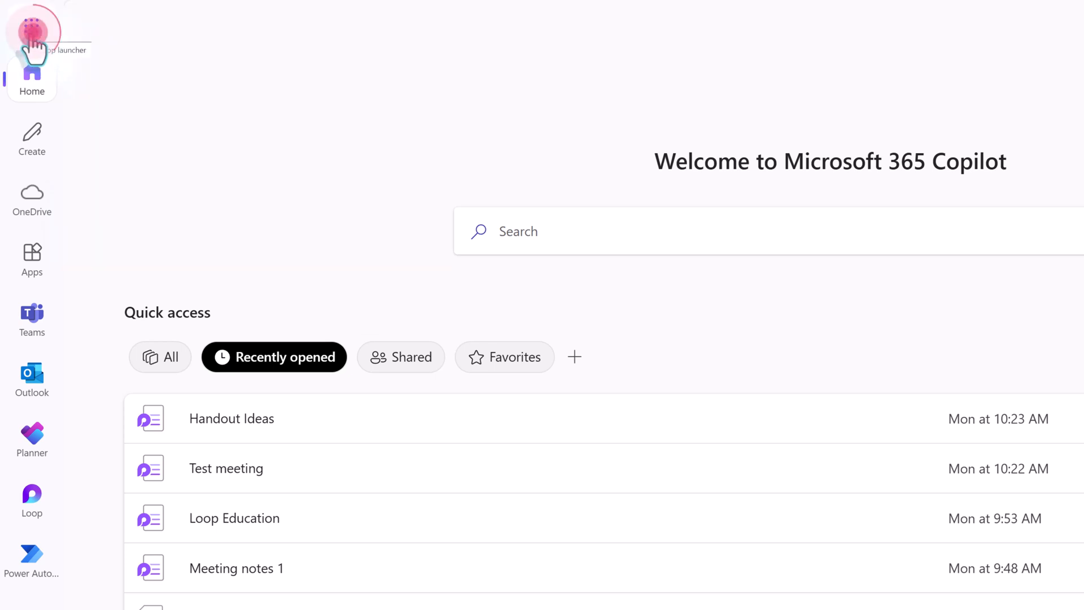
Launch Microsoft Lists from the Microsoft 365 app launcher grid.
left_click(32, 29)
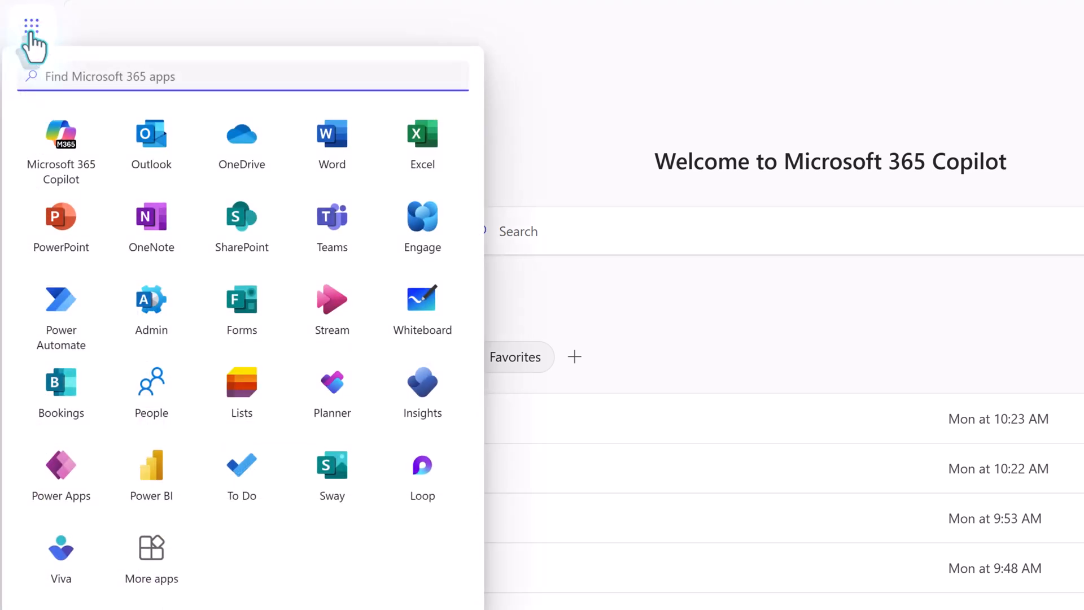
mouse_move(151, 218)
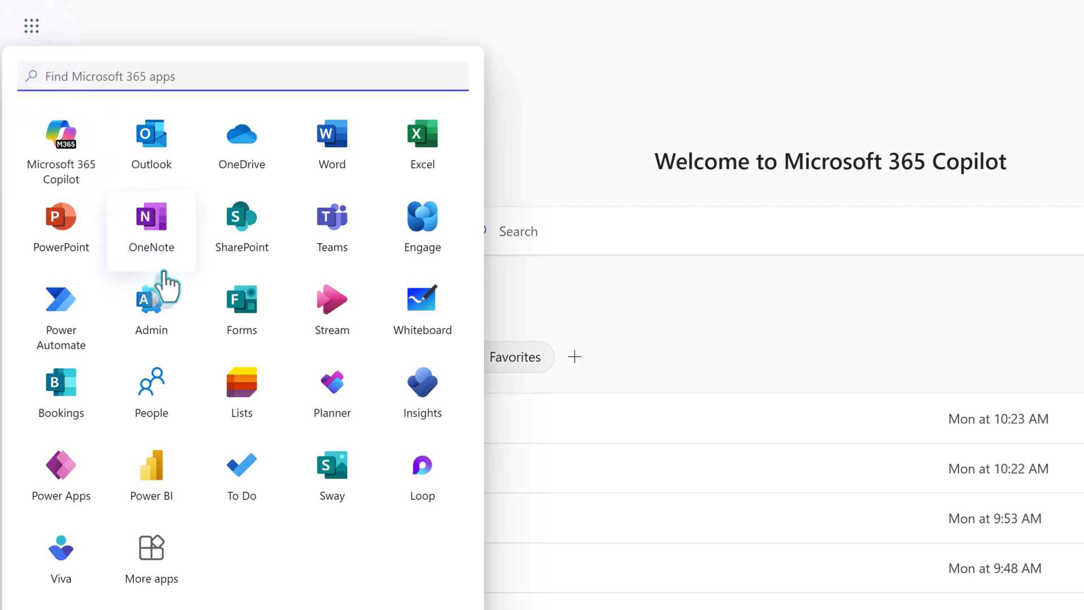
mouse_move(242, 386)
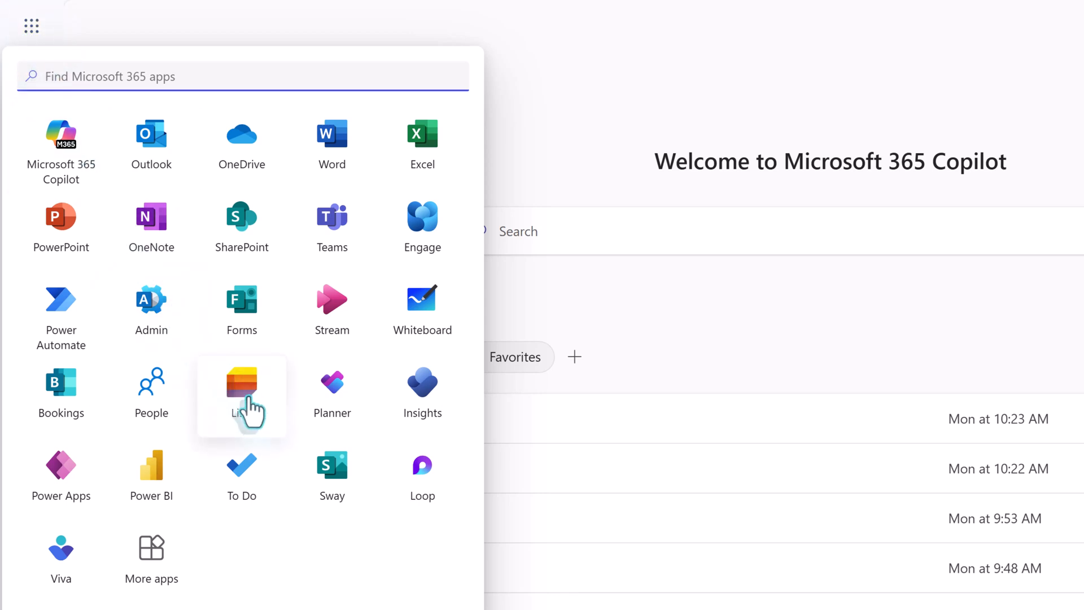
left_click(242, 385)
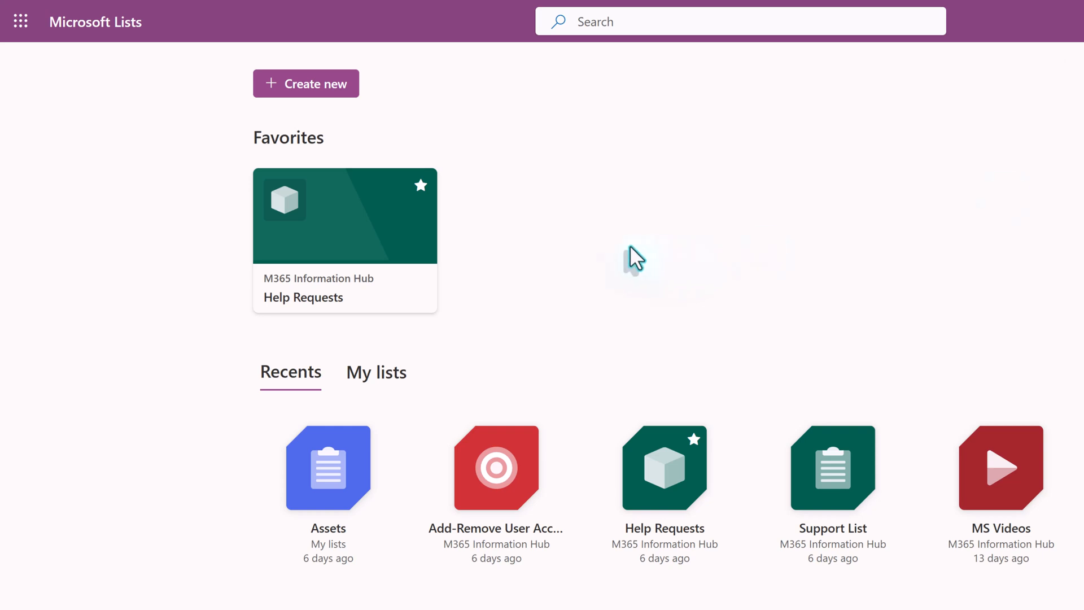
mouse_move(629, 259)
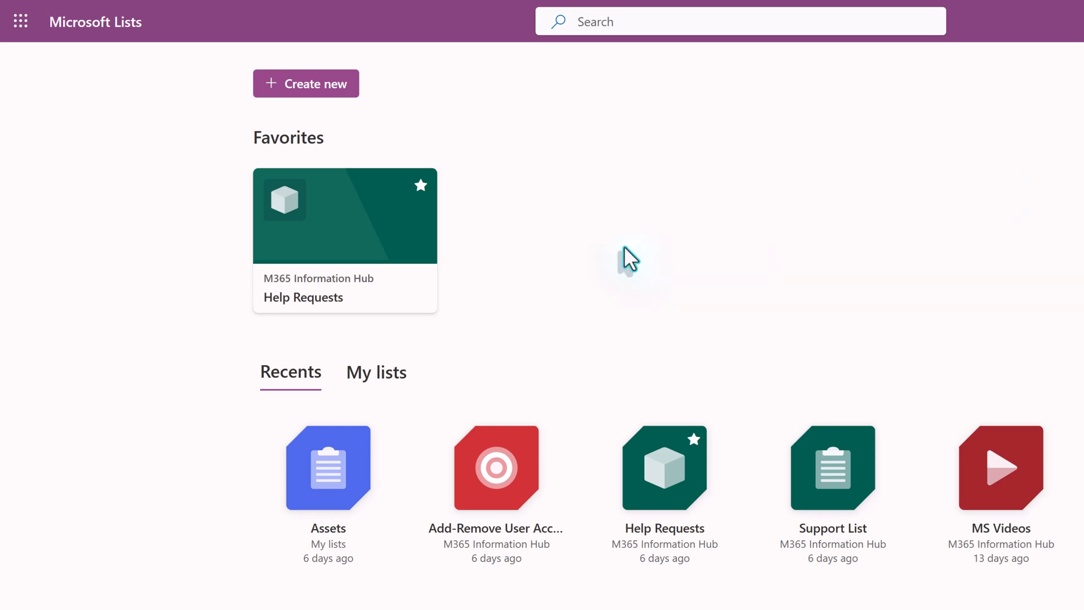
mouse_move(289, 127)
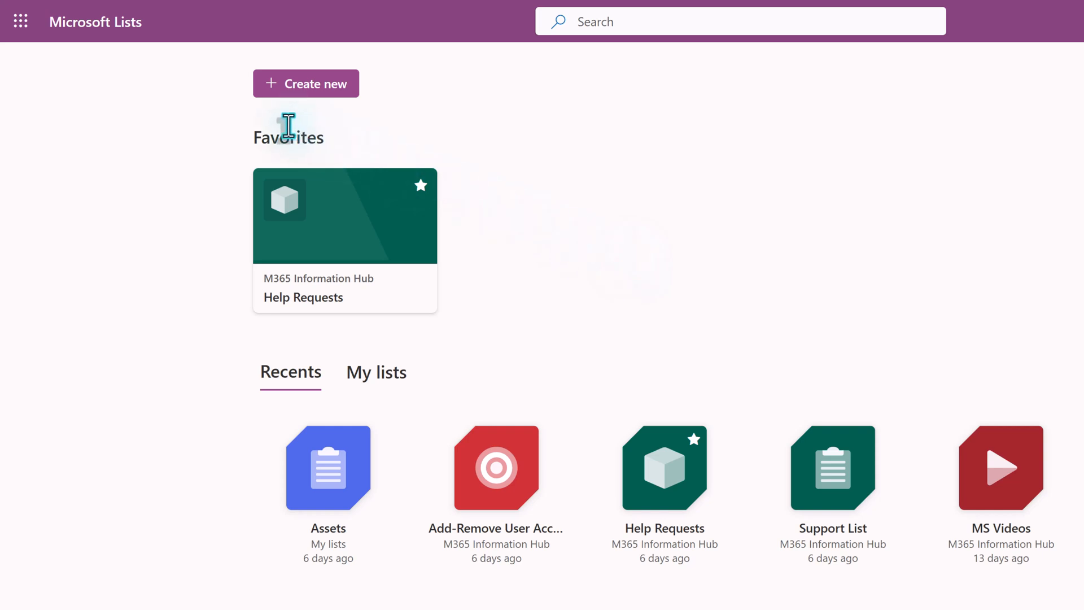
mouse_move(331, 100)
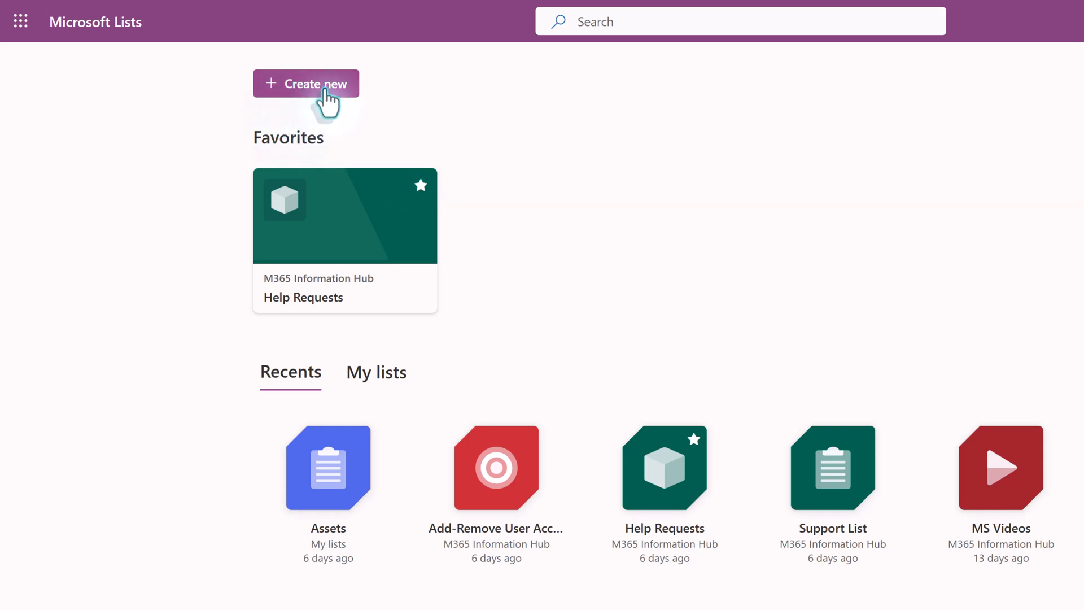
Start a new list and choose the blank list option to see creation choices.
left_click(306, 84)
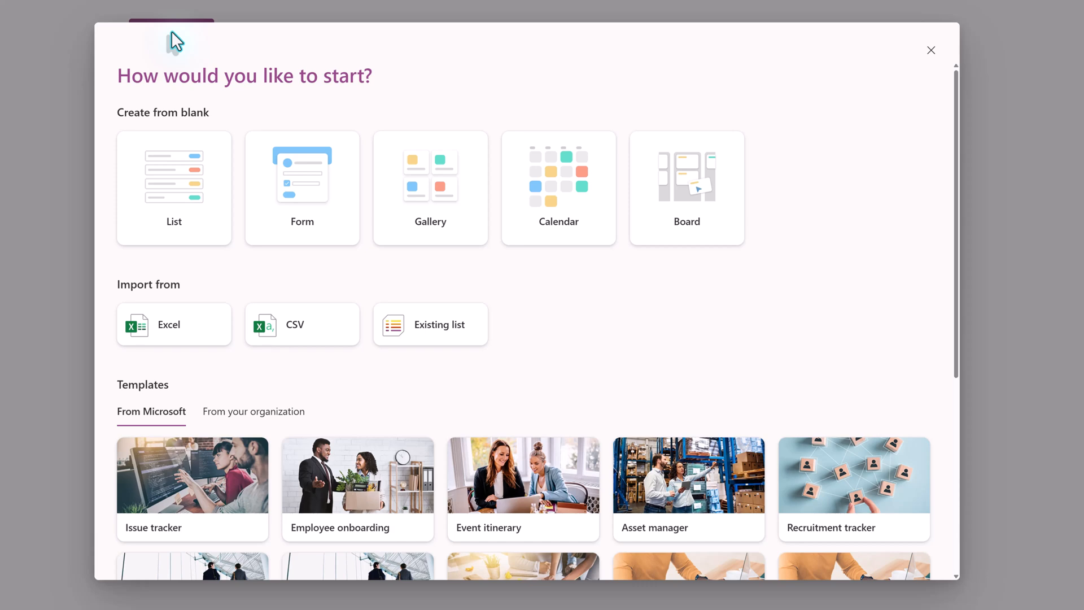
left_click(174, 189)
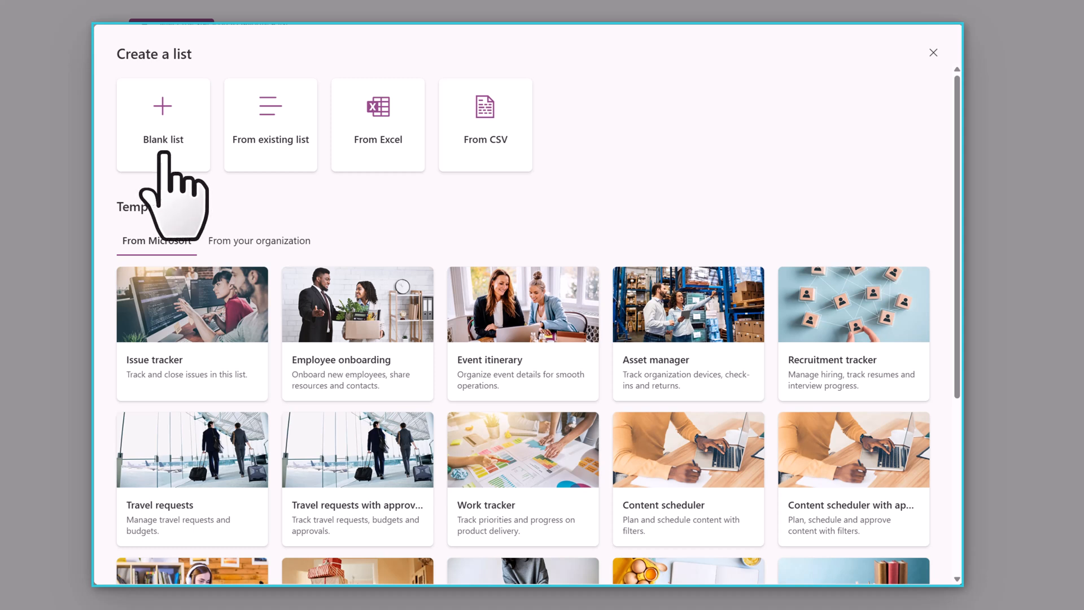
mouse_move(402, 187)
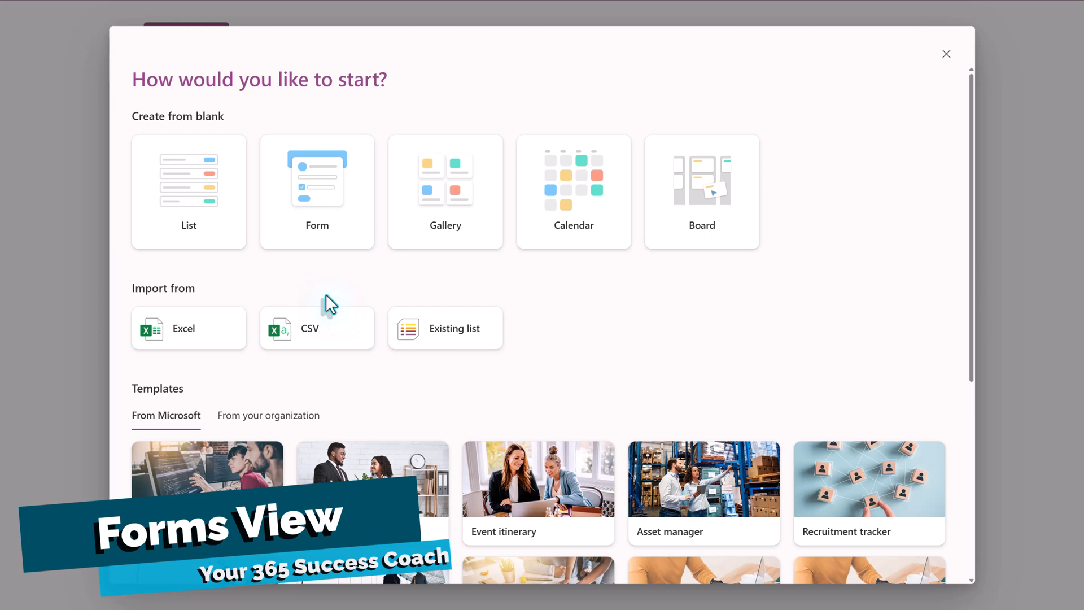
mouse_move(147, 272)
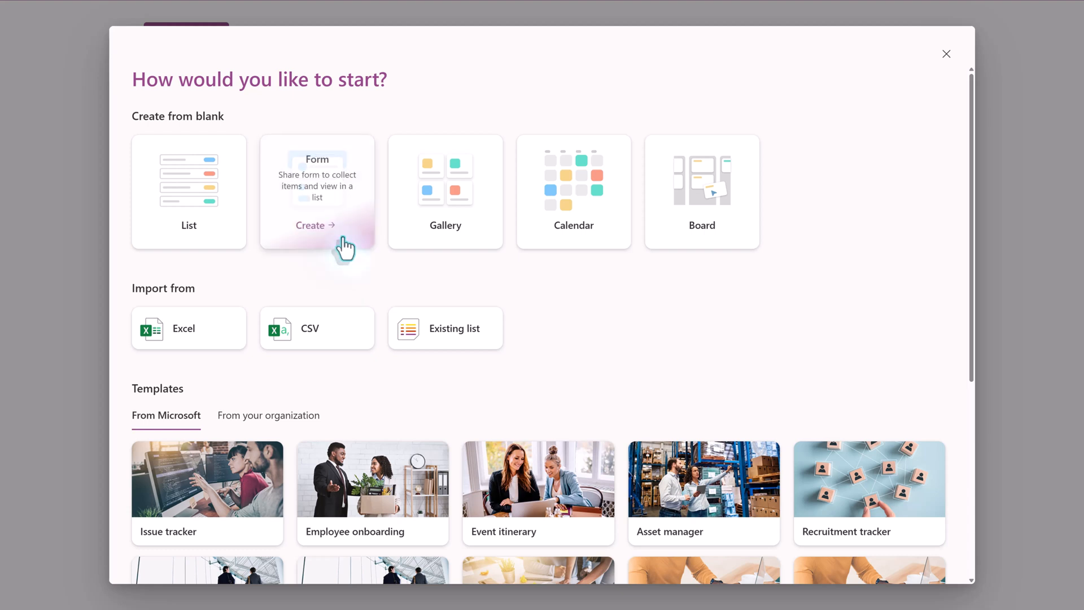
Create a Form list named Time off Request saved in the Project Alchemy site.
left_click(316, 224)
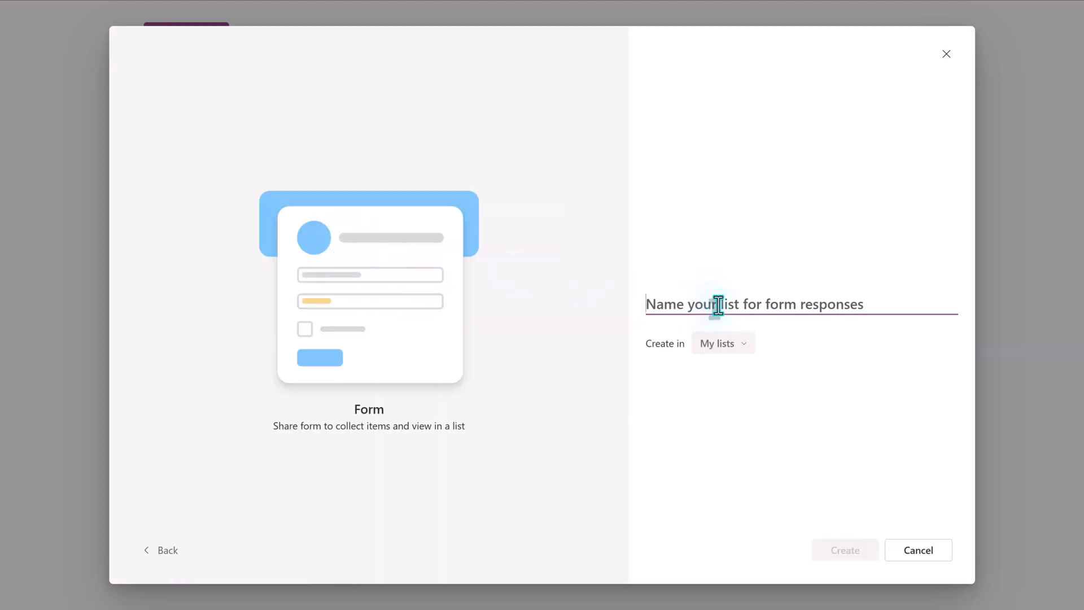
type("Time off Request")
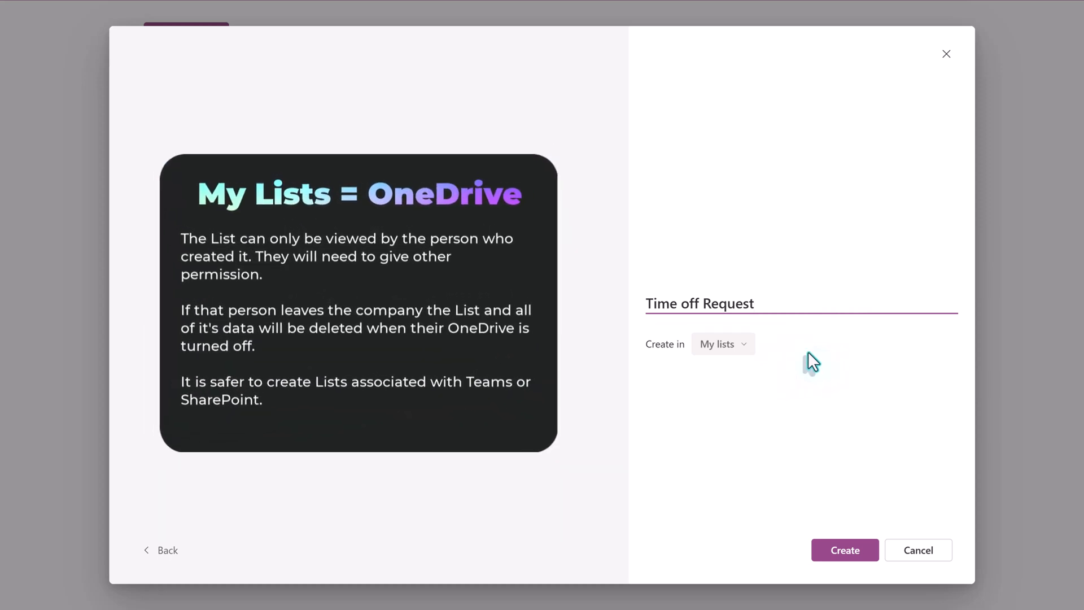
mouse_move(648, 364)
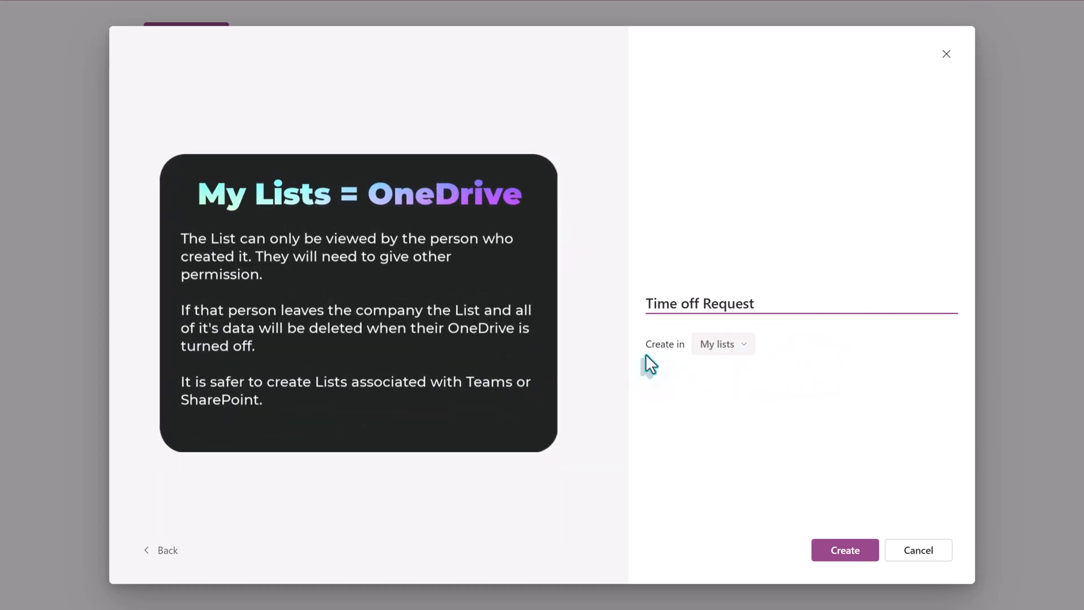
mouse_move(661, 359)
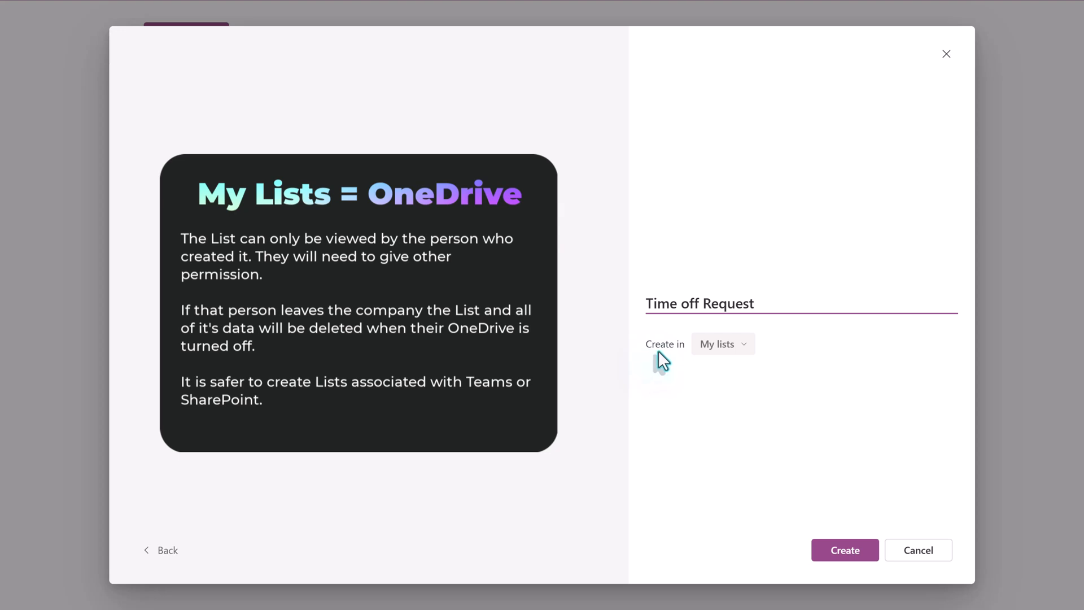
mouse_move(723, 344)
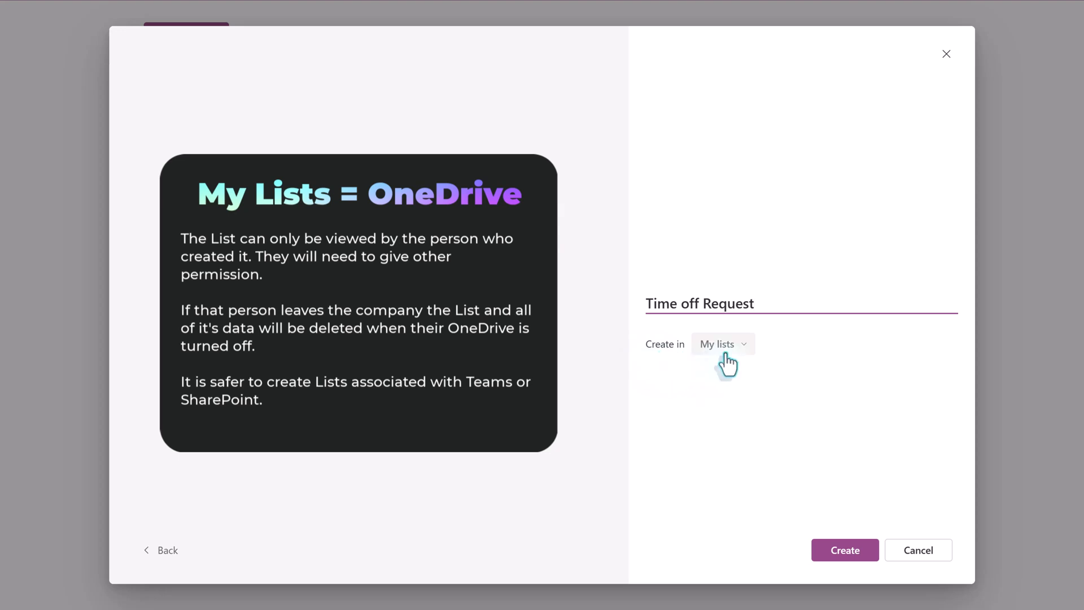
left_click(701, 302)
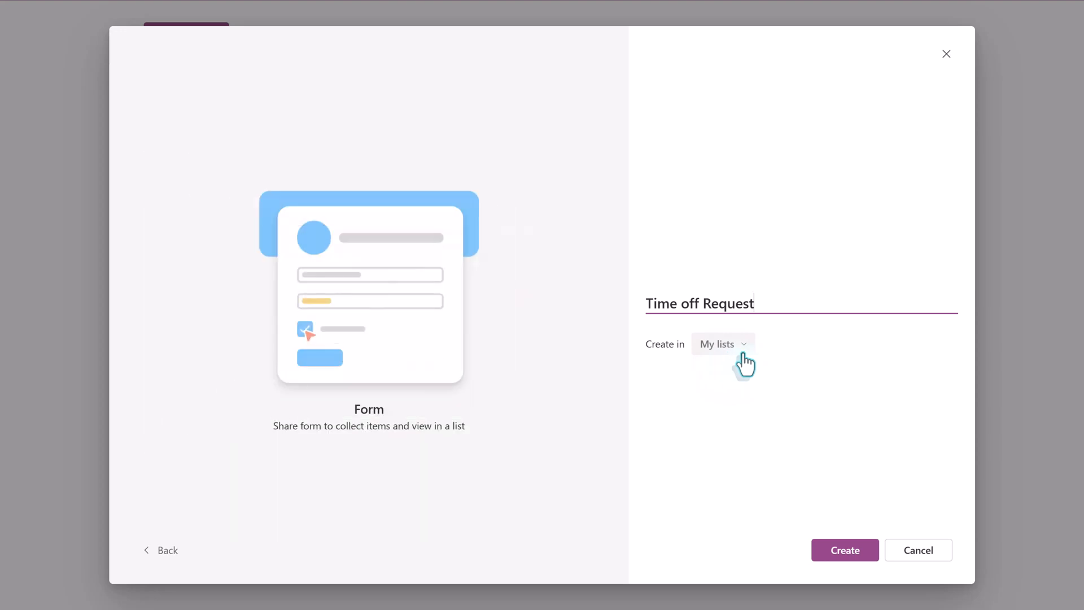
left_click(721, 343)
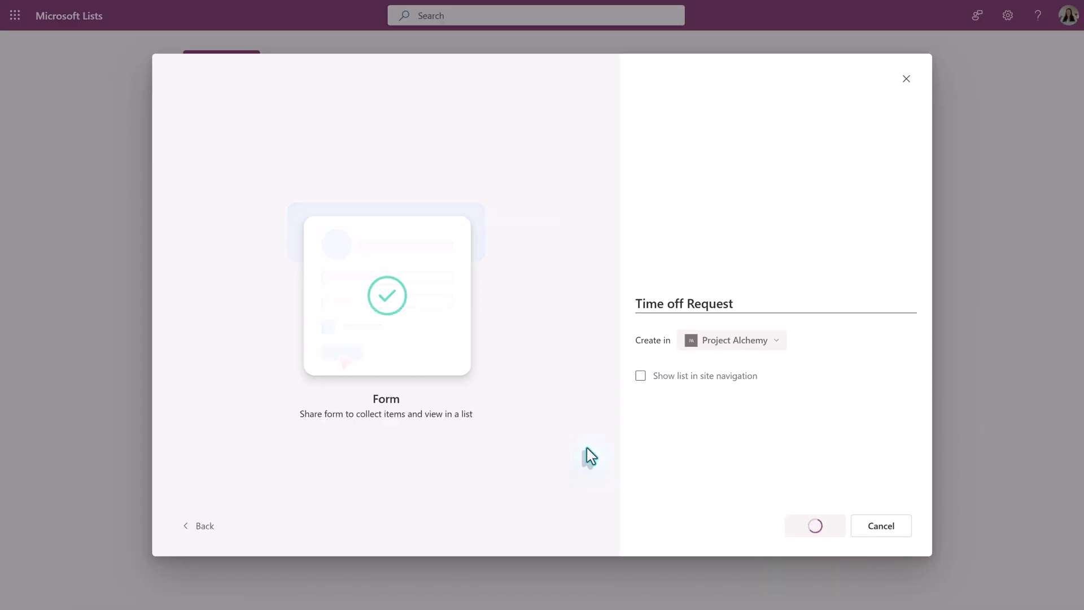
Title the form Request time off with the Doodle Labs Employees Time Off Tracker description.
left_click(814, 526)
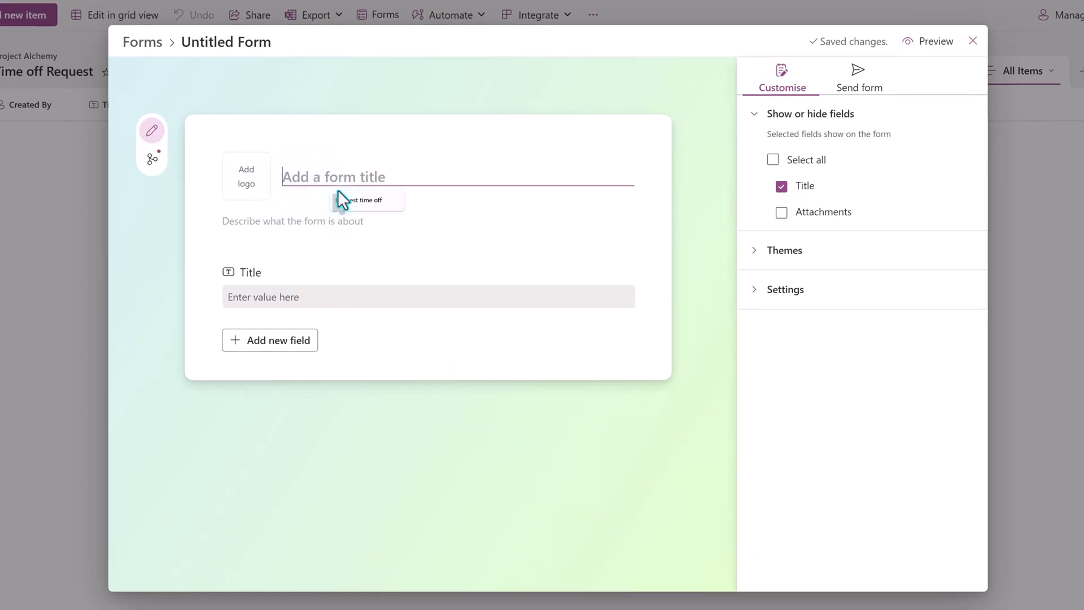
type("Request time off")
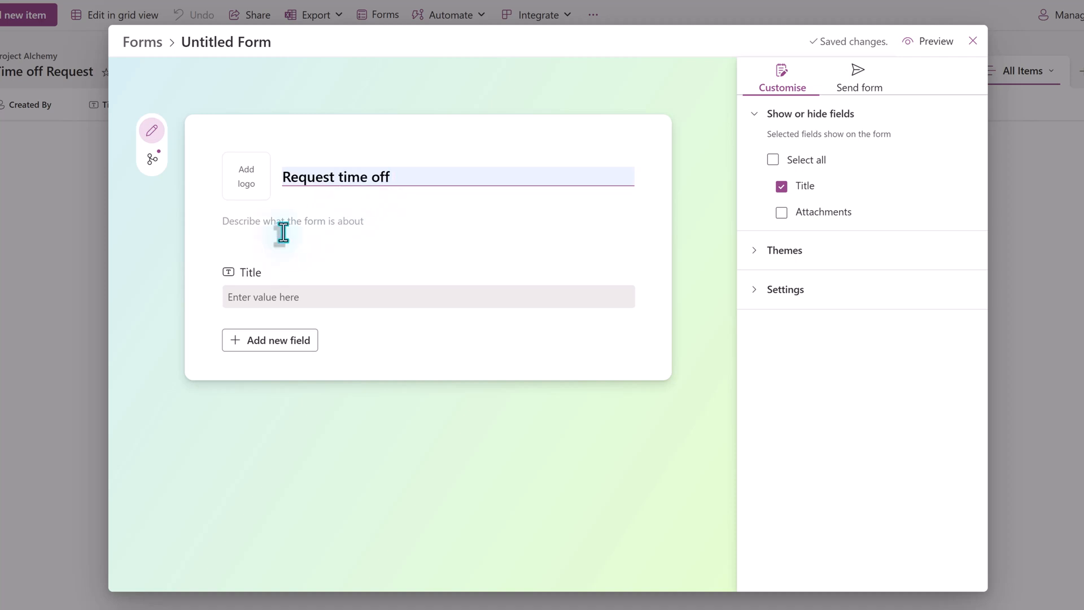
type("Doogle Labs Employees Time Off Tracker. Please include all da")
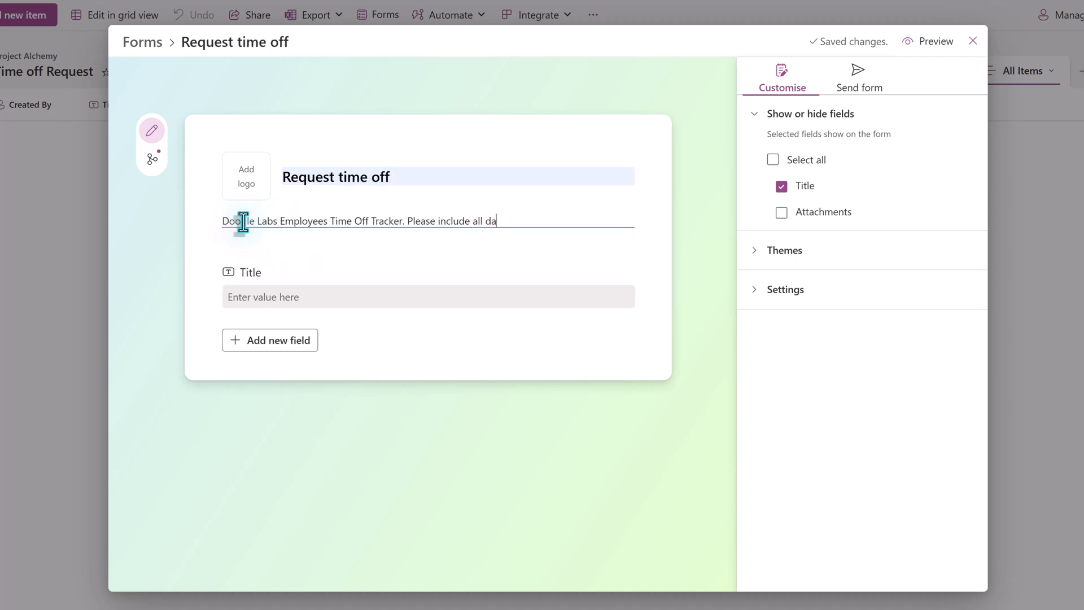
type("tes including weekends.")
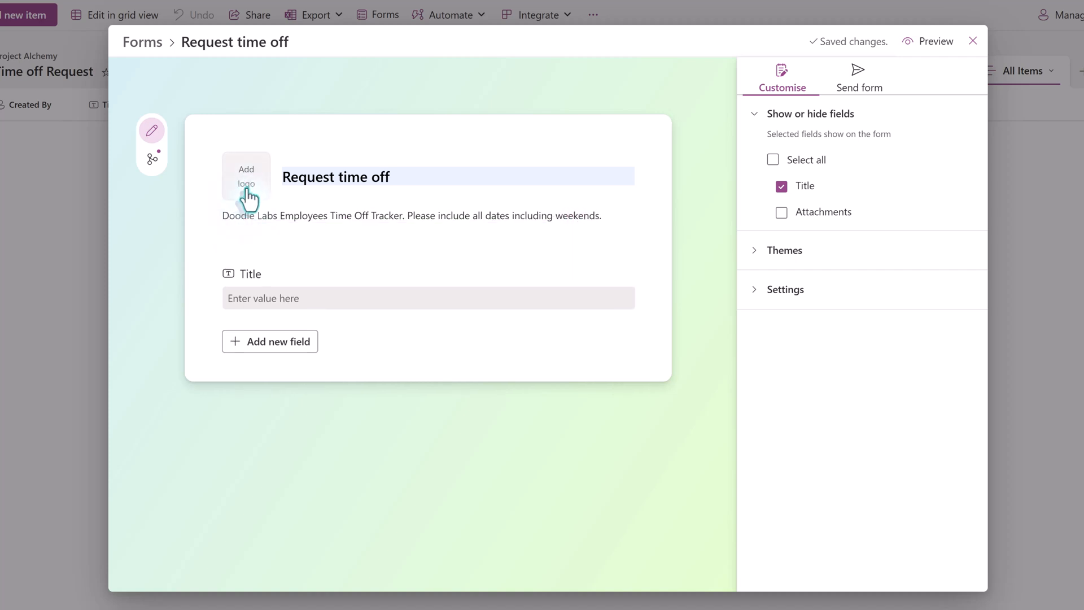
Add the Doodle Labs logo to the form.
left_click(246, 176)
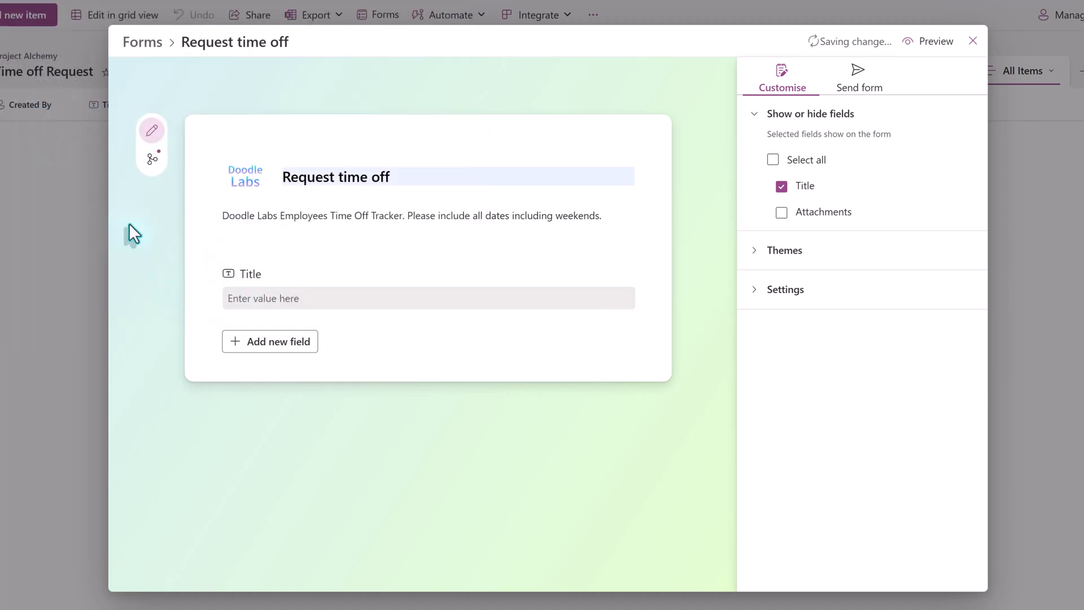
left_click(428, 298)
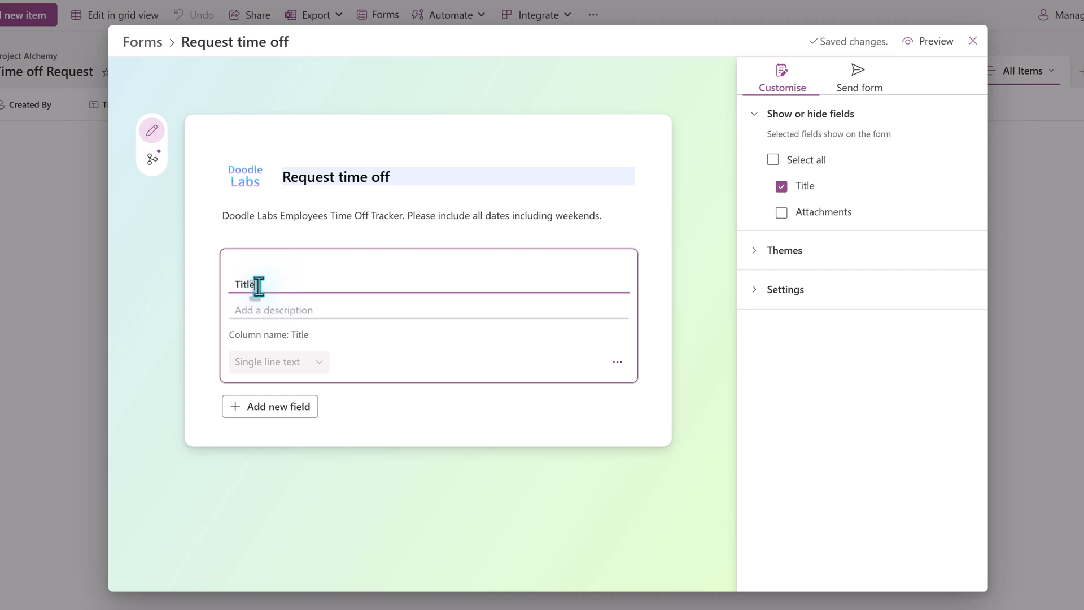
Rename the Title field to Employee Name with description 'Who is taking time off?'.
double_click(244, 284)
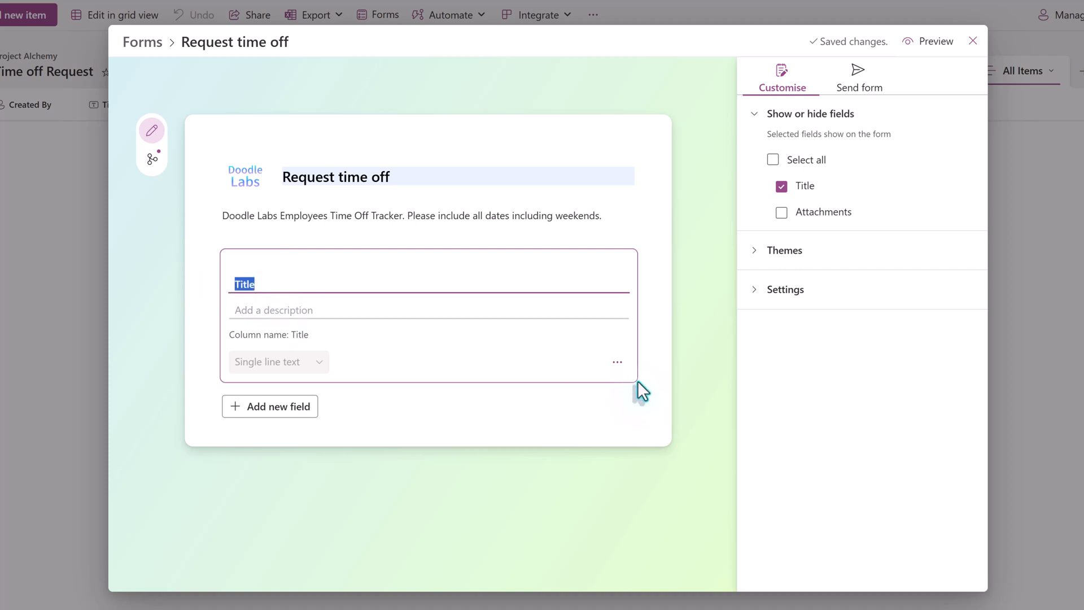
type("Employee Name")
left_click(428, 311)
type("Who is taking time off?")
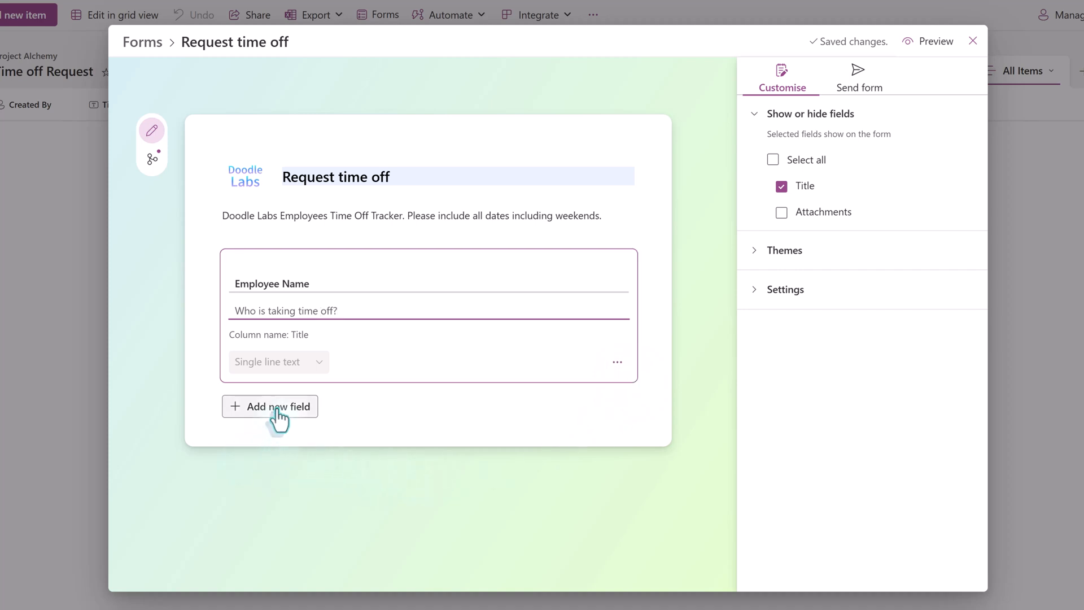
Add a required vacation start date field and hide the Approved field from the form.
left_click(270, 405)
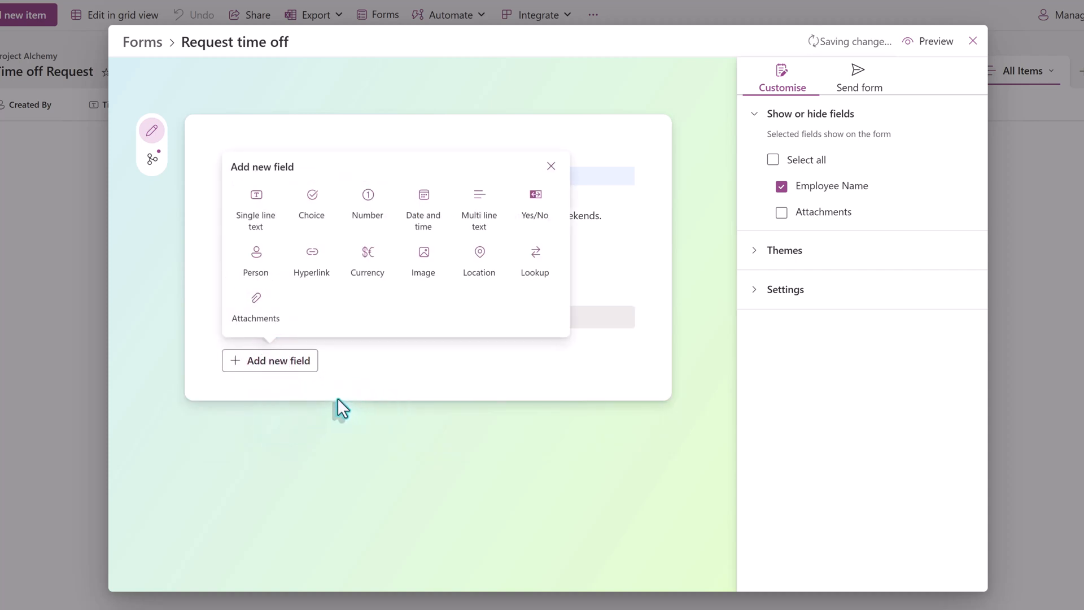
mouse_move(423, 208)
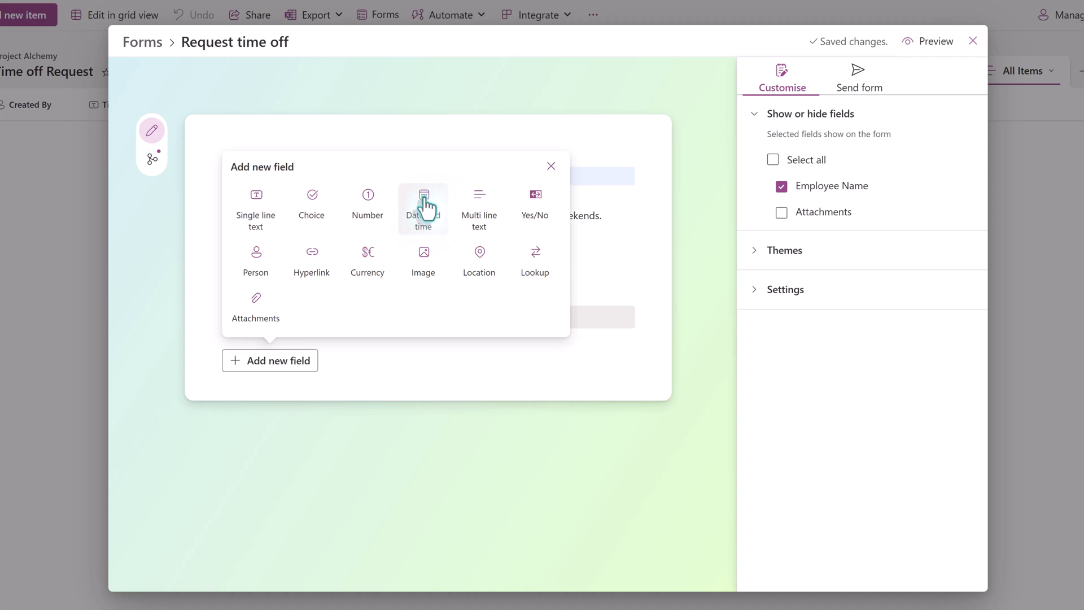
mouse_move(424, 257)
type("What")
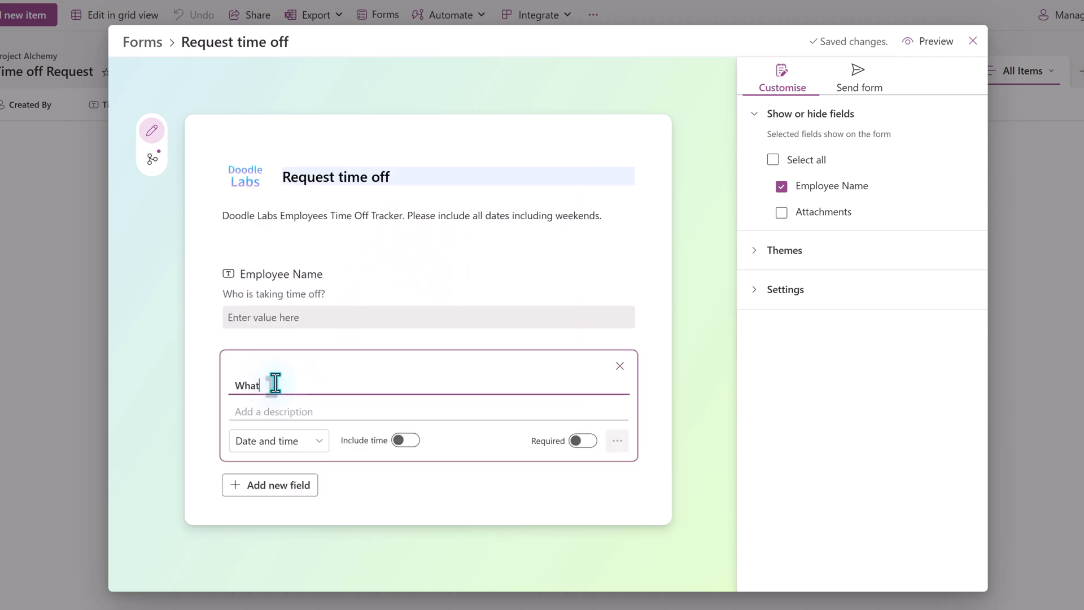
type("date does your vacation begin")
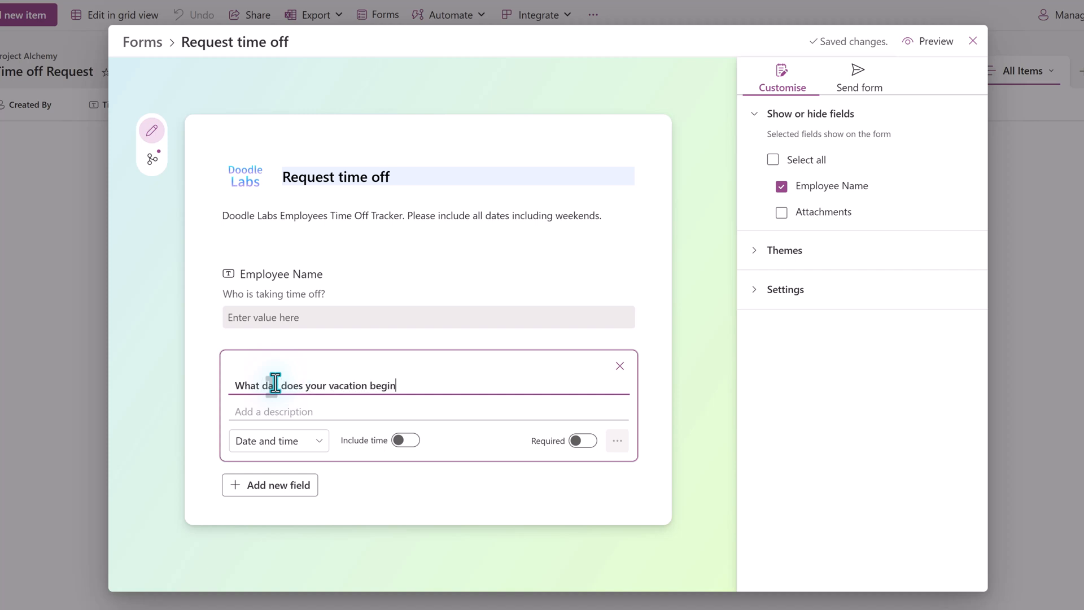
type("?")
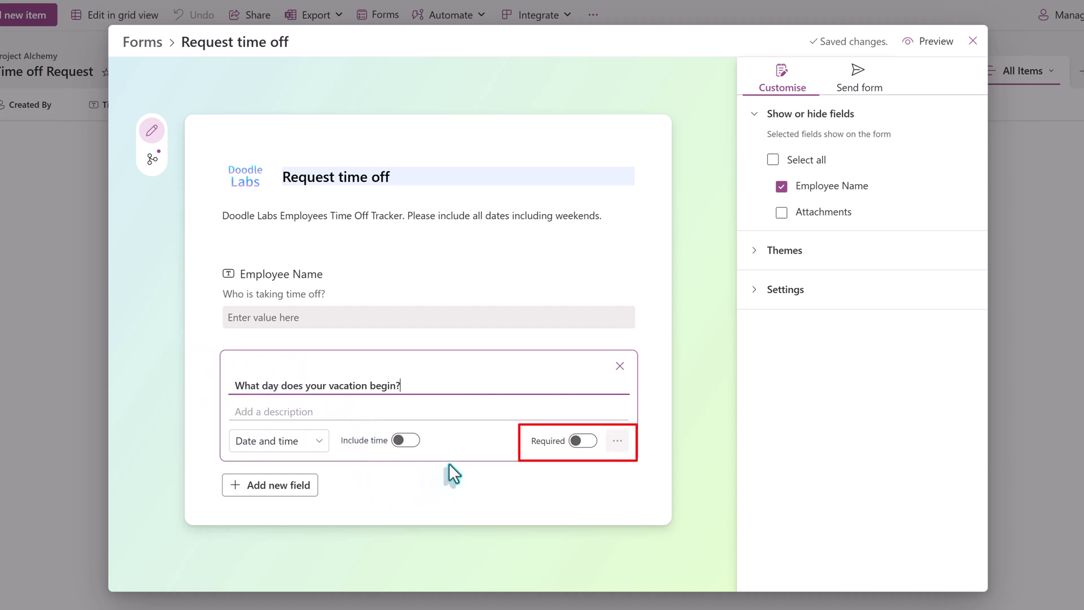
left_click(582, 442)
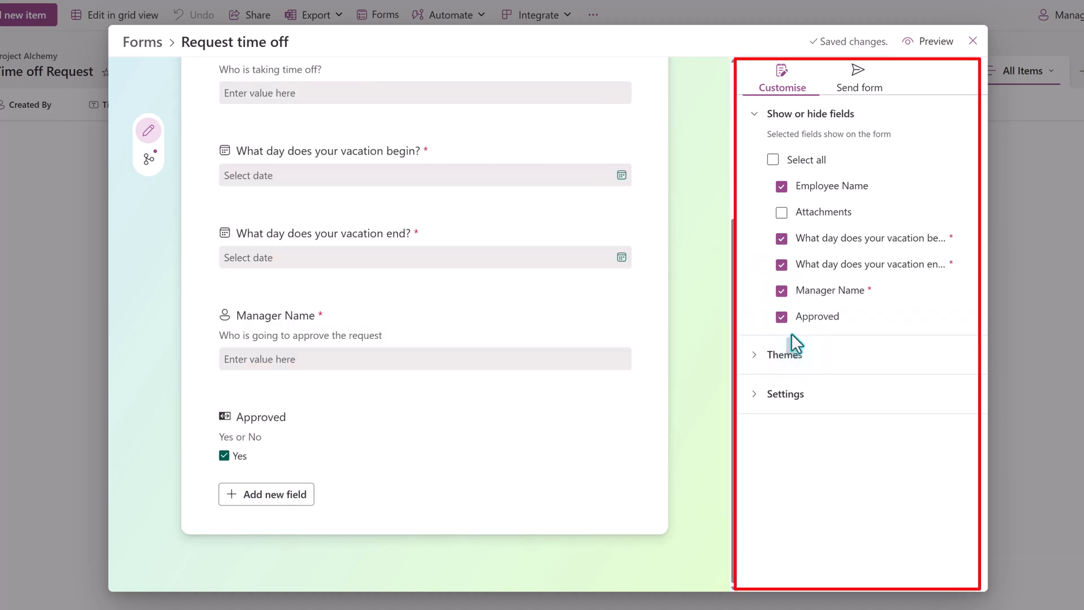
left_click(780, 316)
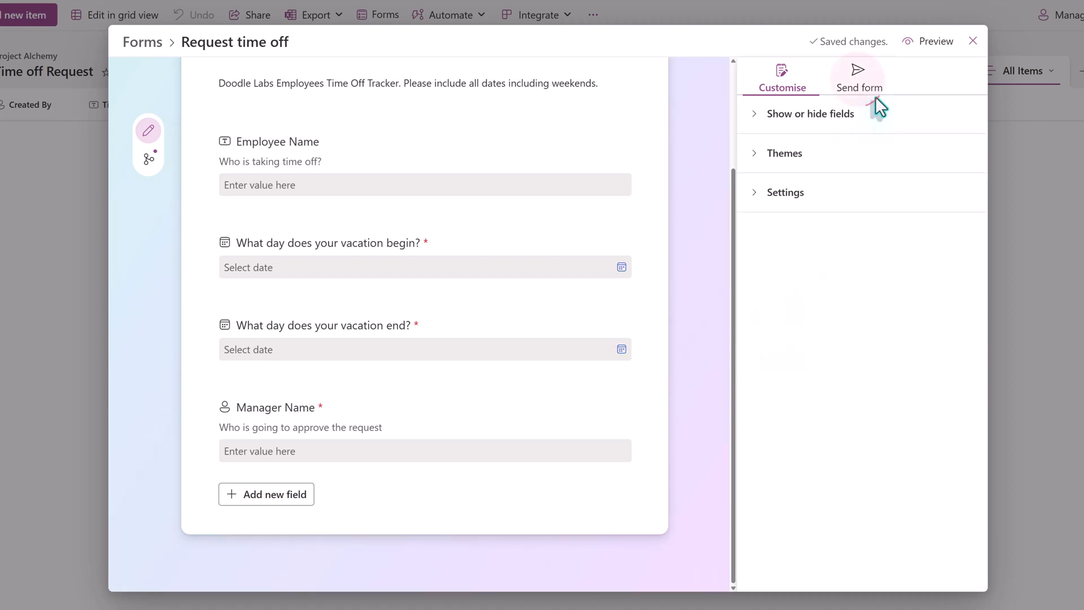
Show the Send form panel with the shareable response link.
left_click(858, 76)
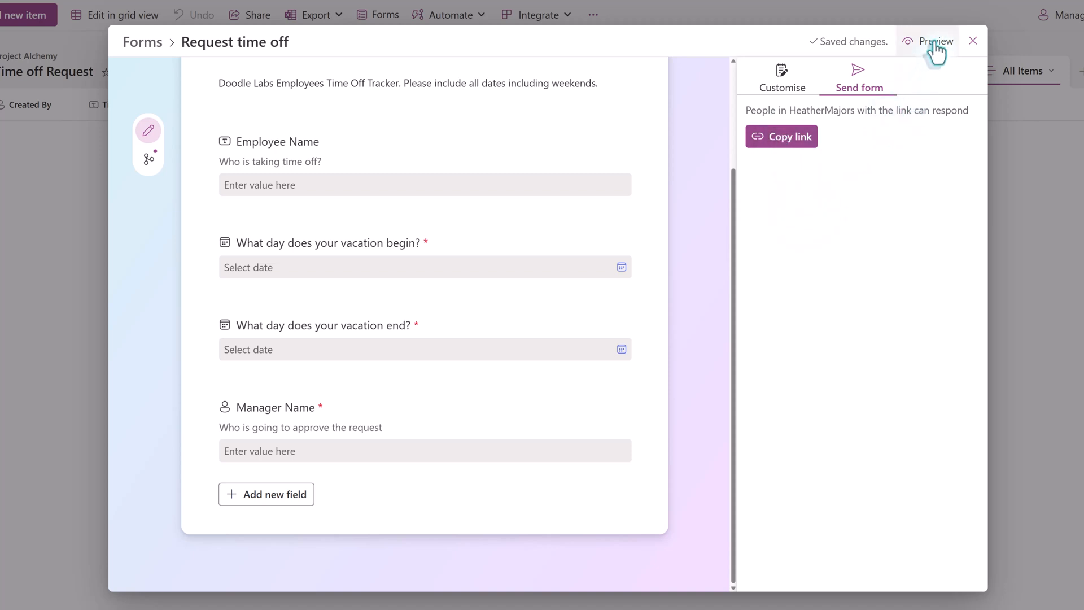
Preview the Request time off form as respondents would see it.
left_click(938, 42)
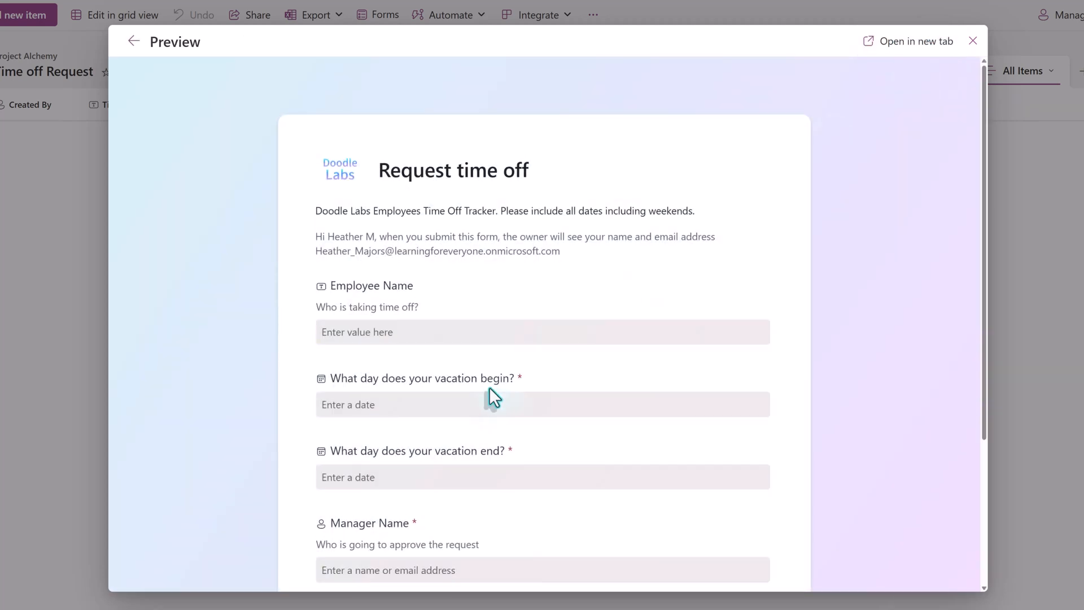
scroll("down", 3)
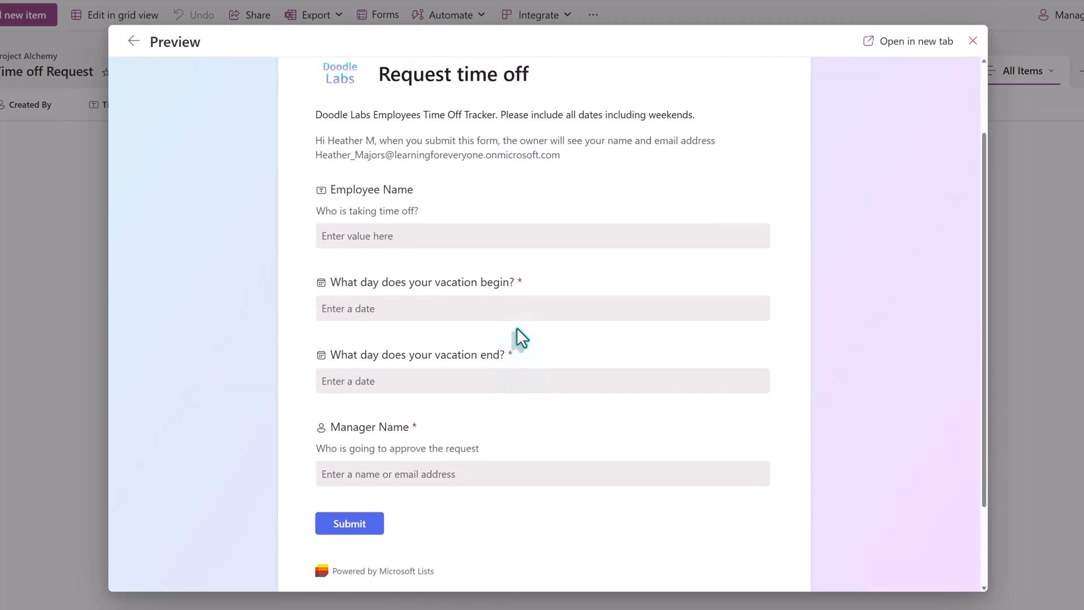
scroll("up", 3)
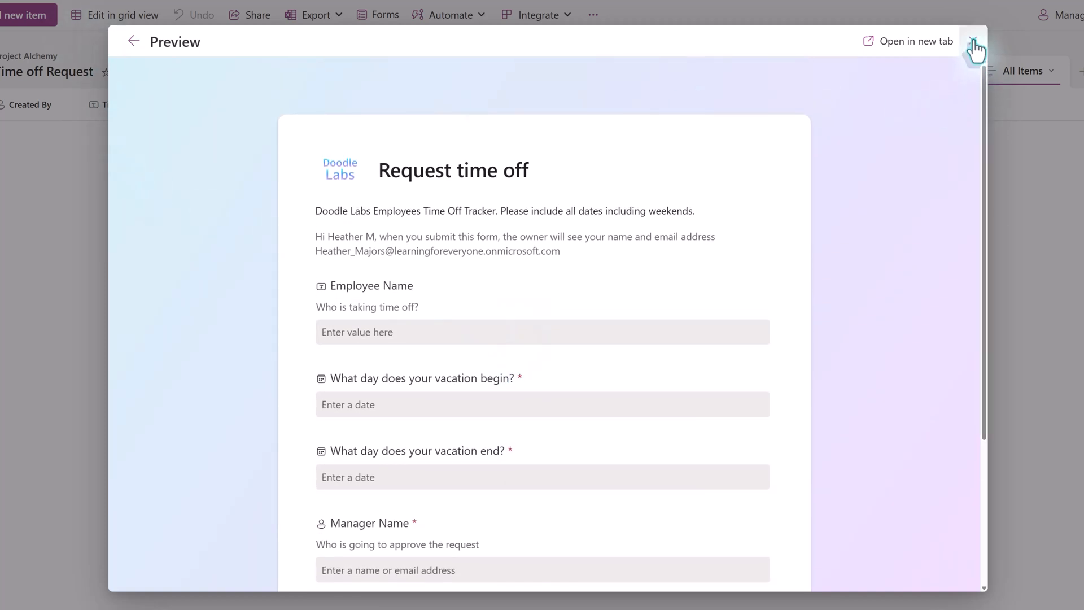
Close the preview, check the Request time off form card under Forms, and return to the list.
left_click(975, 46)
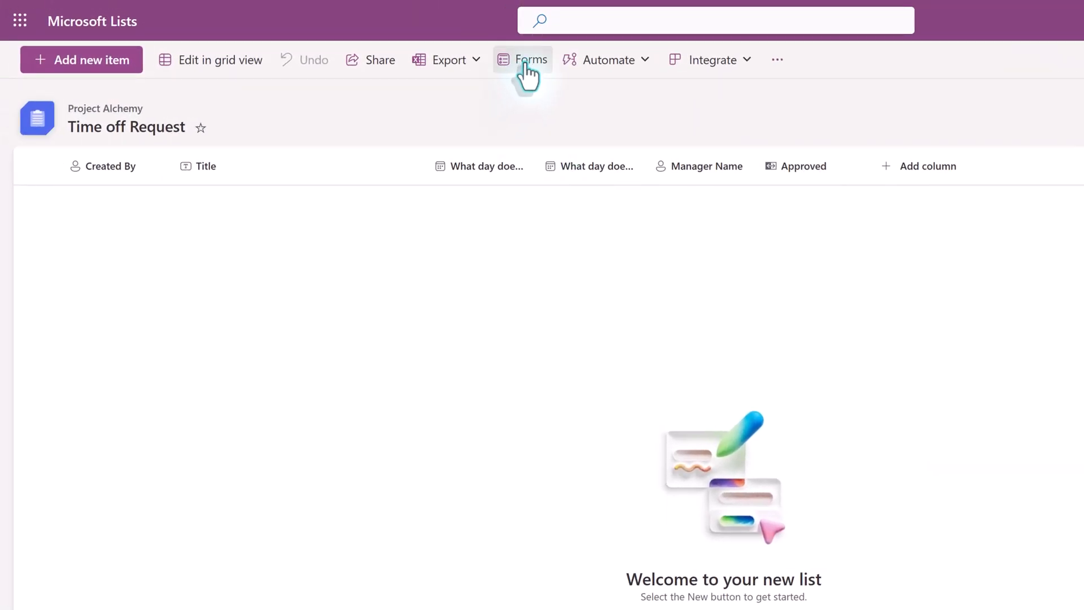
left_click(531, 60)
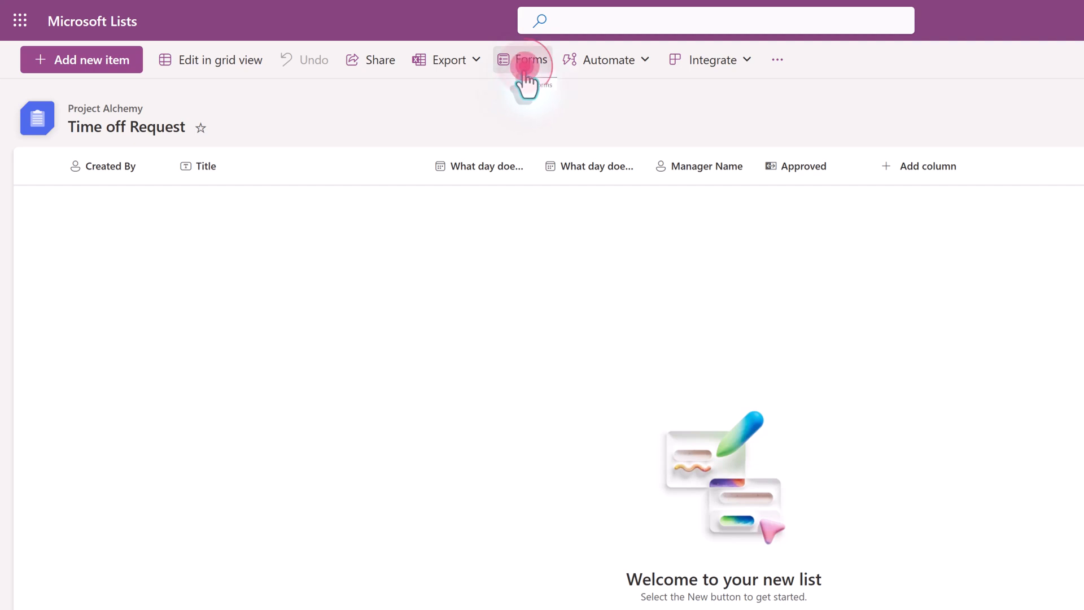
left_click(524, 60)
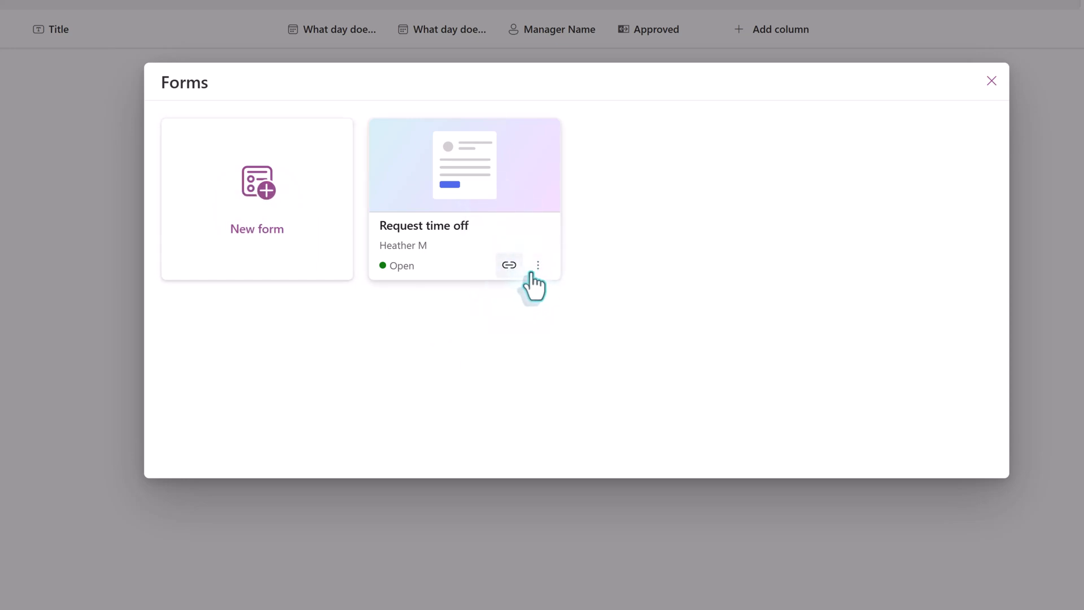
left_click(538, 264)
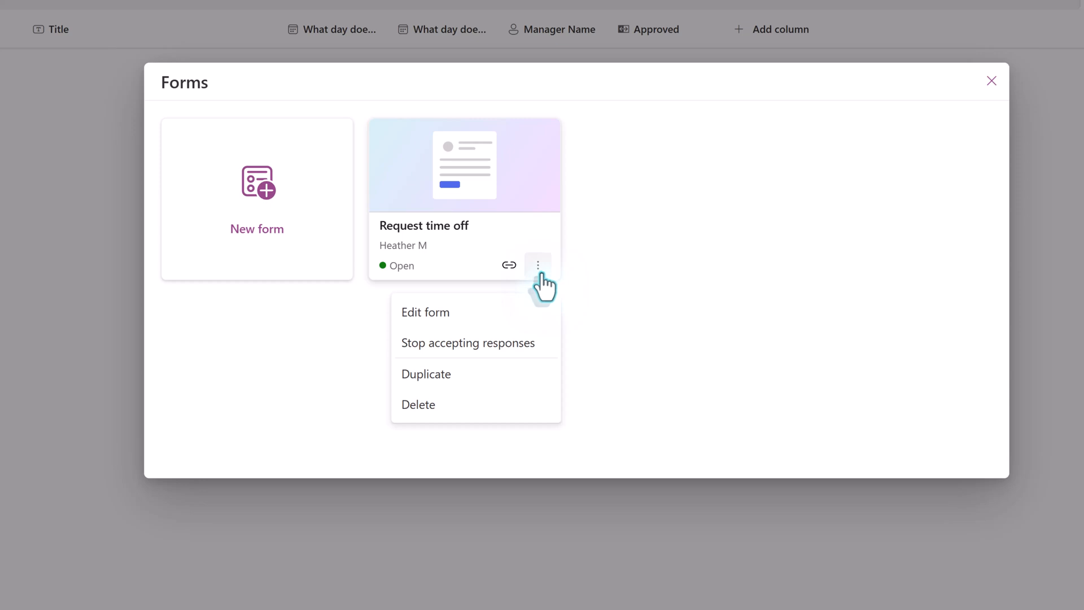
left_click(991, 82)
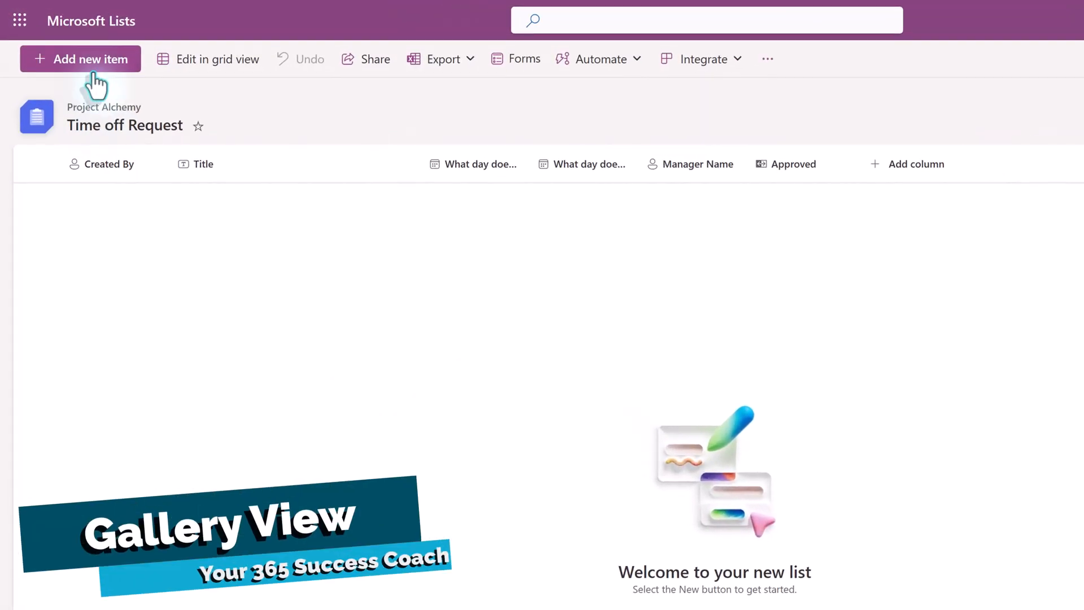
mouse_move(209, 120)
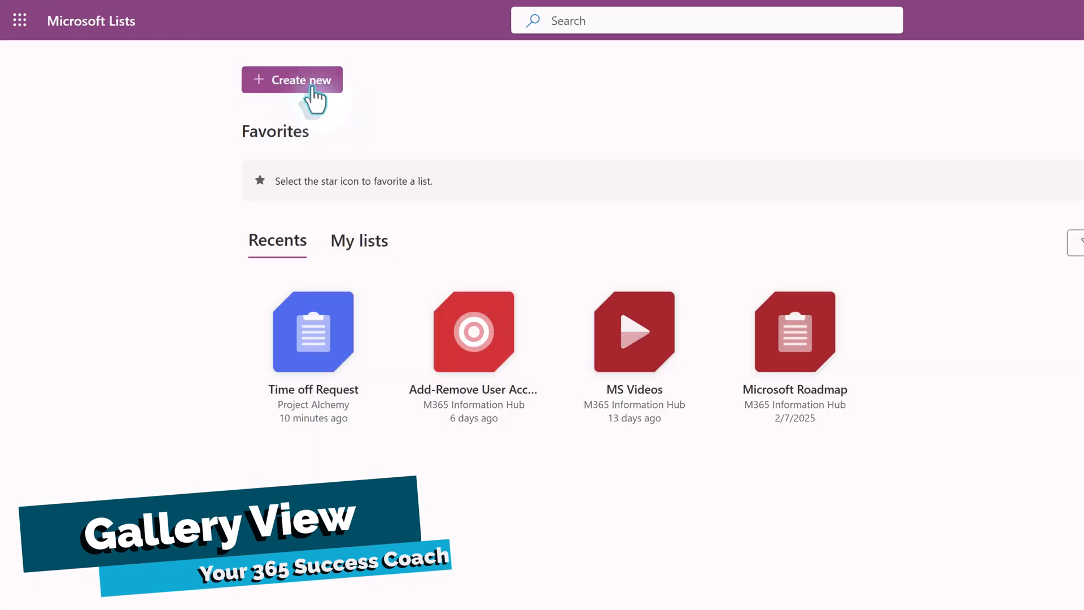
Create a Gallery list named Asset Management in the M365 Information Hub site.
left_click(291, 79)
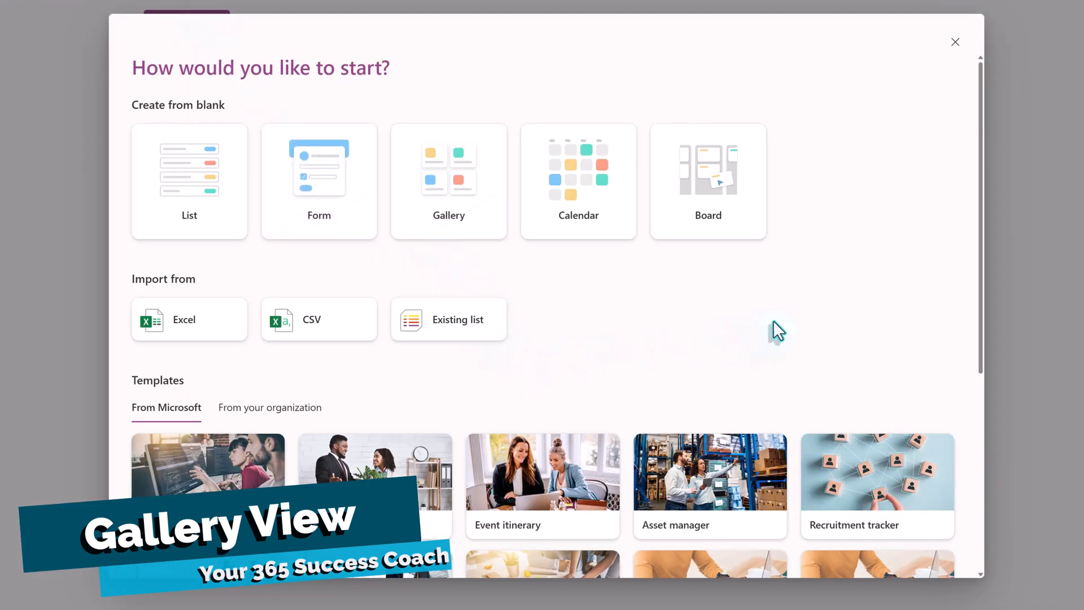
mouse_move(448, 181)
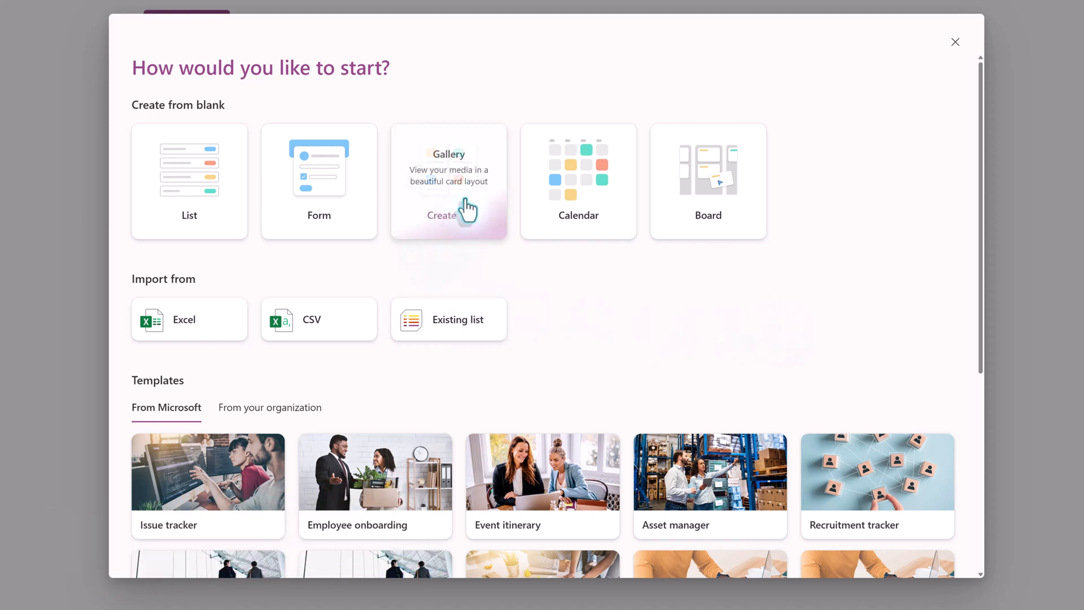
left_click(442, 215)
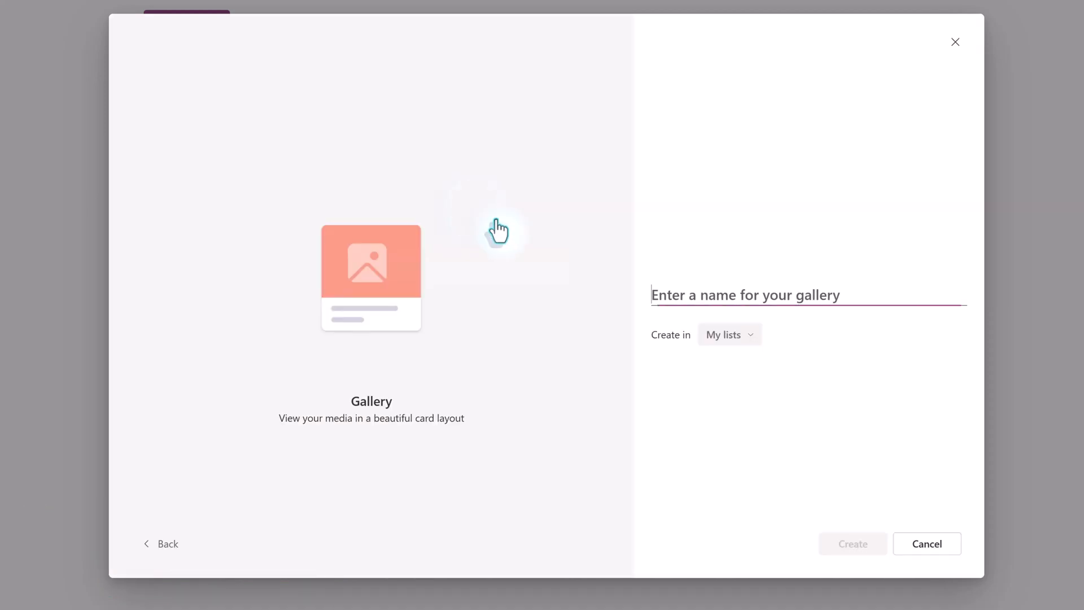
type("Asset Management")
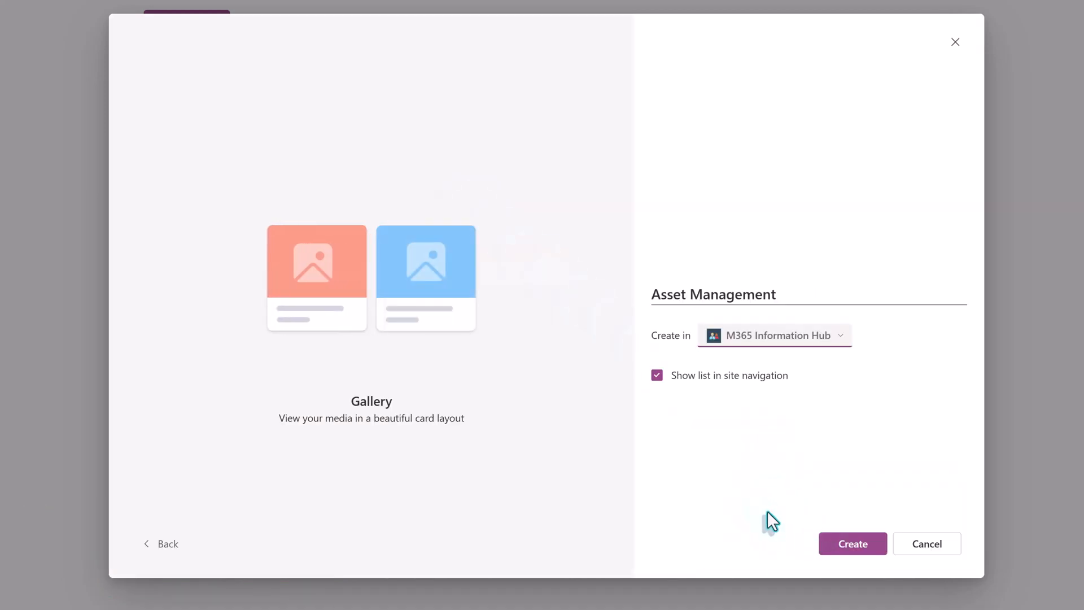
left_click(851, 543)
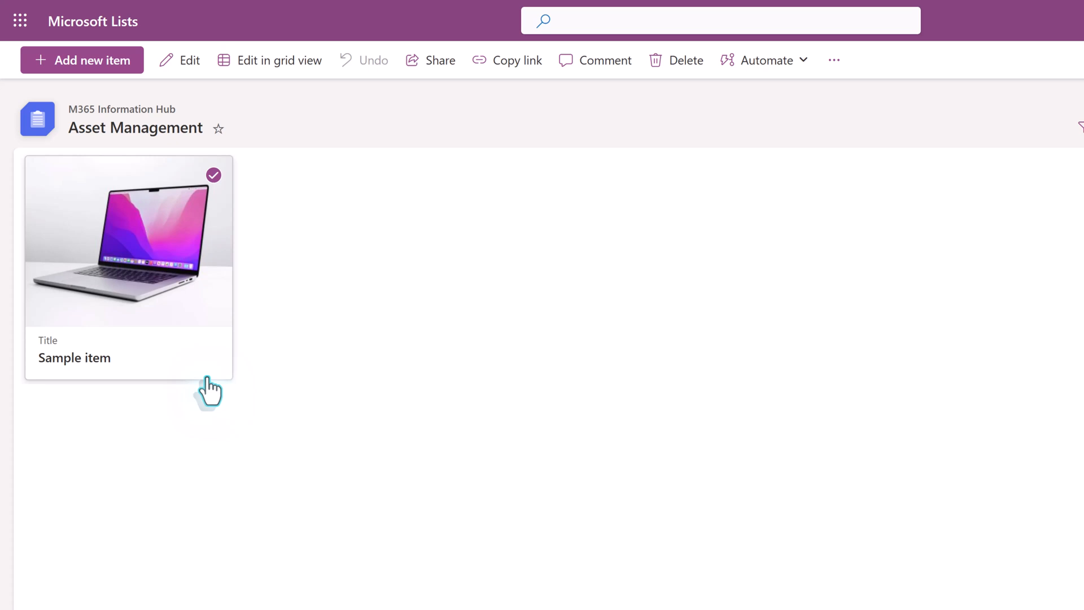
Create a Calendar-template list named Social Media Calendar in the Project Alchemy site.
left_click(82, 60)
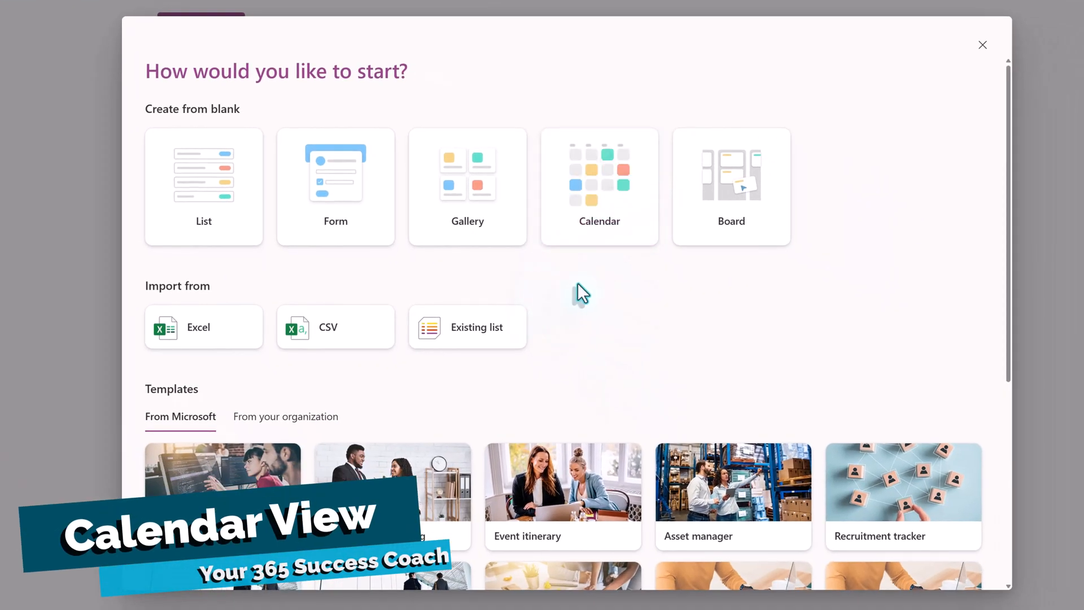
left_click(598, 187)
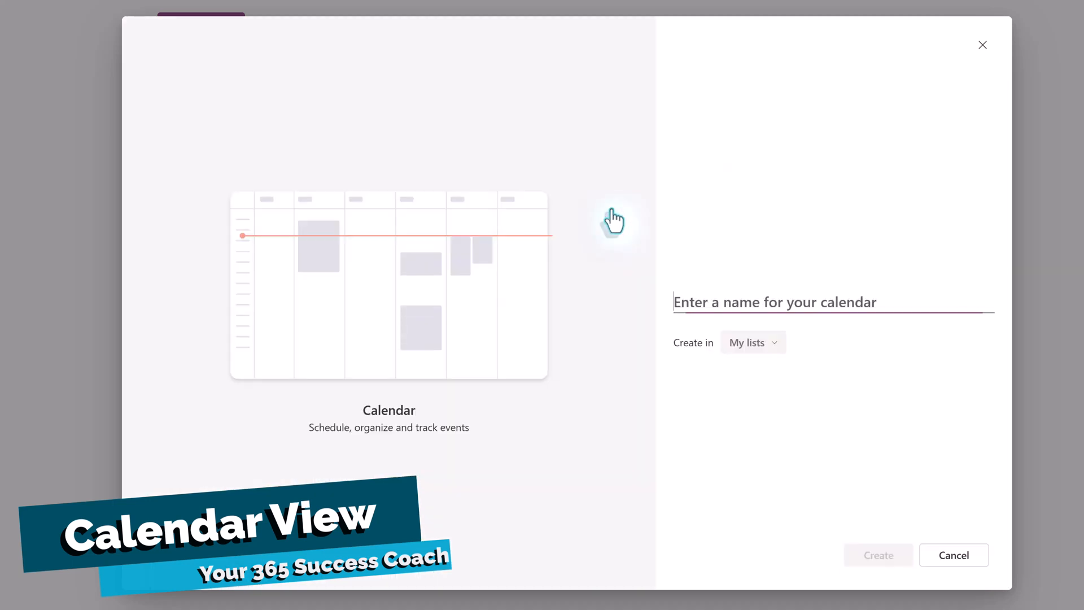
type("Social Media Caeld")
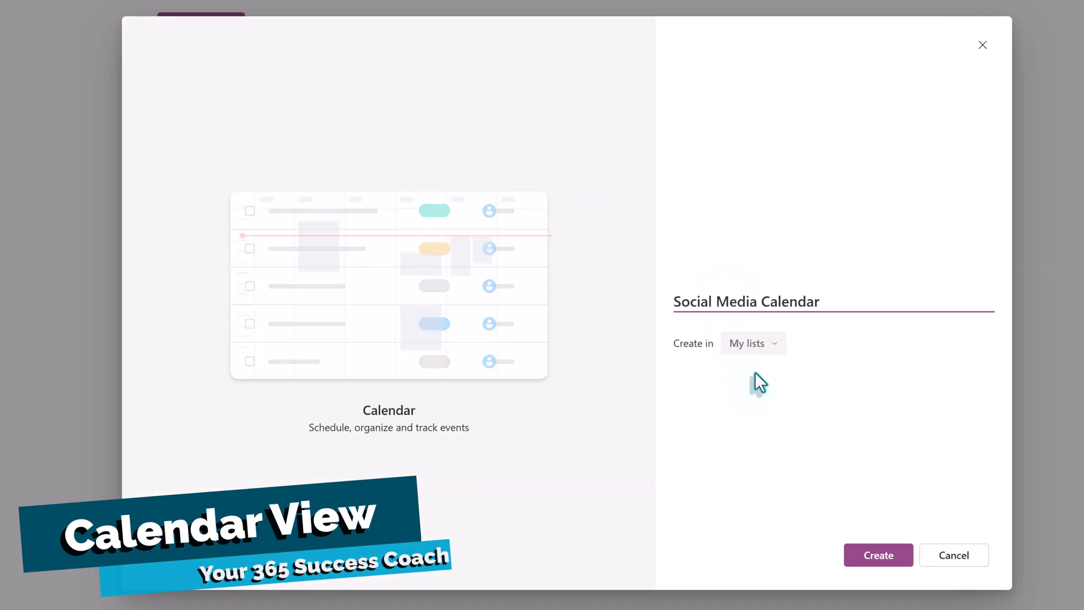
left_click(754, 343)
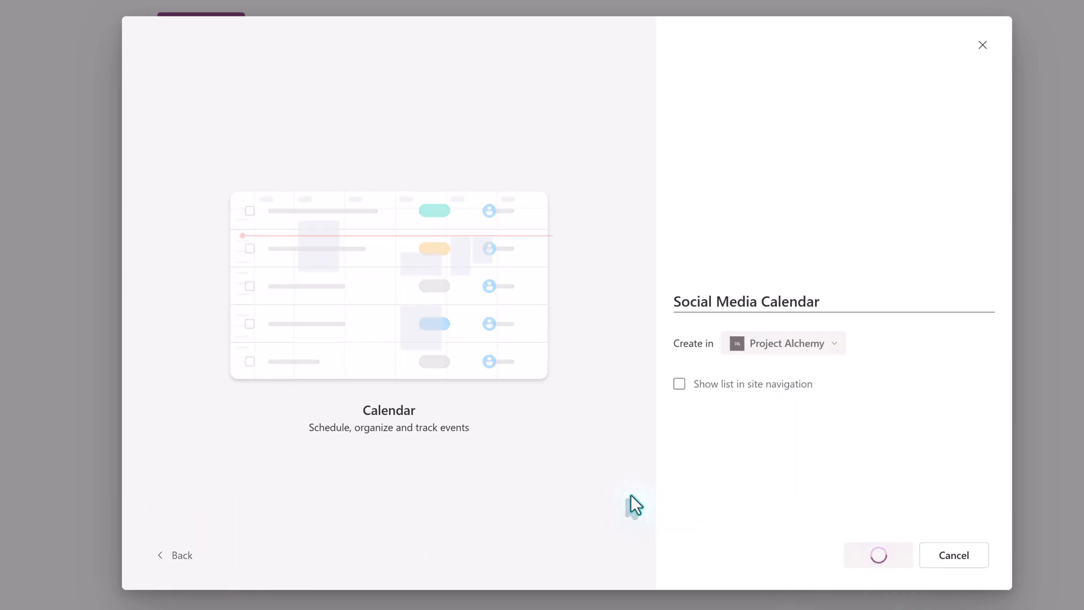
Add a Sample Task event on March 19 to the Social Media Calendar and save it.
left_click(879, 554)
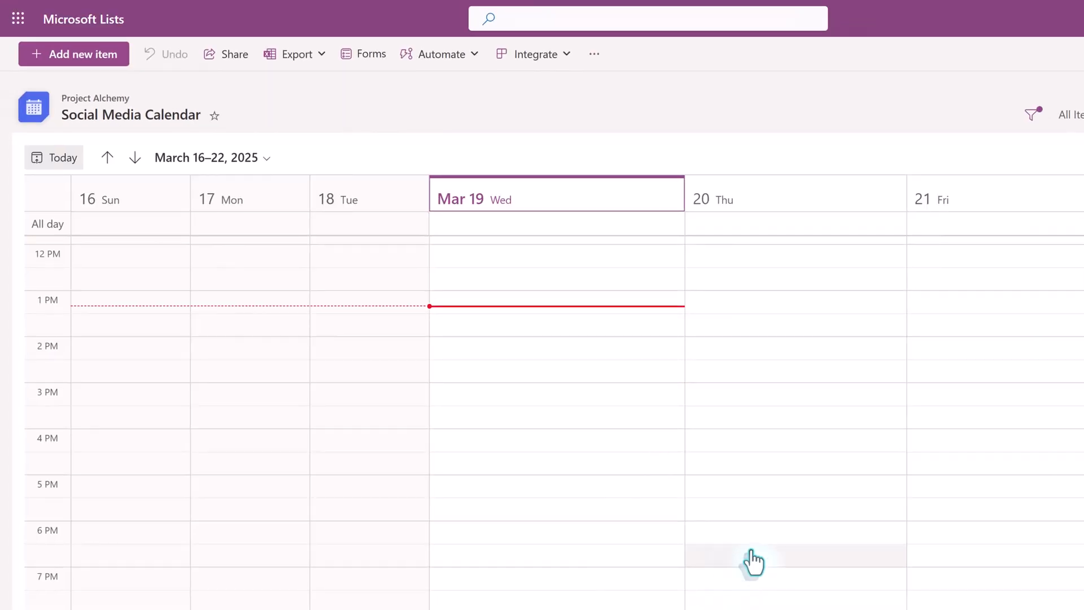
mouse_move(887, 511)
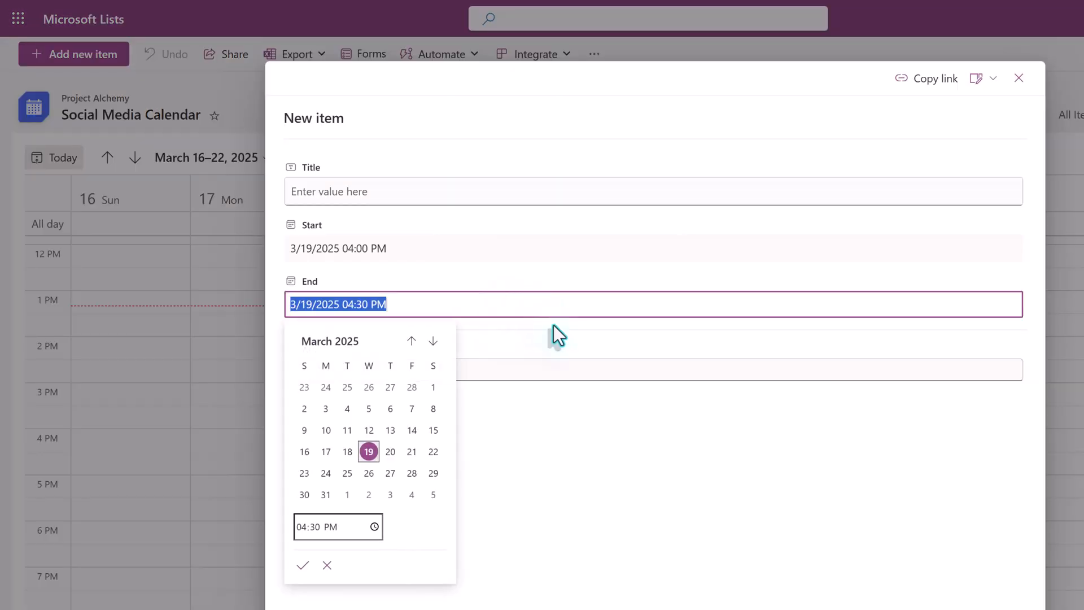
left_click(484, 192)
type("Sample")
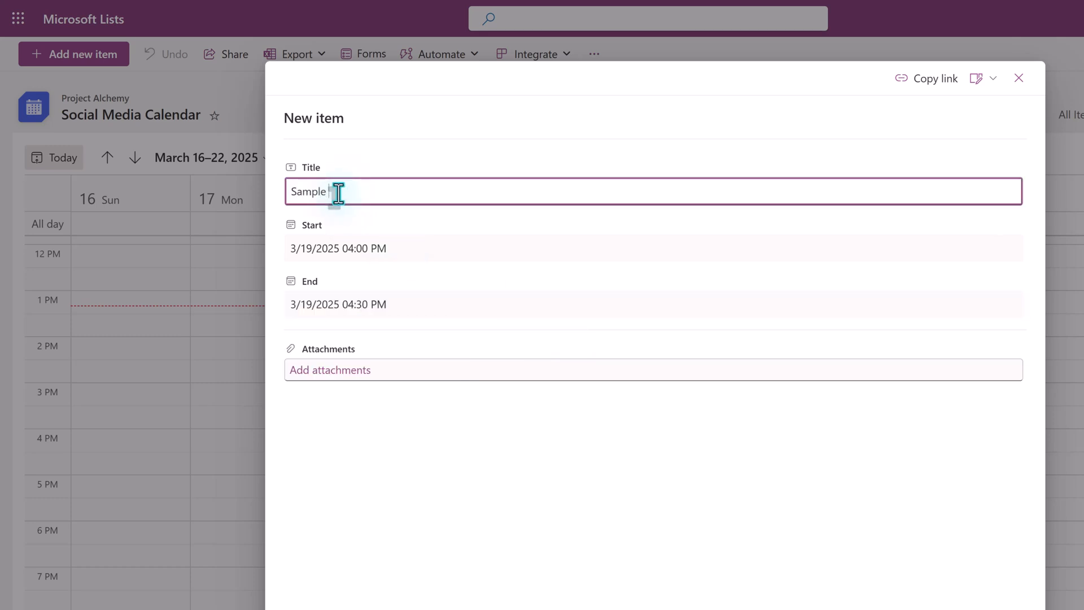
type("Task")
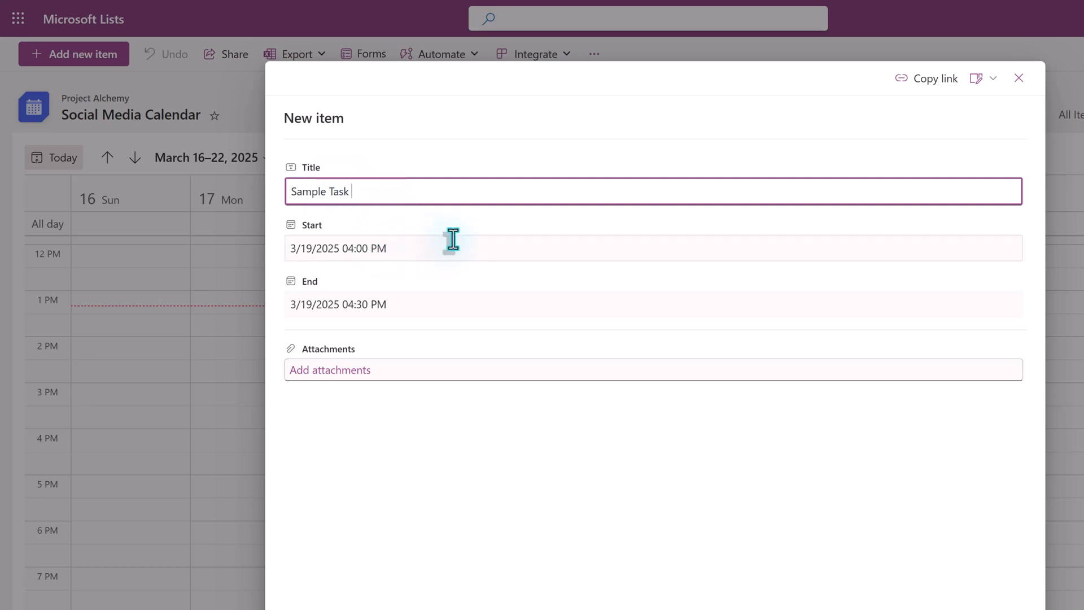
mouse_move(557, 304)
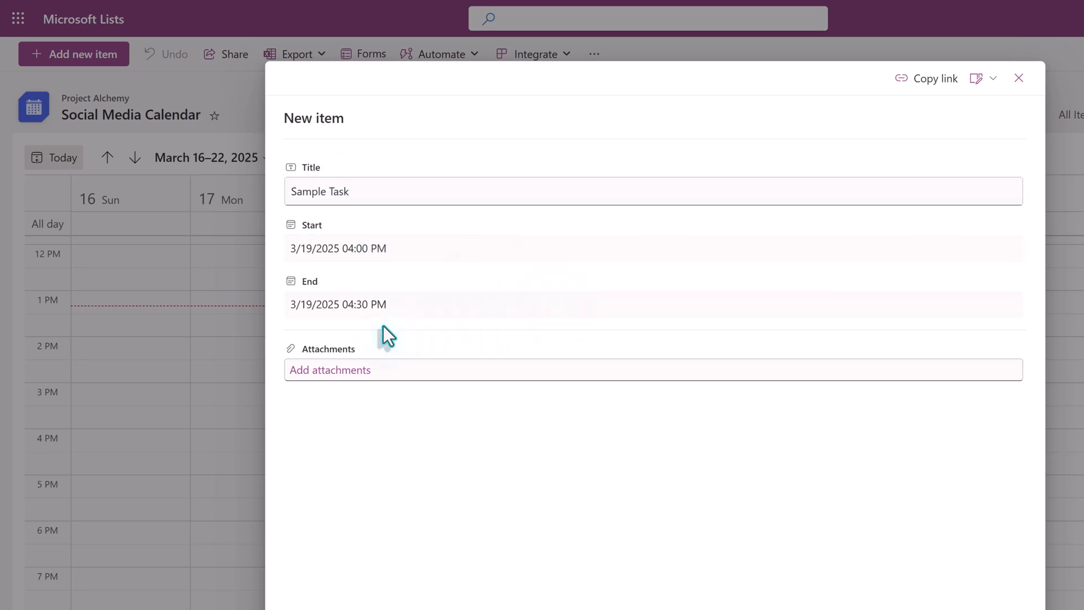
left_click(338, 304)
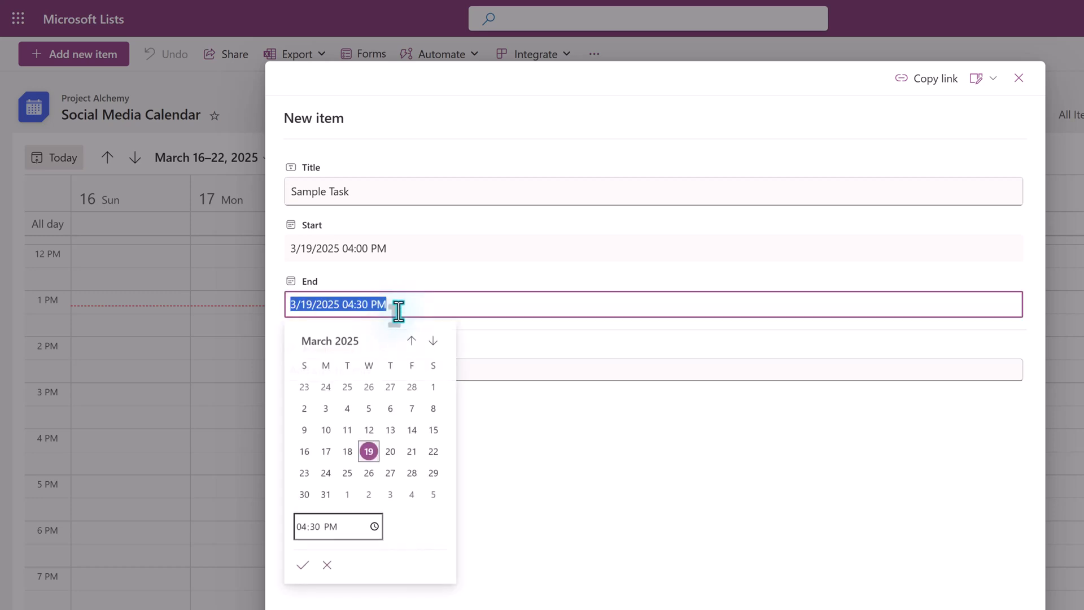
left_click(389, 452)
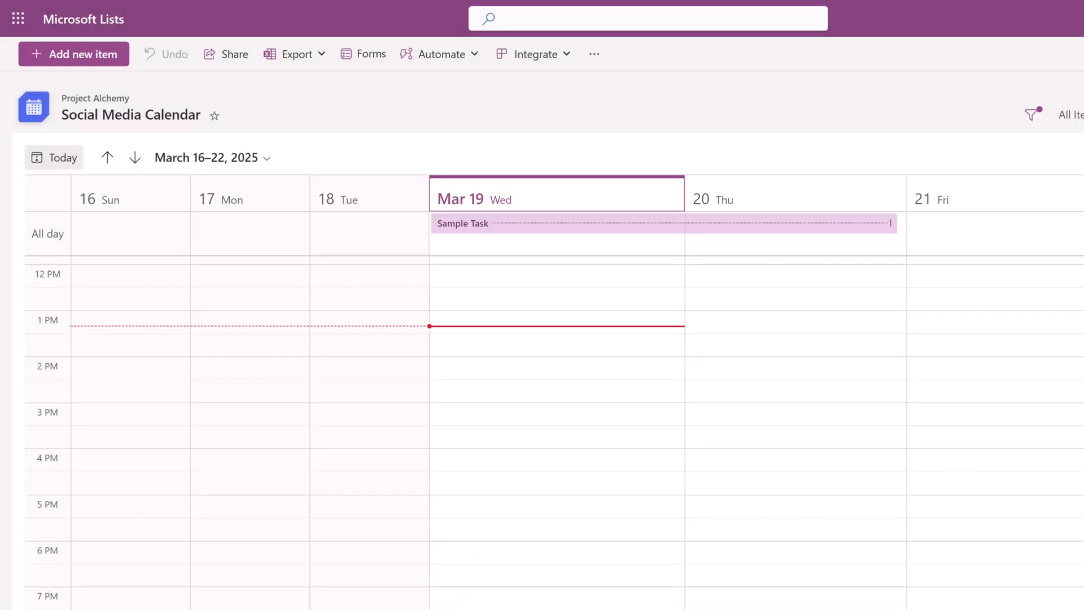
mouse_move(504, 239)
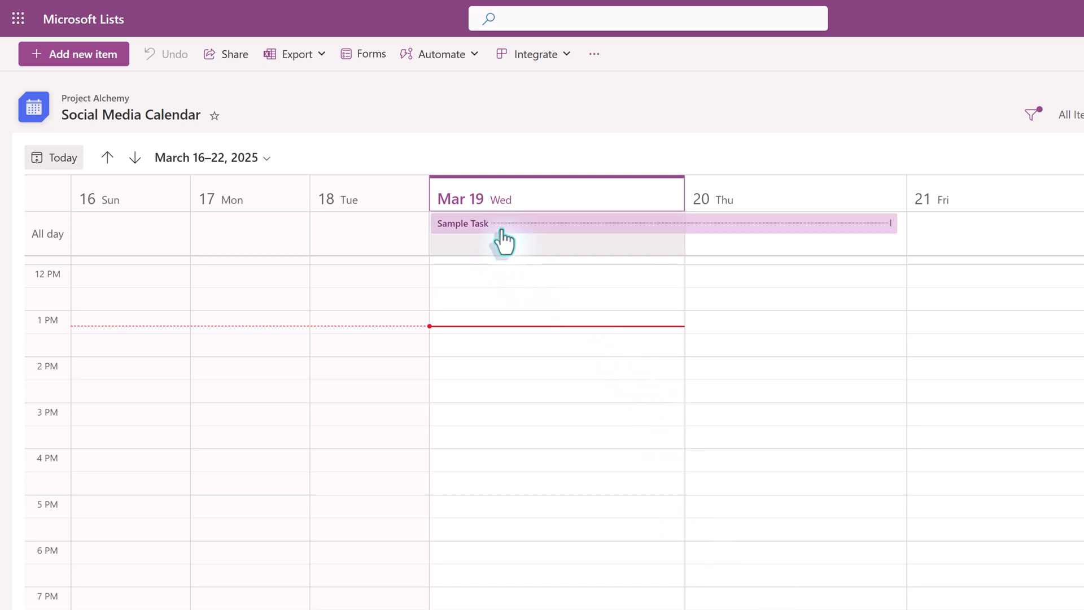
mouse_move(470, 247)
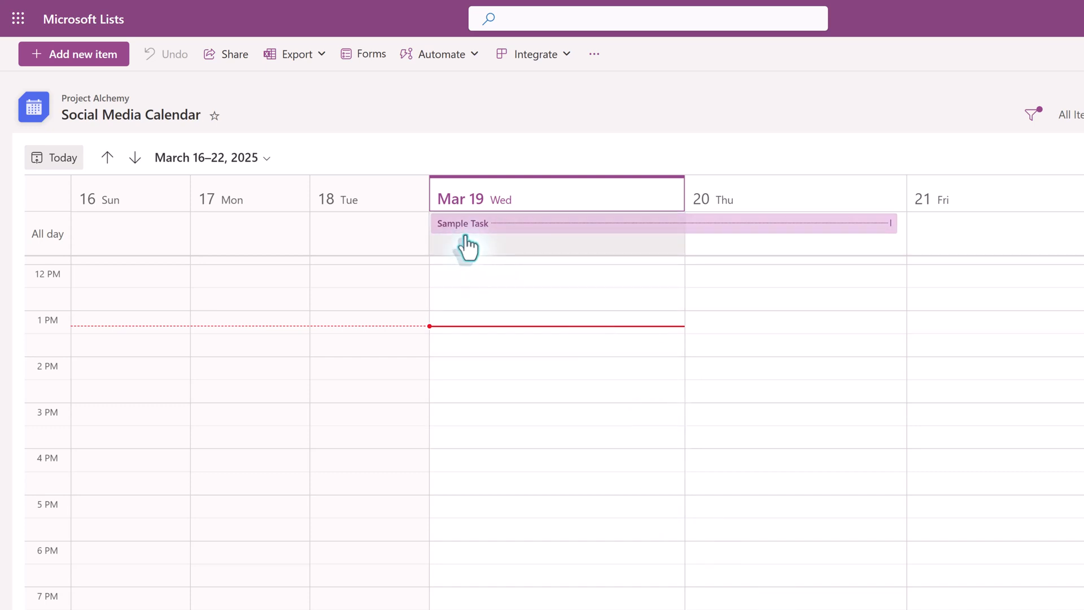
mouse_move(707, 238)
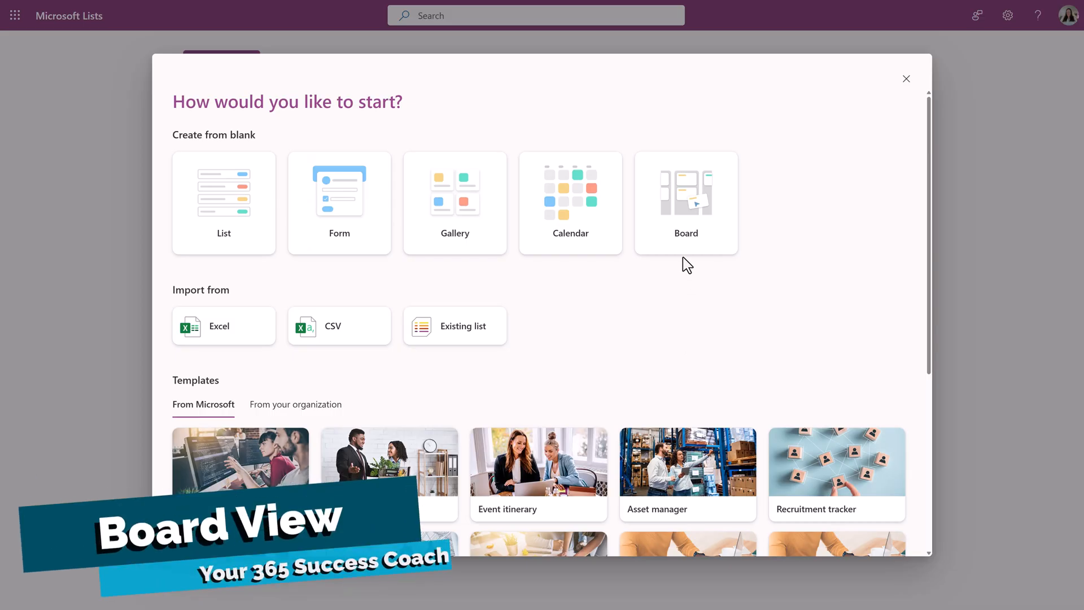
Set up a Board-template list named Sprint 1 saved to the Project Alchemy site.
left_click(686, 202)
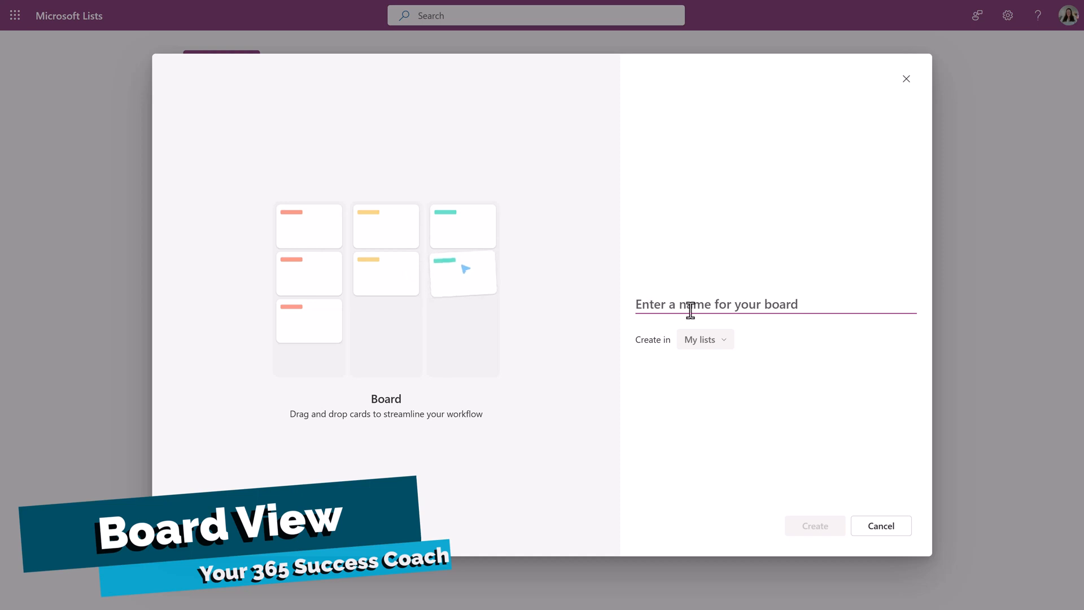
type("S")
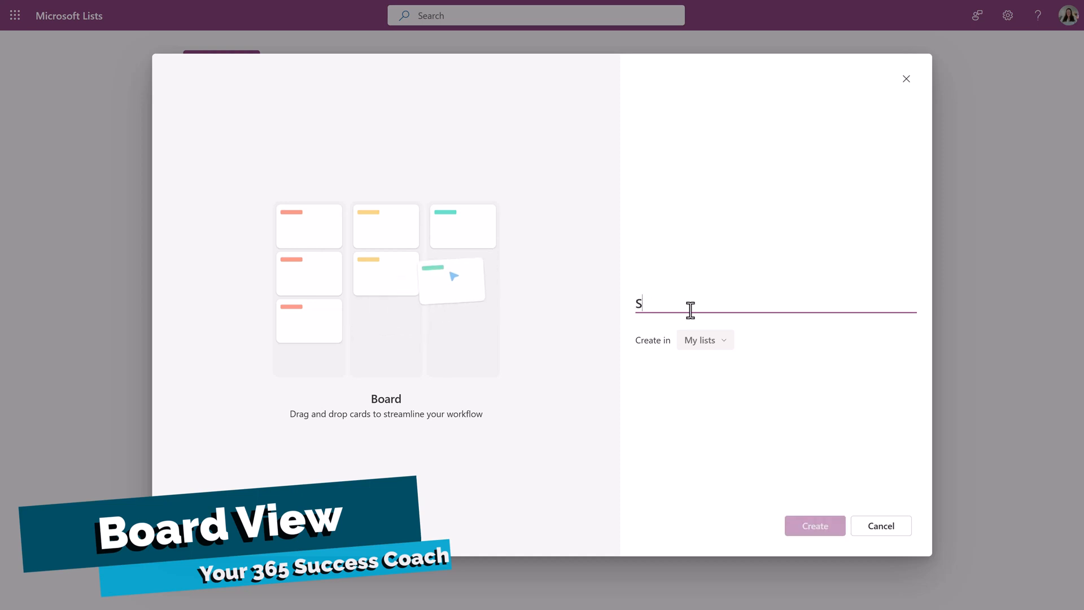
type("print")
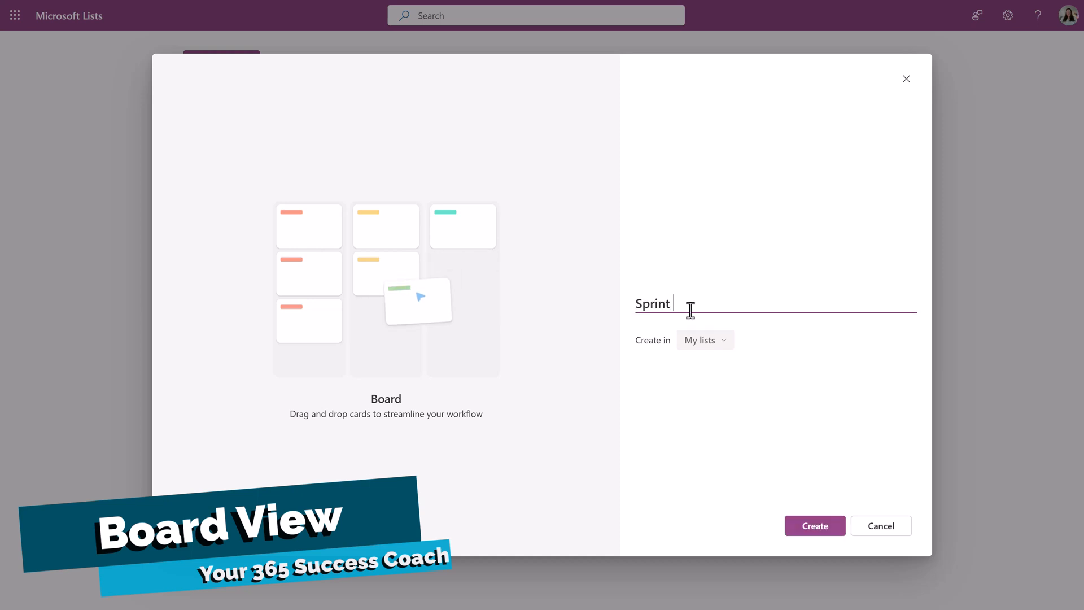
left_click(704, 340)
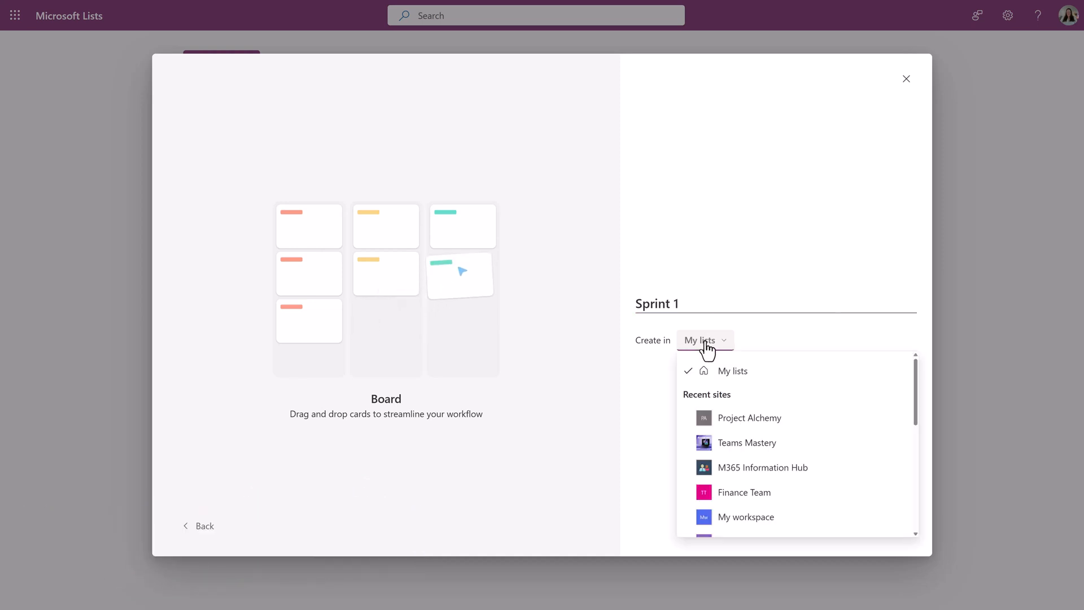
left_click(749, 418)
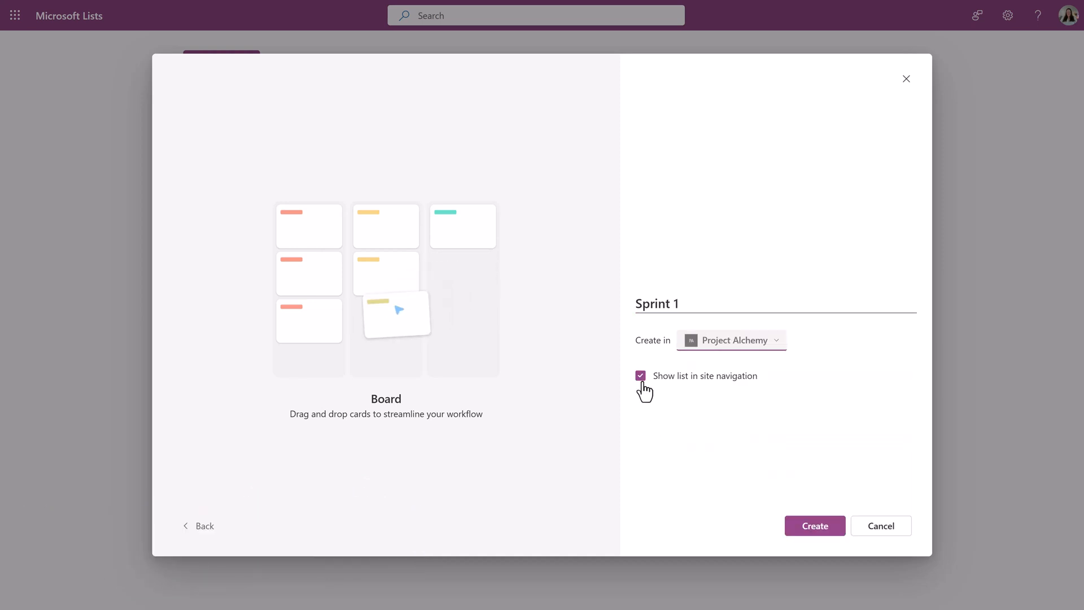
Create Sprint 1 and add buckets In progress, Ready for review, Approved/Edit and Published.
left_click(815, 525)
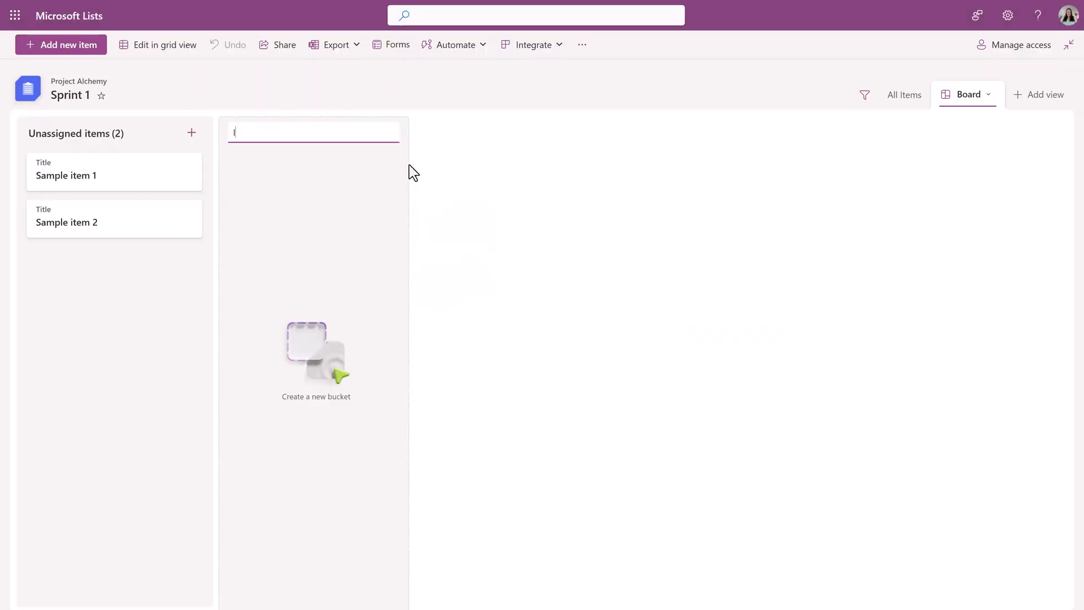
type("In prog")
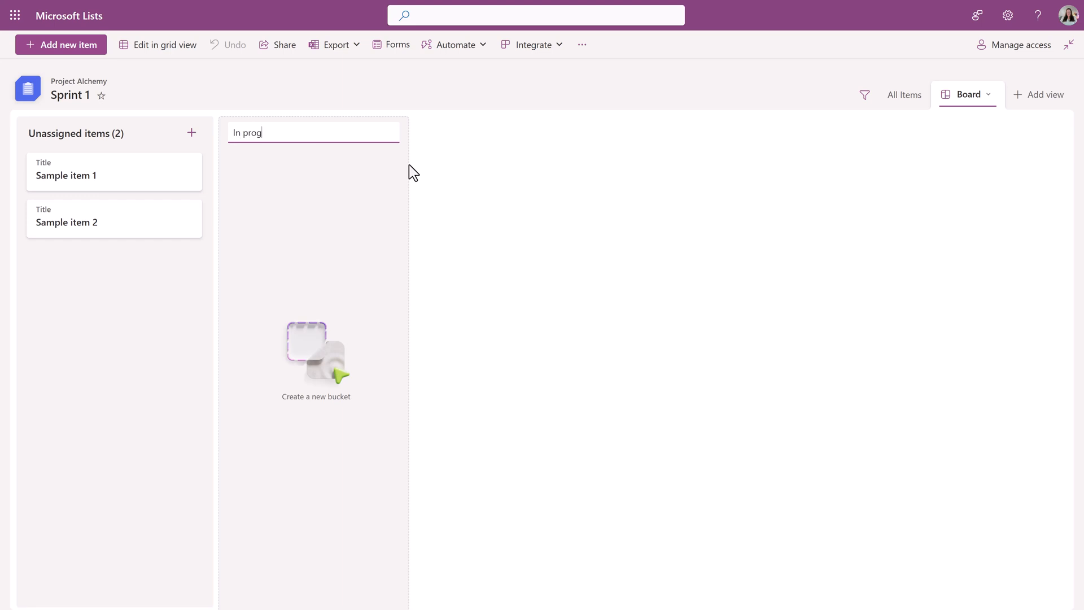
type("ress")
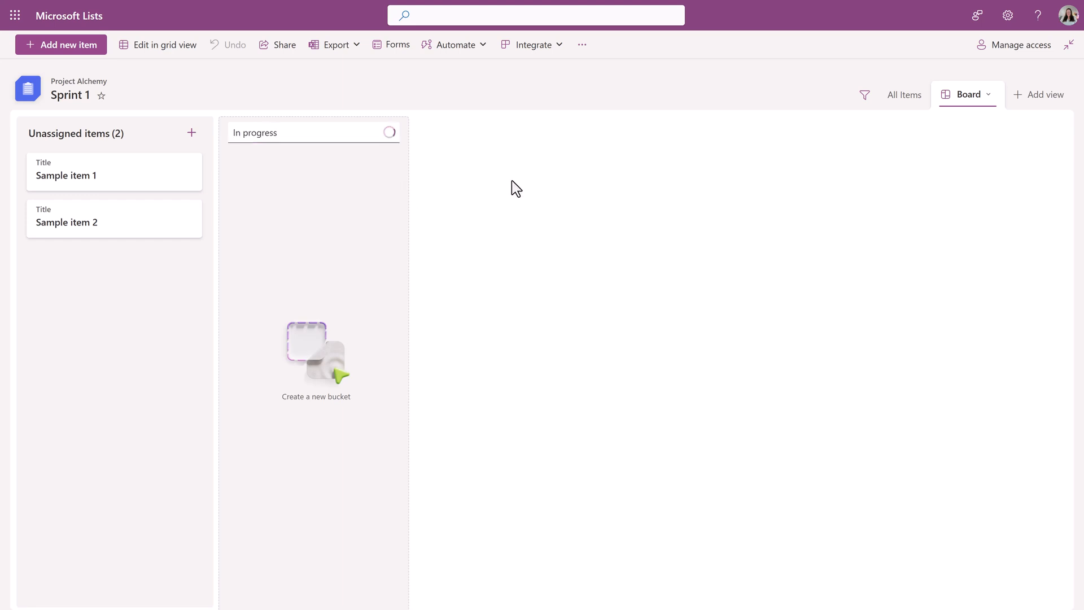
left_click(315, 352)
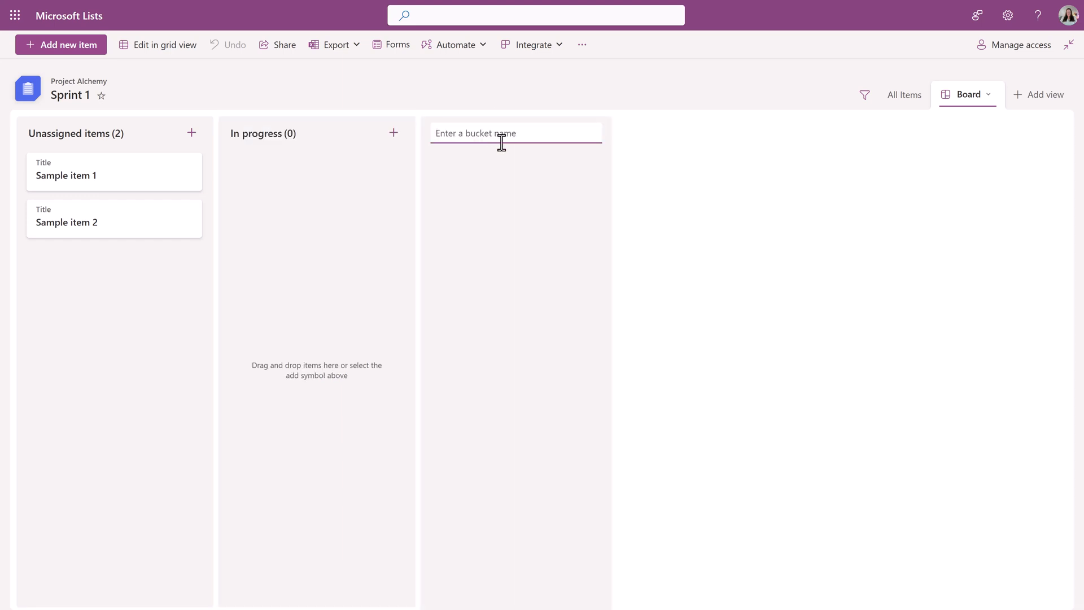
type("Ready fo")
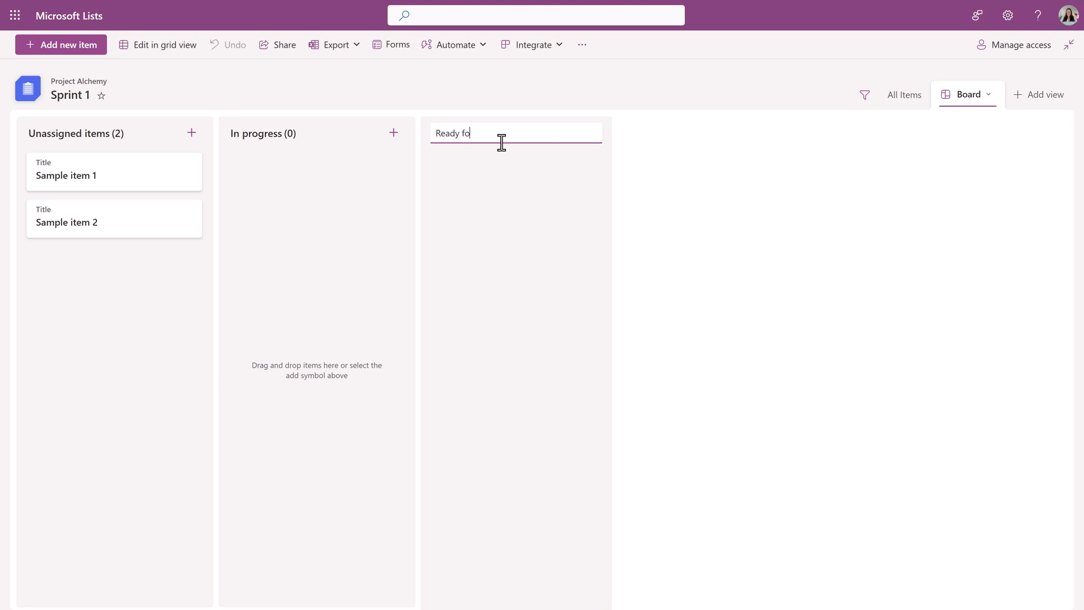
type("r review")
type("Approved/Edit")
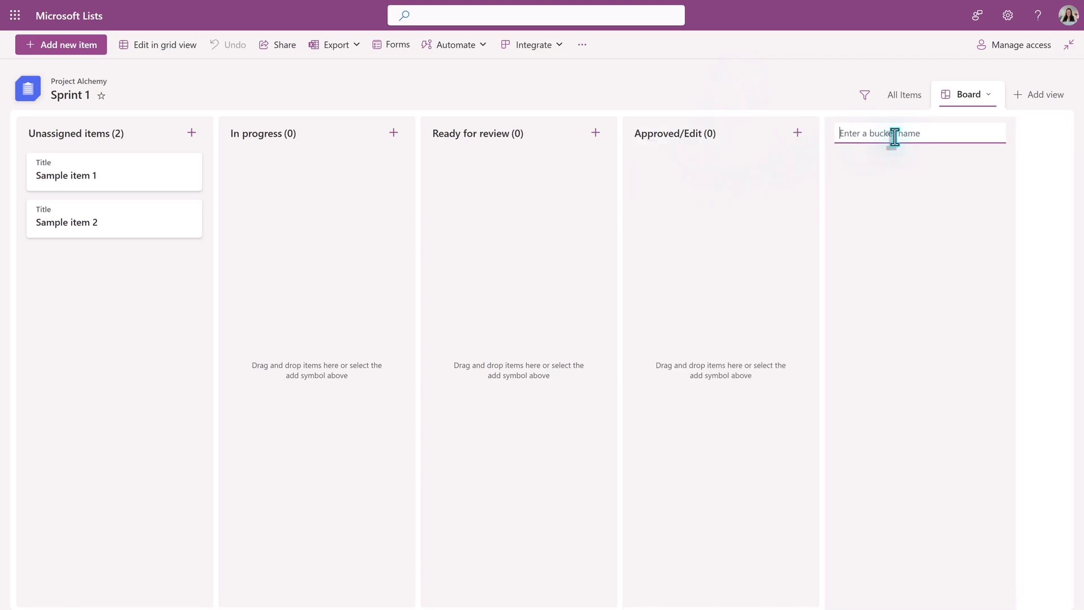
type("Publ")
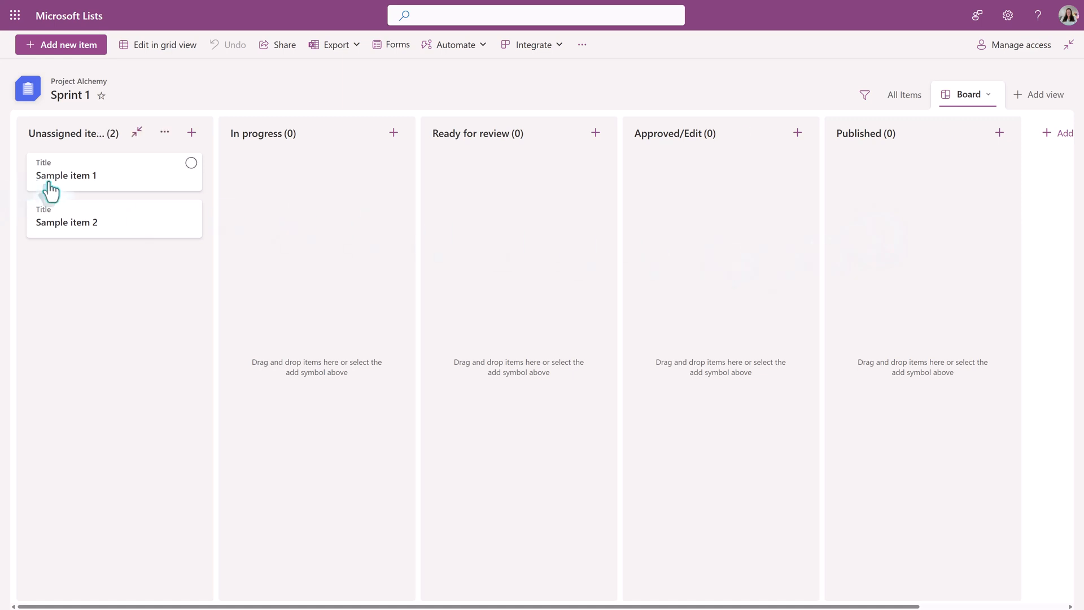
Rename Sample item 1 to How to use Lists video and save it.
left_click(65, 175)
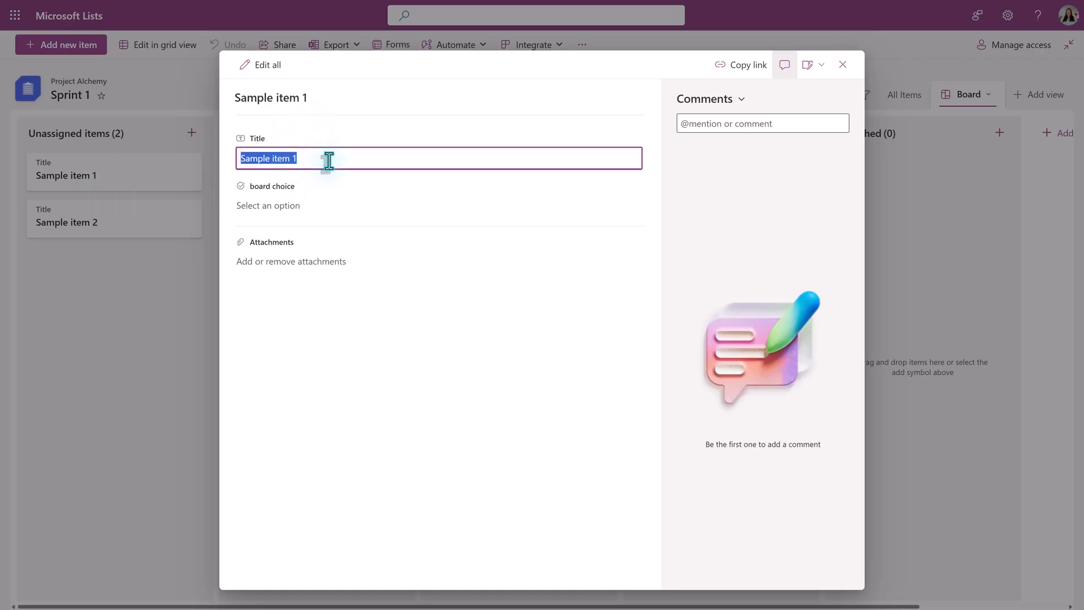
type("How to use Li")
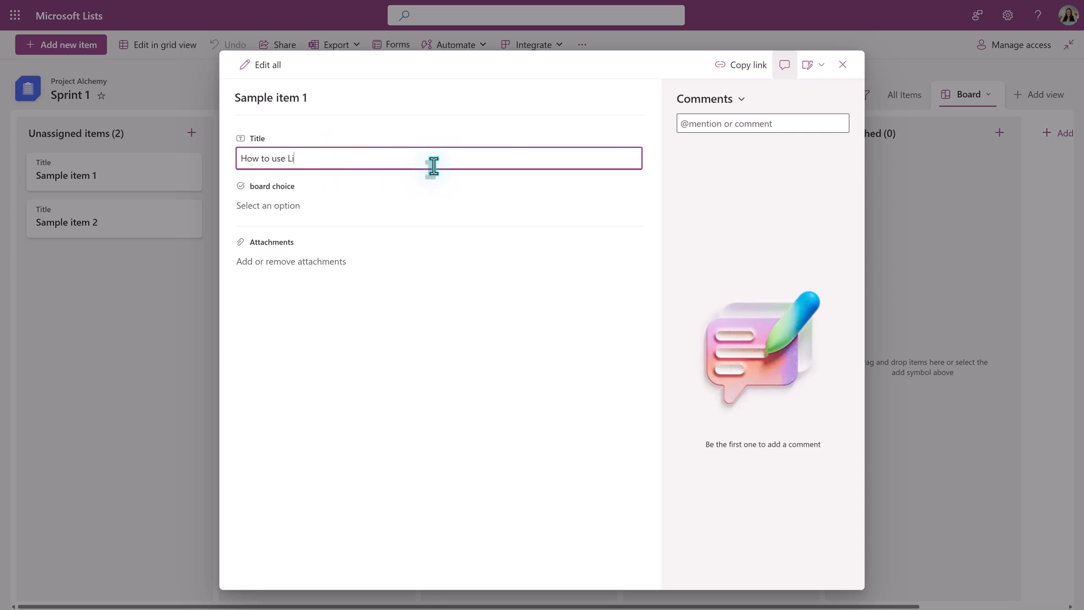
type("sts video")
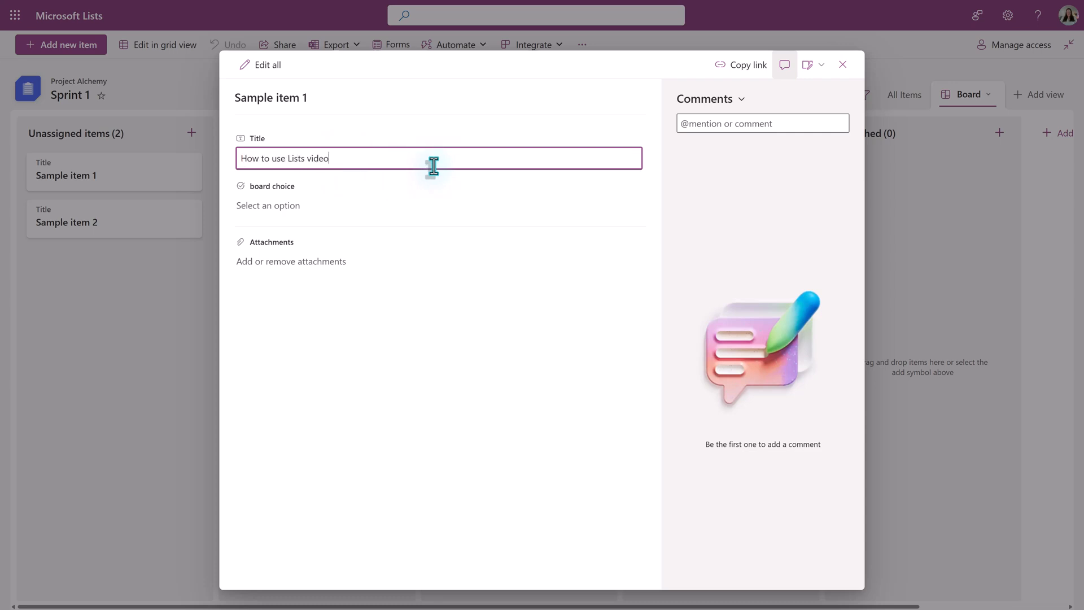
left_click(440, 206)
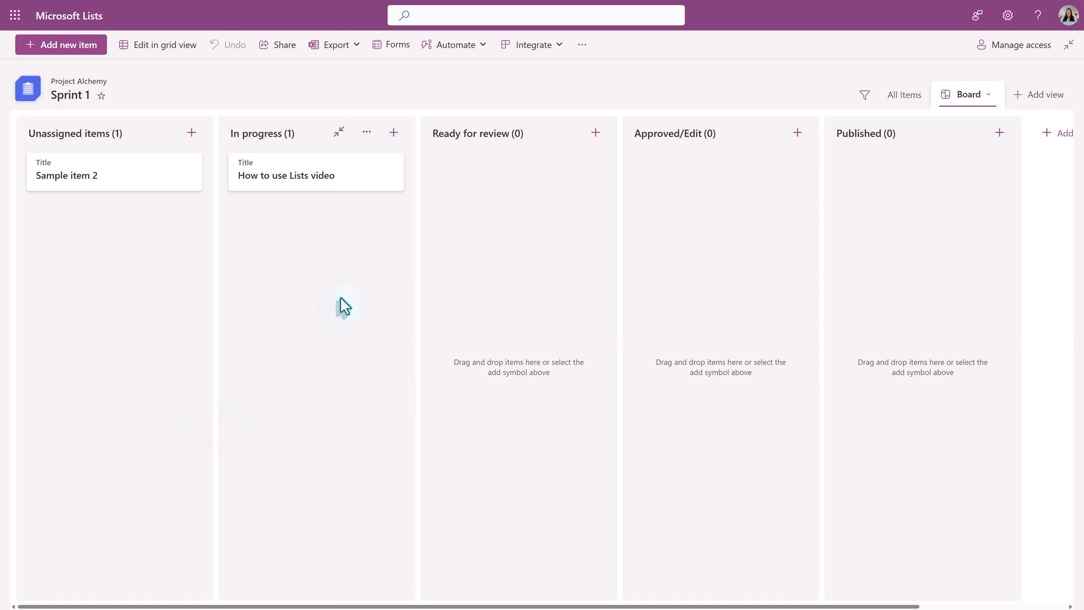
mouse_move(284, 175)
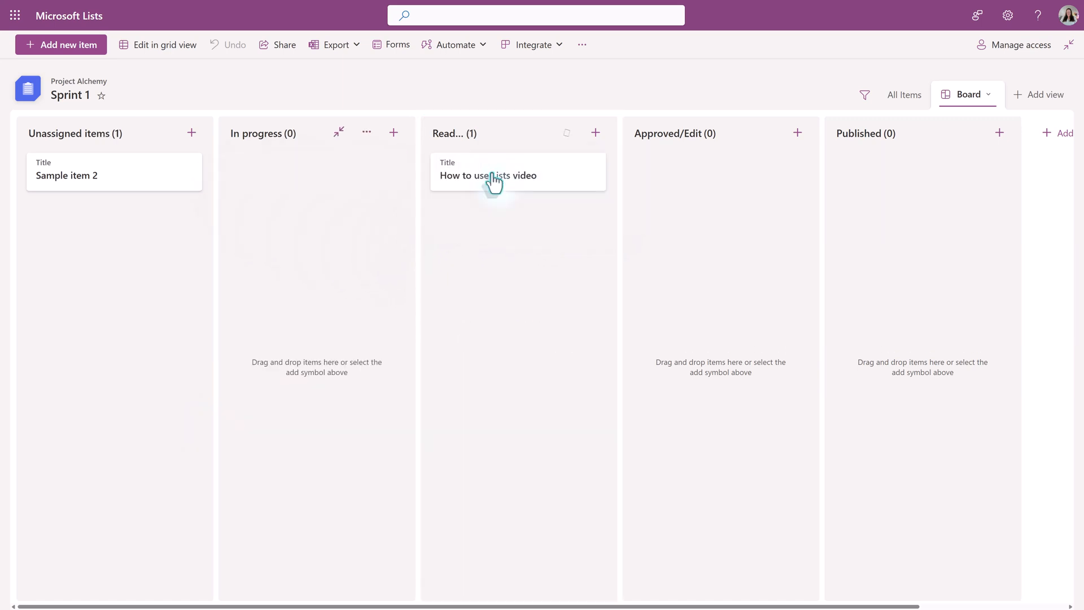
Move the How to use Lists video card through Approved/Edit into Published and view its details.
left_click_drag(517, 172, 720, 172)
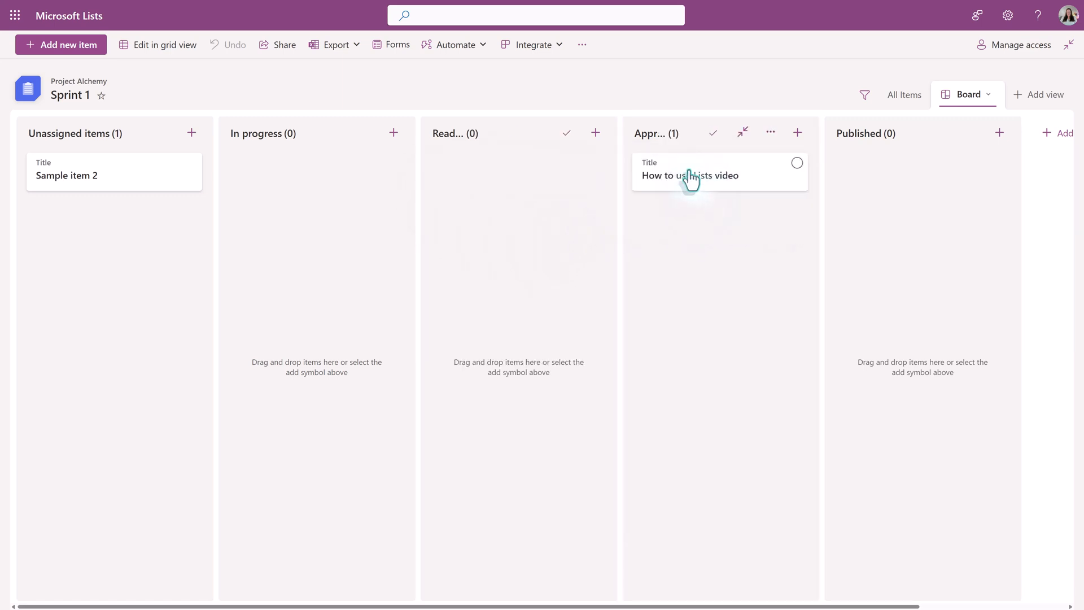
left_click_drag(691, 172, 920, 172)
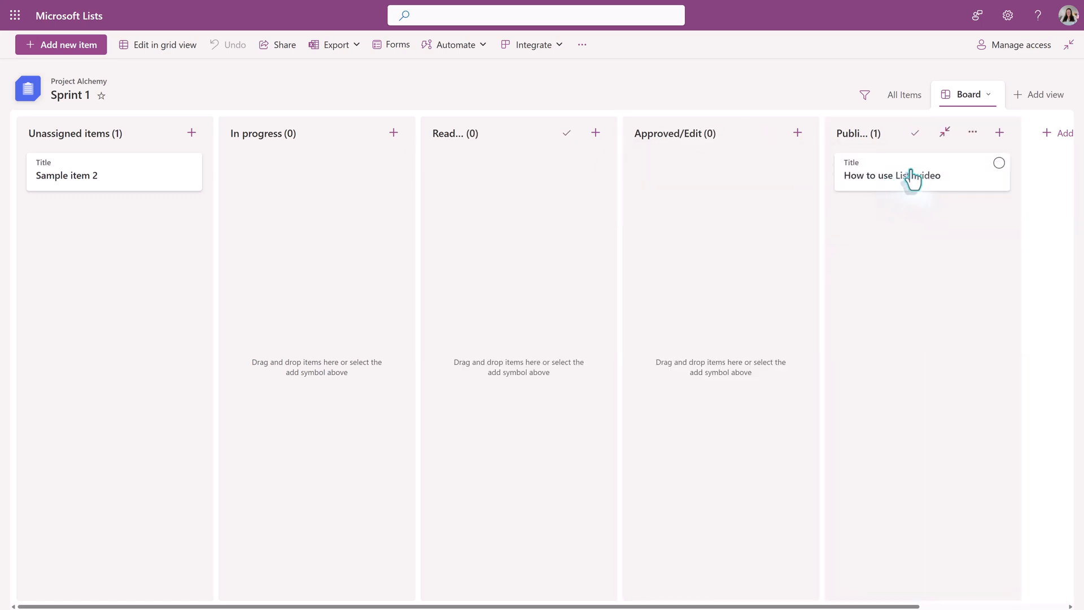
left_click(892, 175)
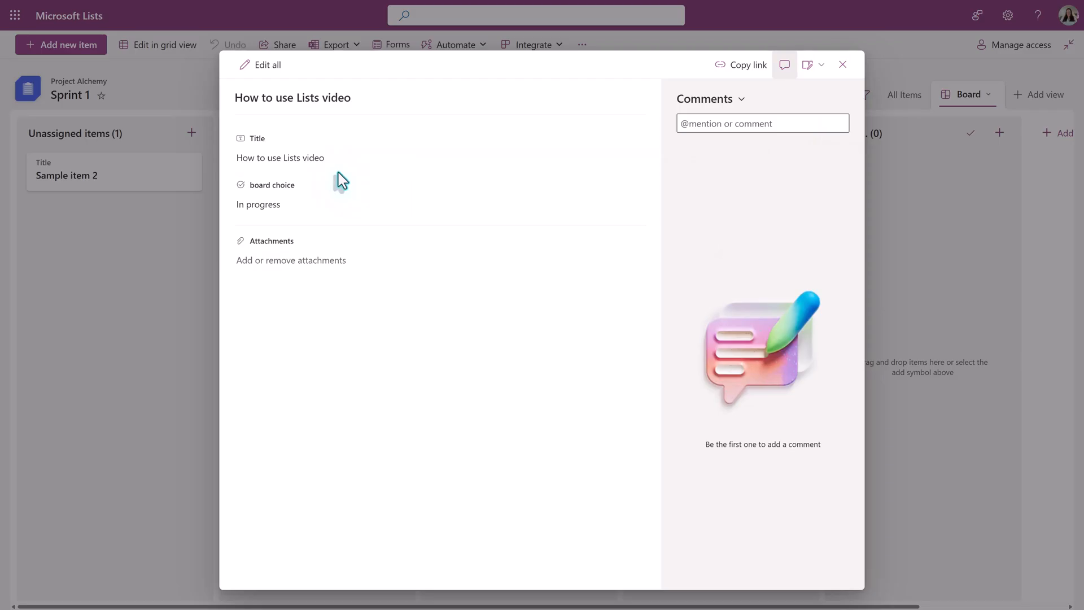
mouse_move(463, 172)
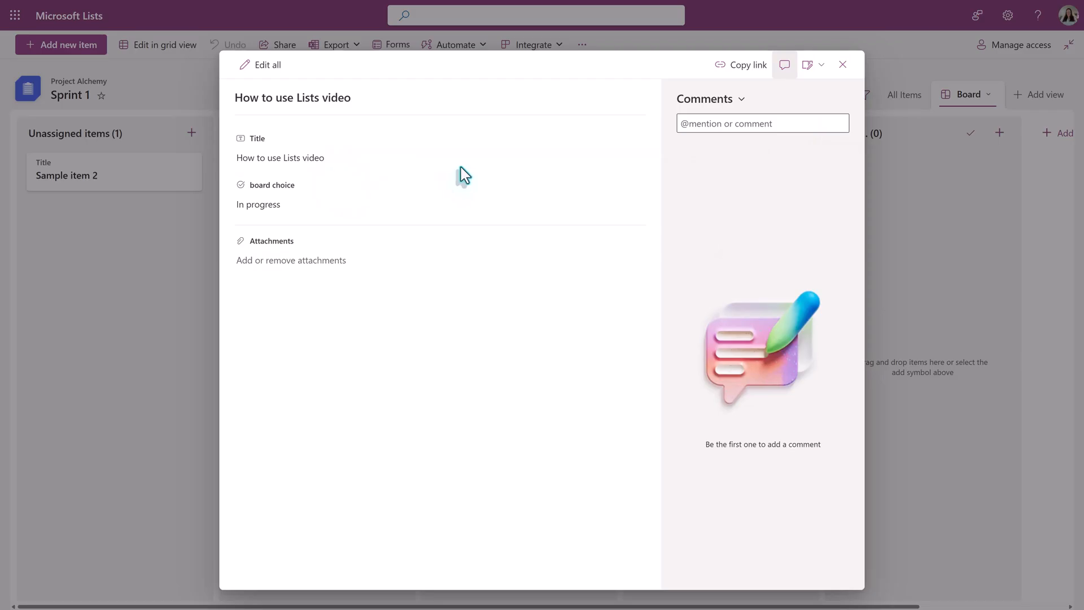
Close the item details and return to the Lists home page.
left_click(843, 64)
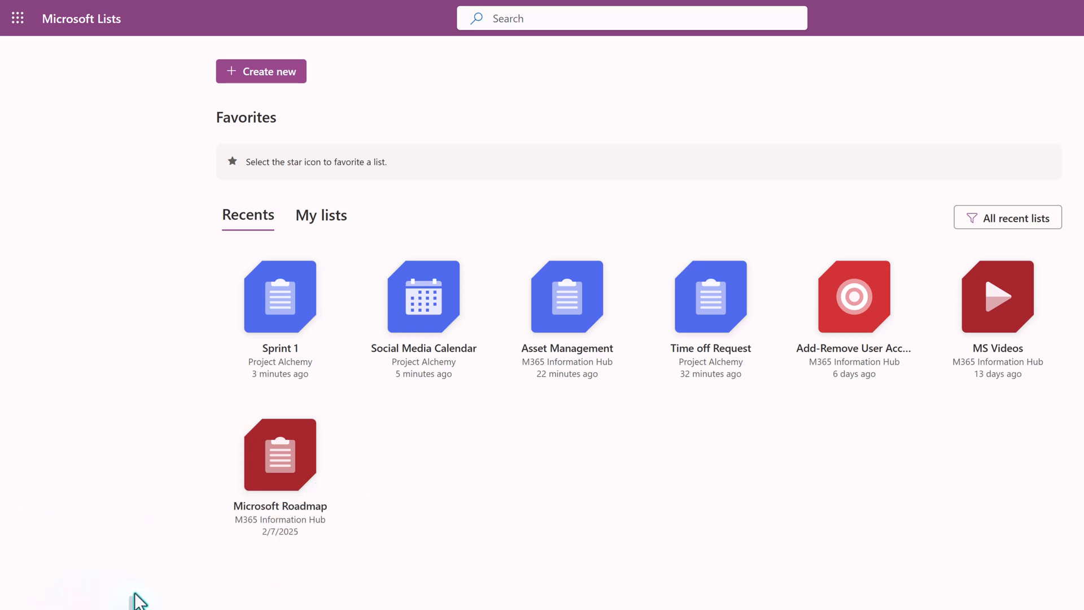
Open the Microsoft Roadmap list from Recents.
left_click(280, 455)
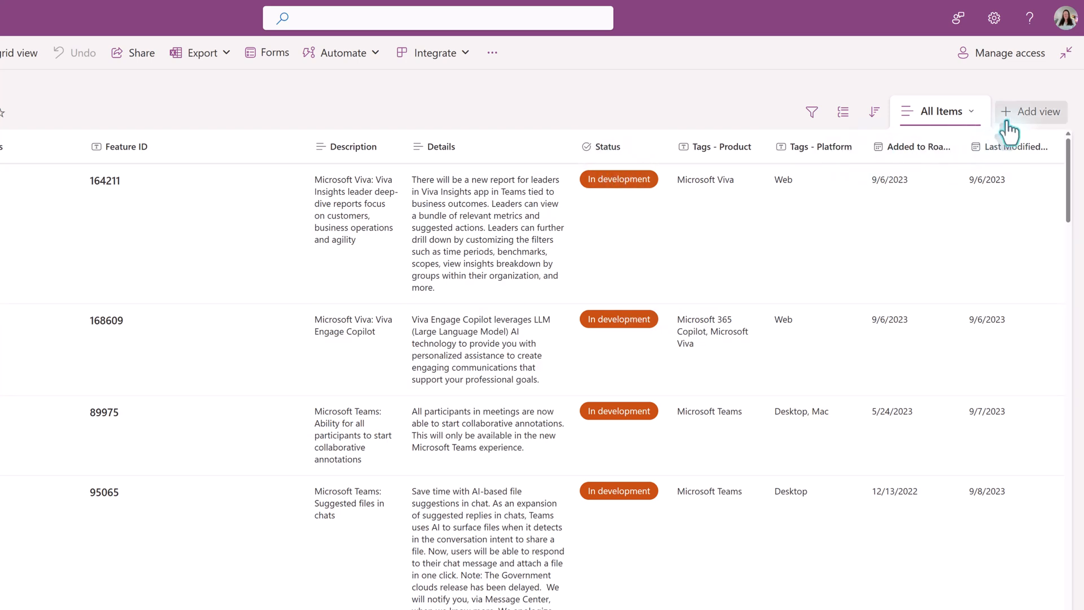
mouse_move(1036, 128)
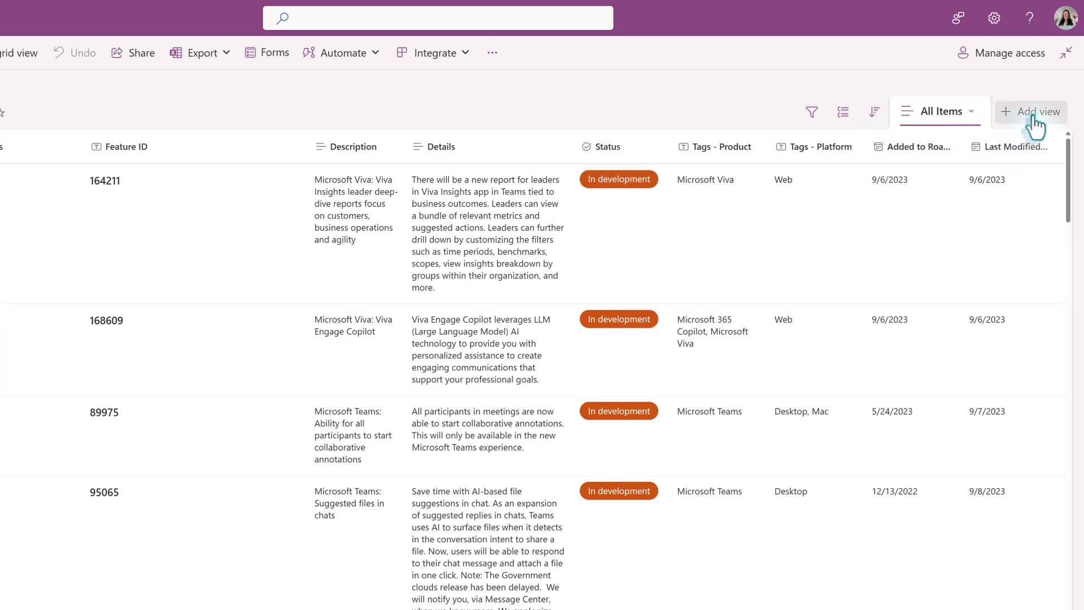
mouse_move(1044, 125)
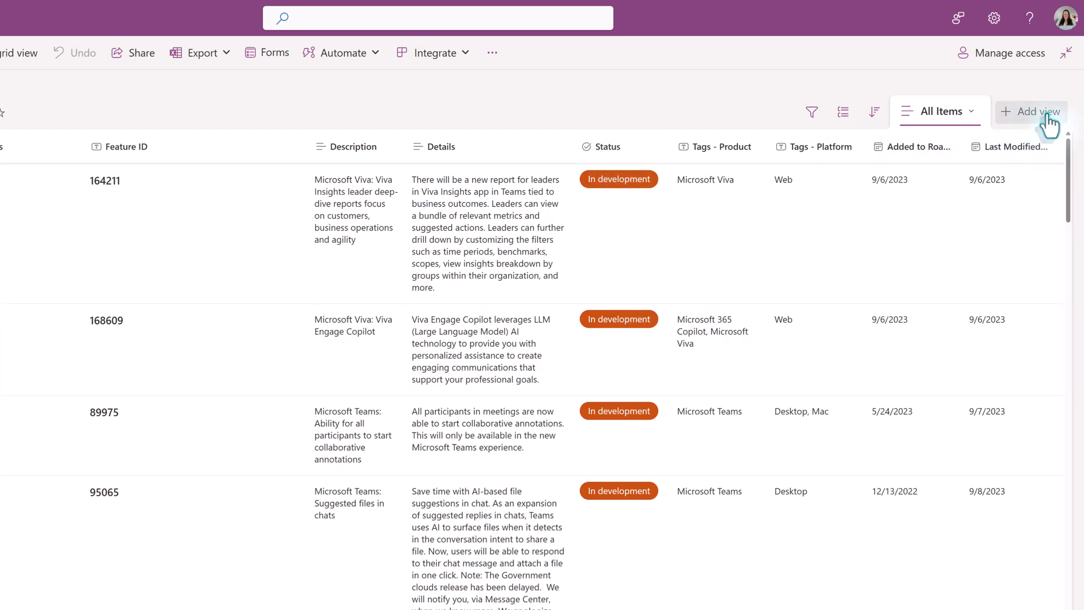
Create a Board view named Status Tracking on Microsoft Roadmap, organized by the Status column.
left_click(1031, 112)
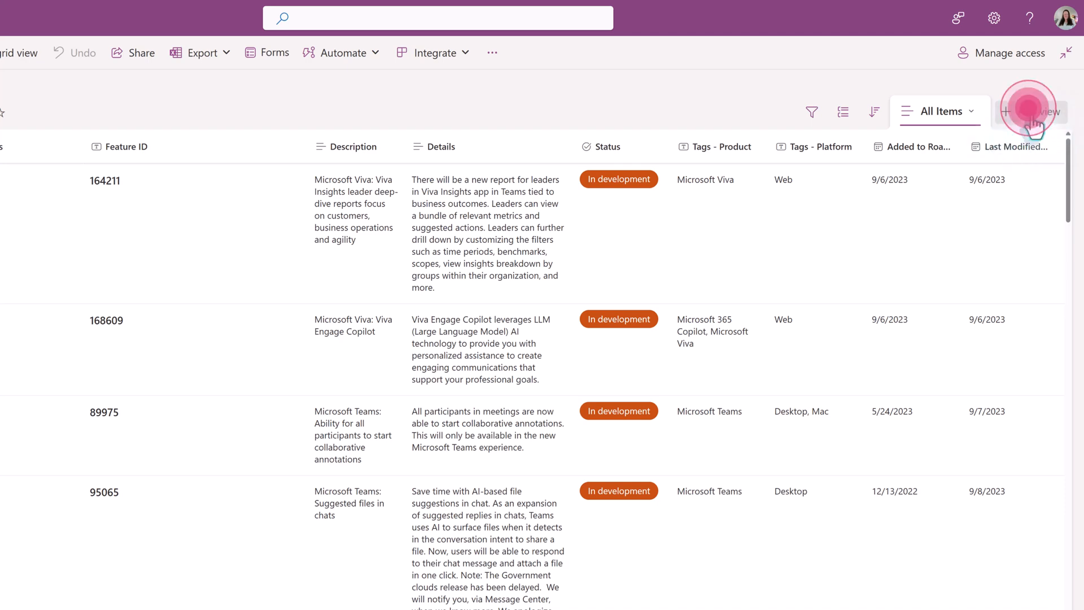
left_click(1033, 112)
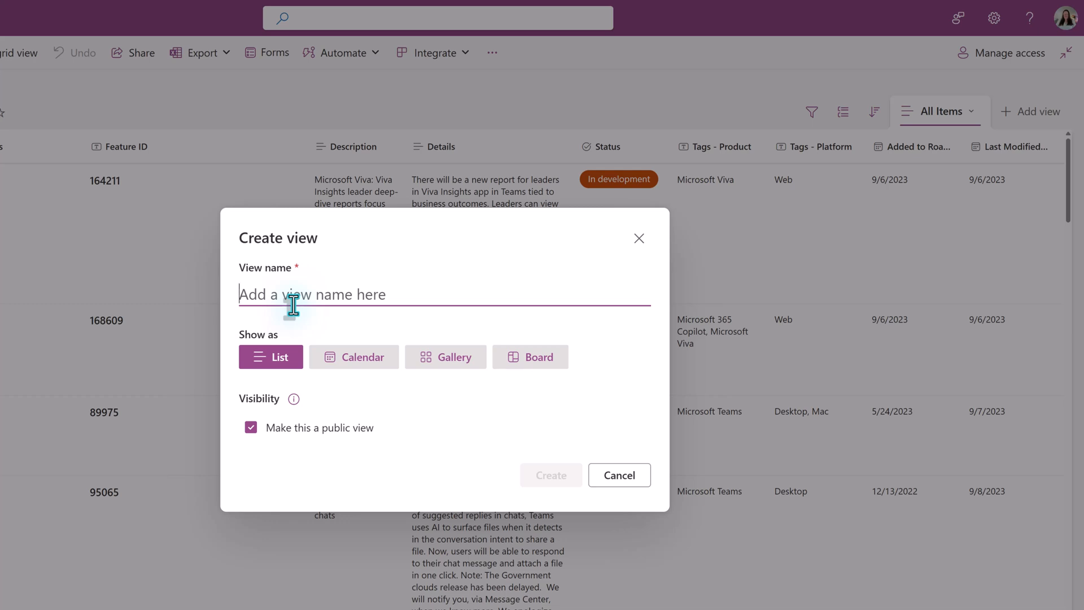
type("Status Tracking")
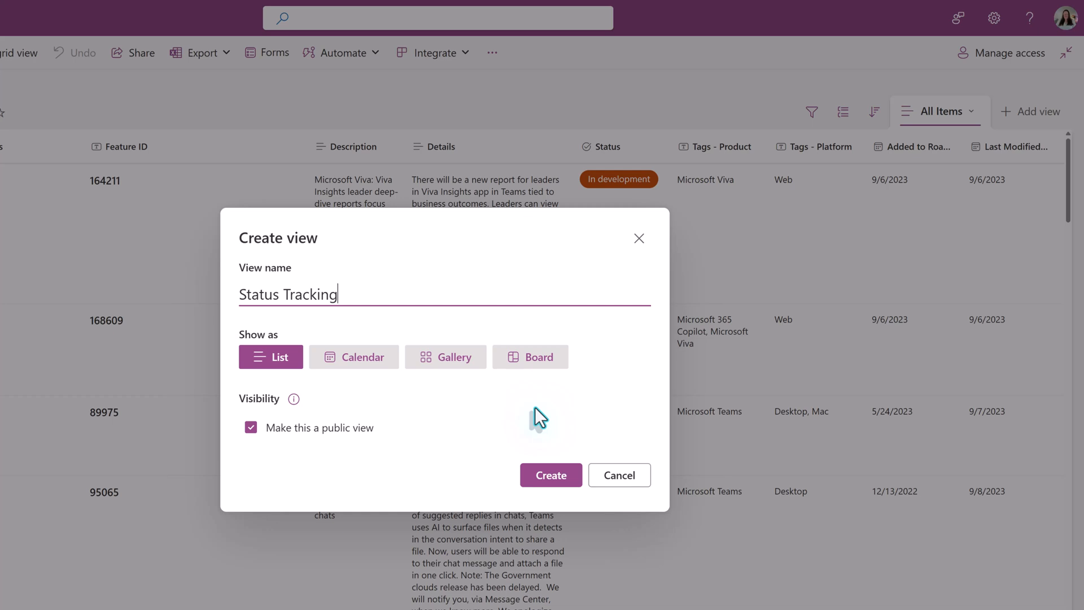
mouse_move(482, 426)
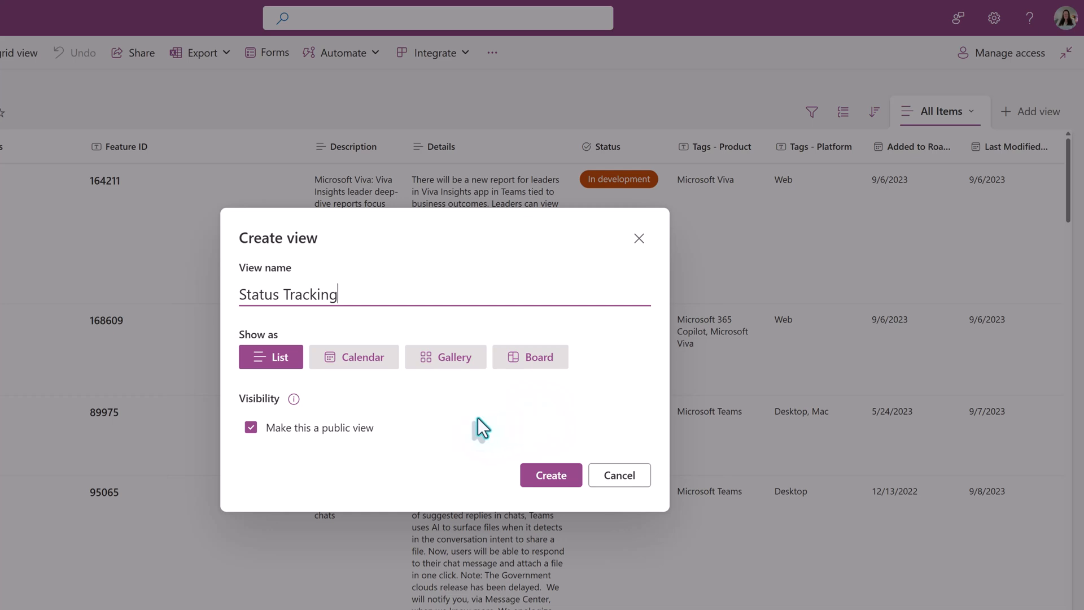
left_click(531, 356)
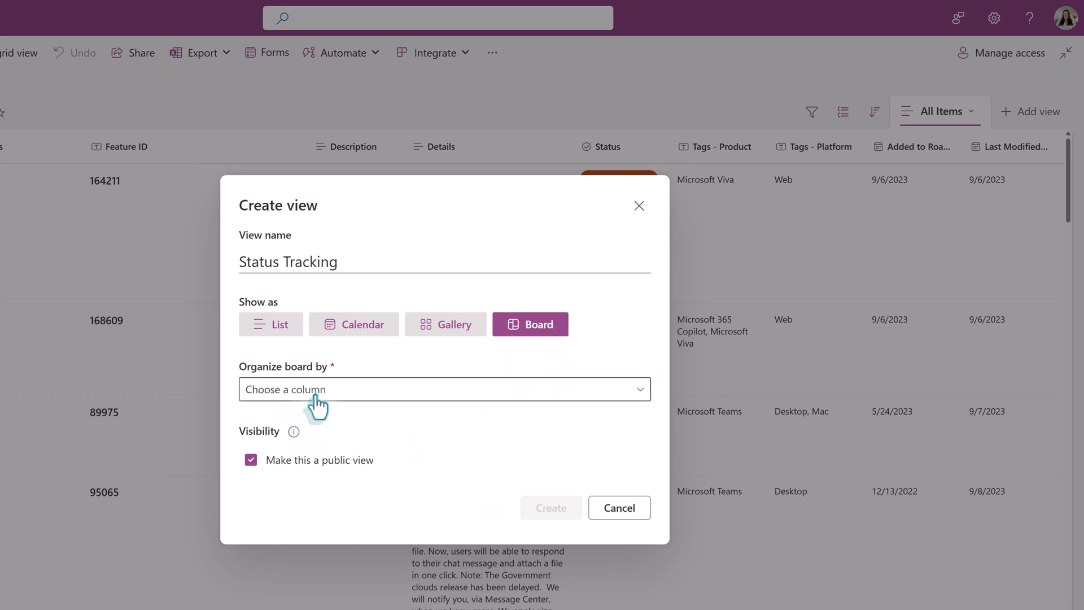
left_click(443, 388)
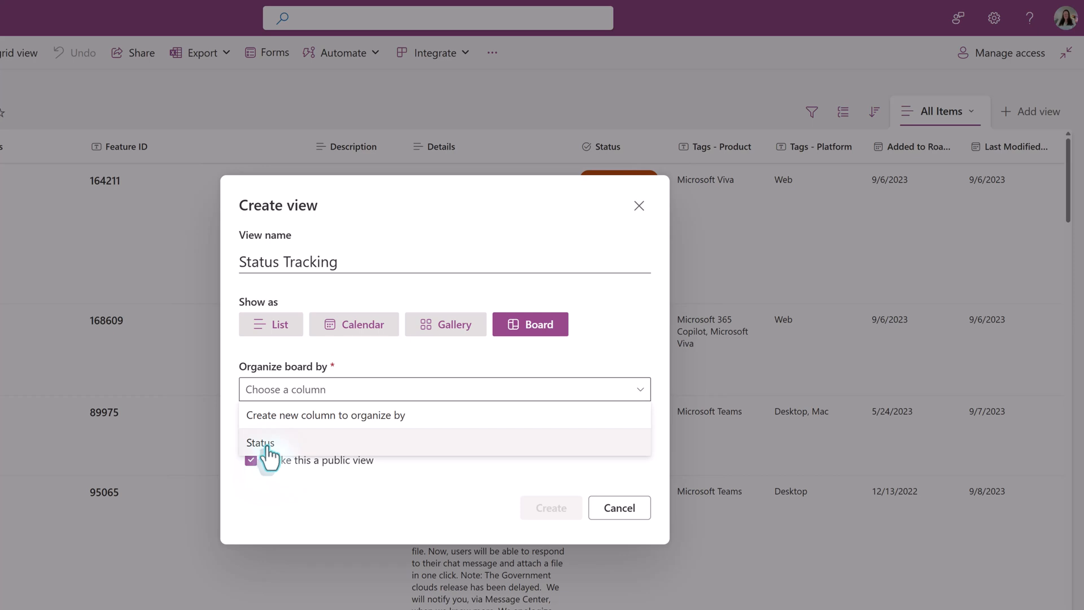
left_click(260, 443)
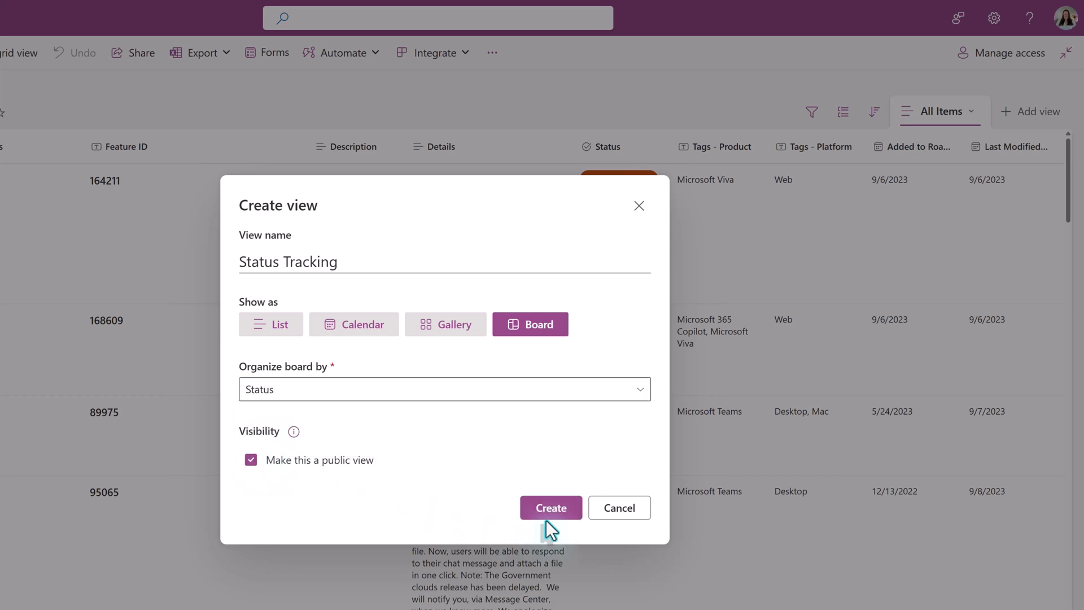
left_click(550, 507)
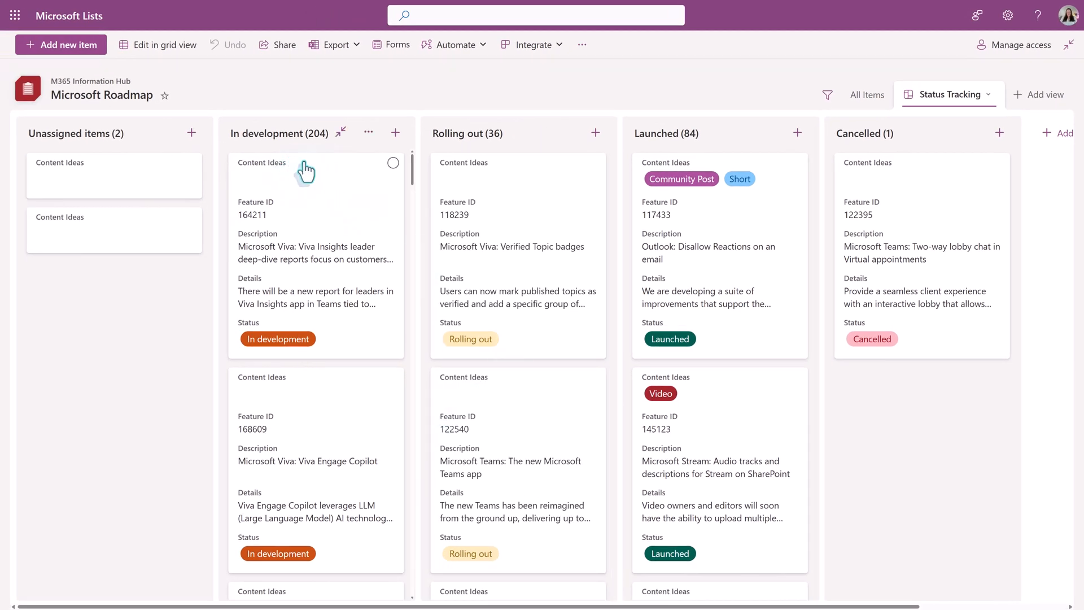
mouse_move(464, 133)
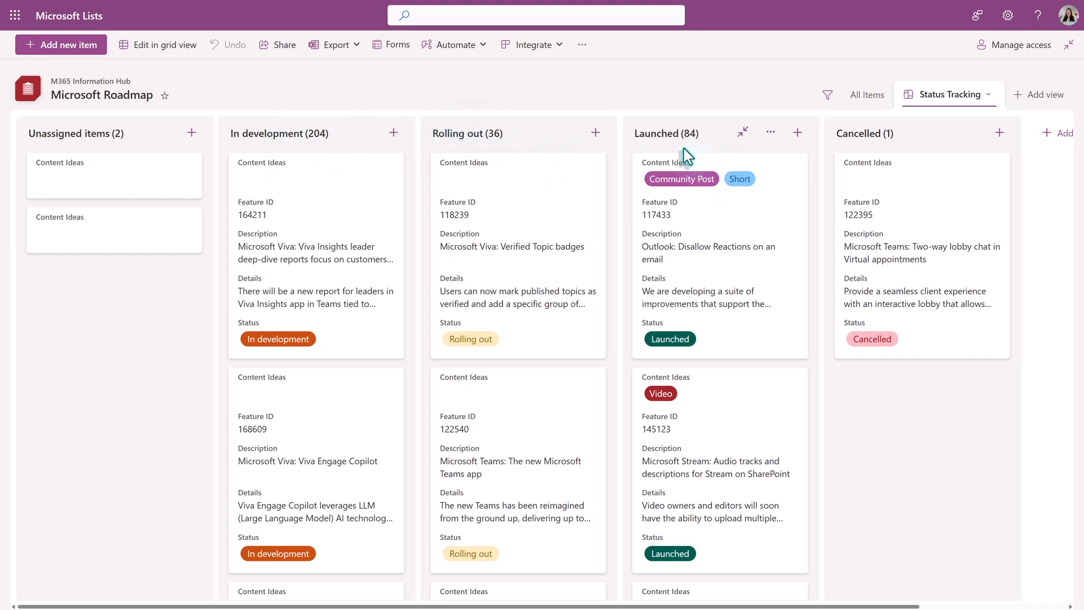
mouse_move(266, 155)
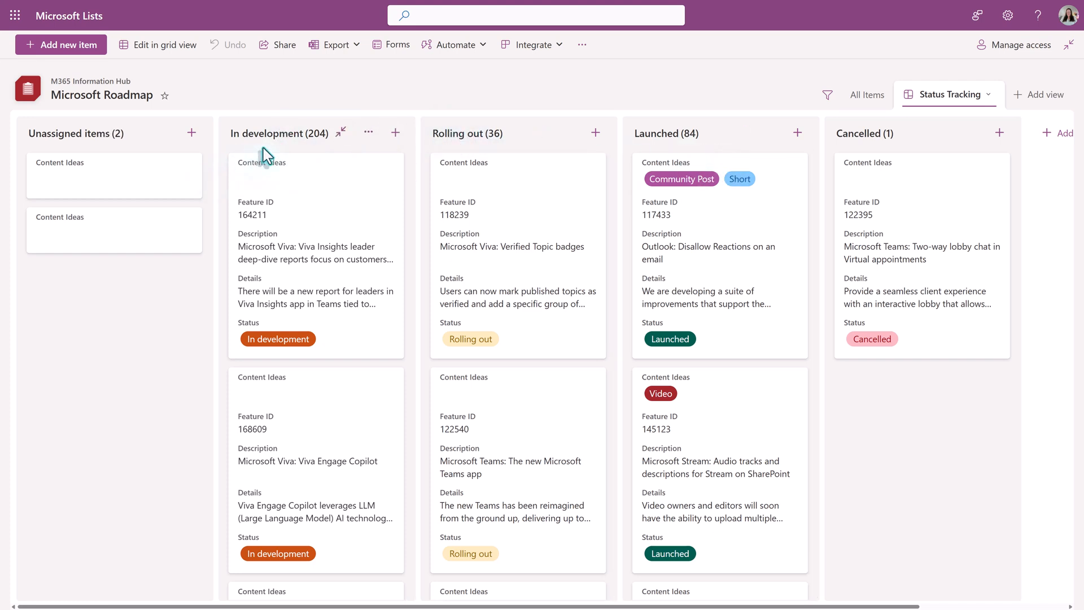
mouse_move(272, 149)
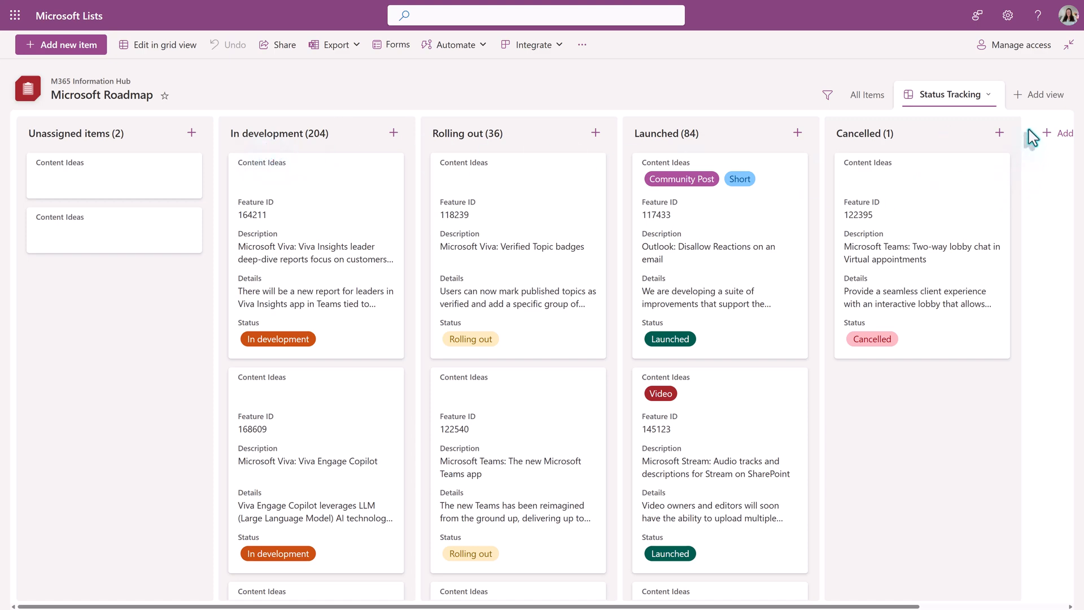
left_click(1039, 94)
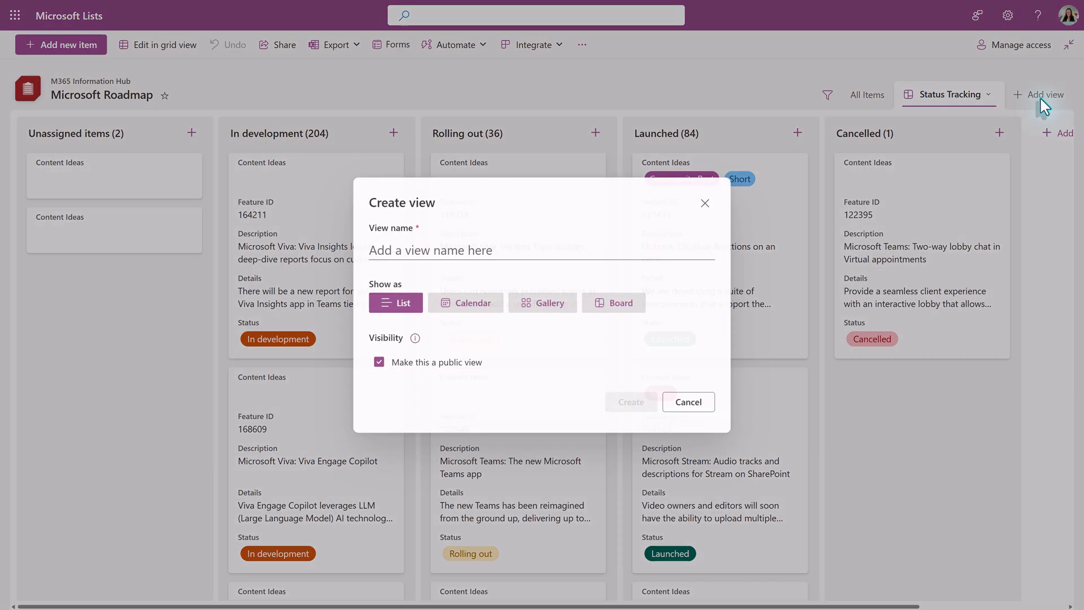
mouse_move(482, 426)
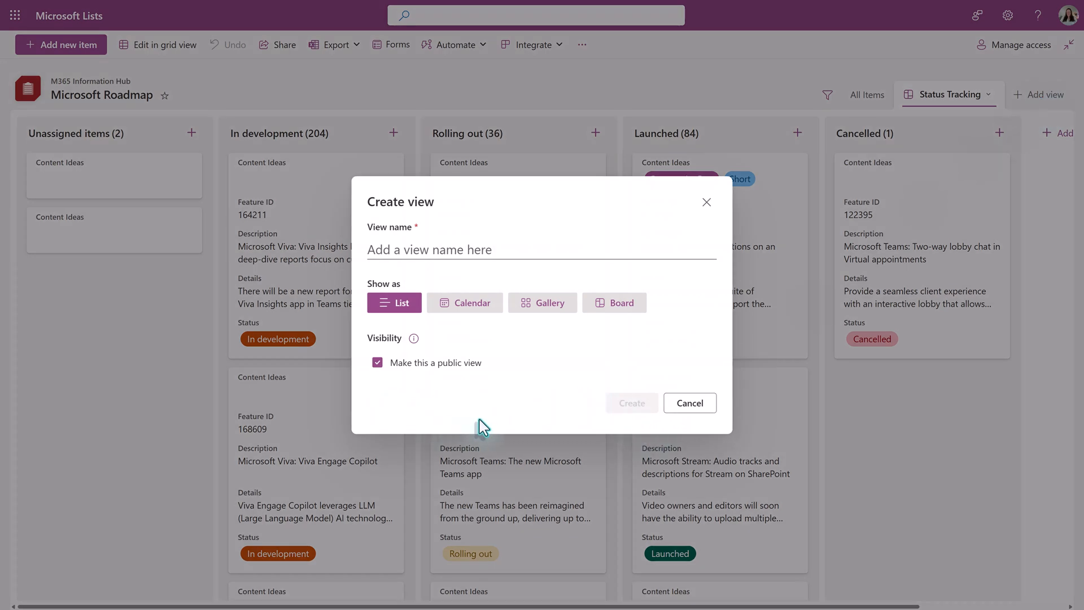
mouse_move(515, 320)
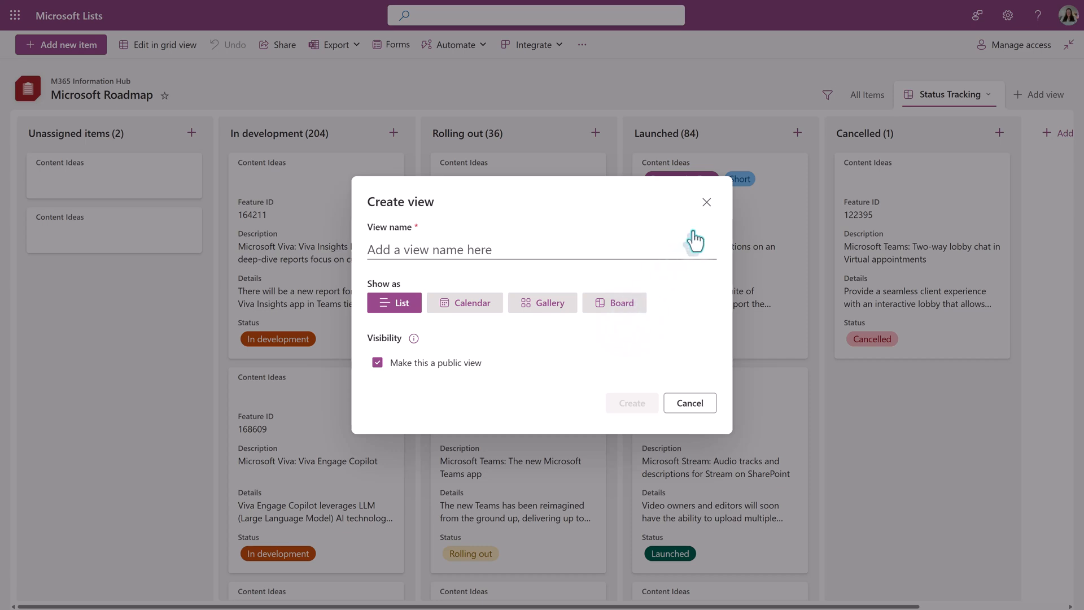
left_click(706, 202)
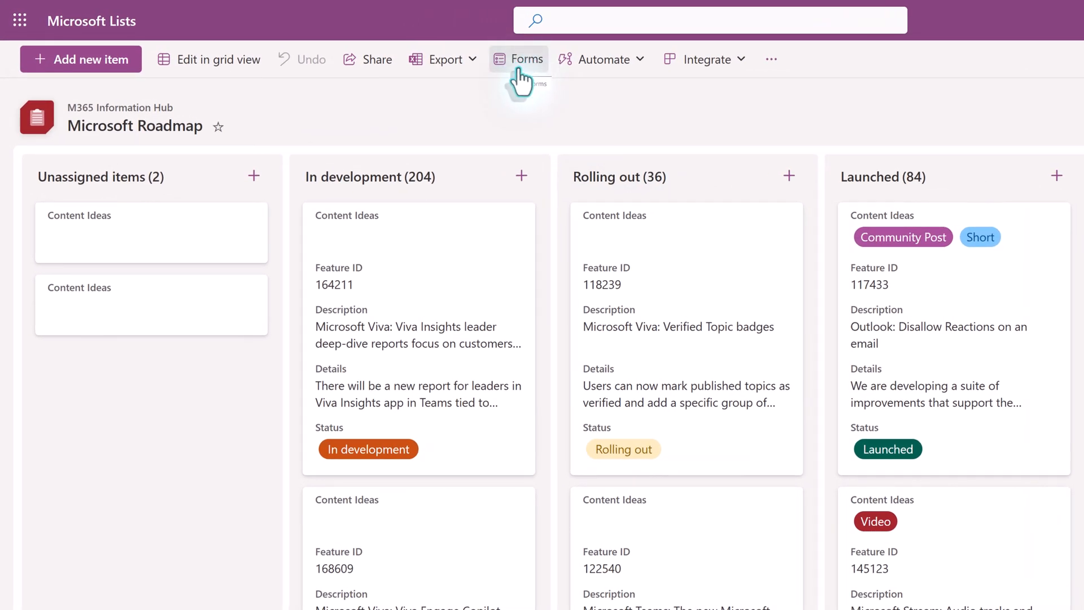
Show the Forms panel for Microsoft Roadmap listing the Items to Track form.
left_click(518, 59)
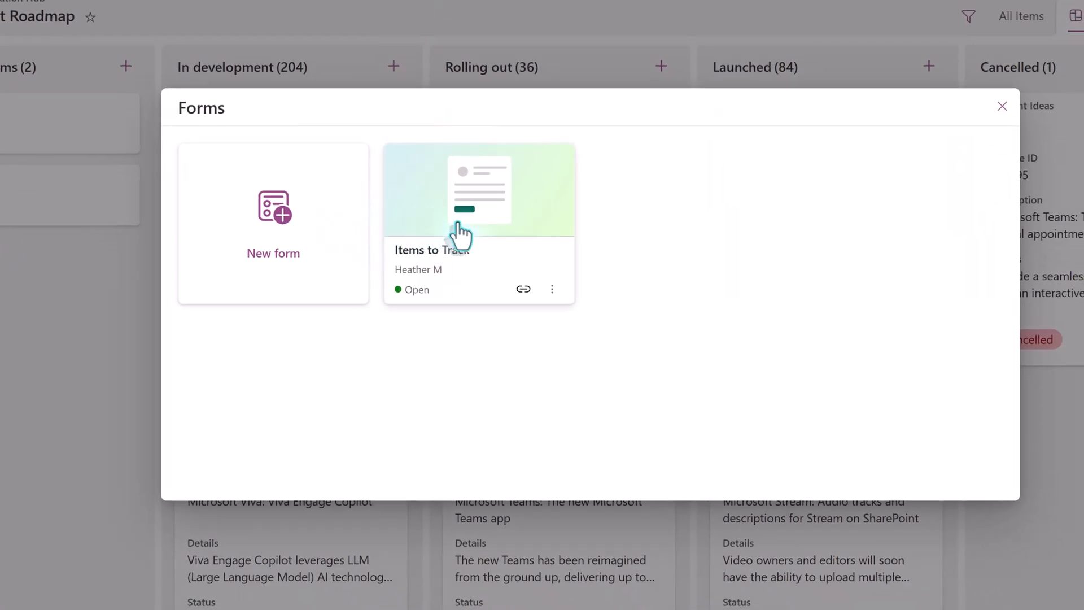
mouse_move(746, 183)
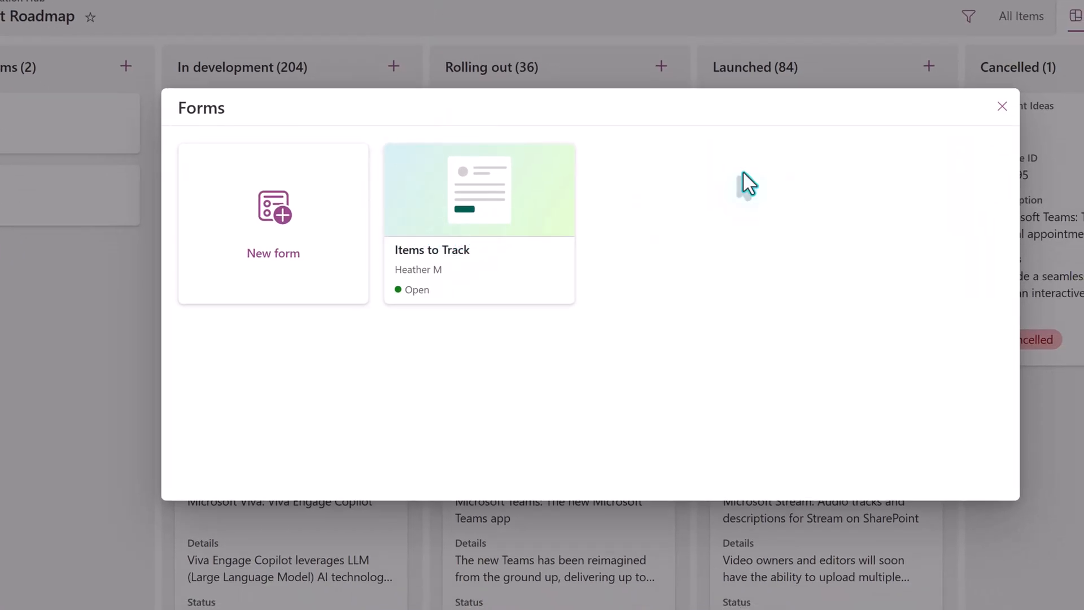